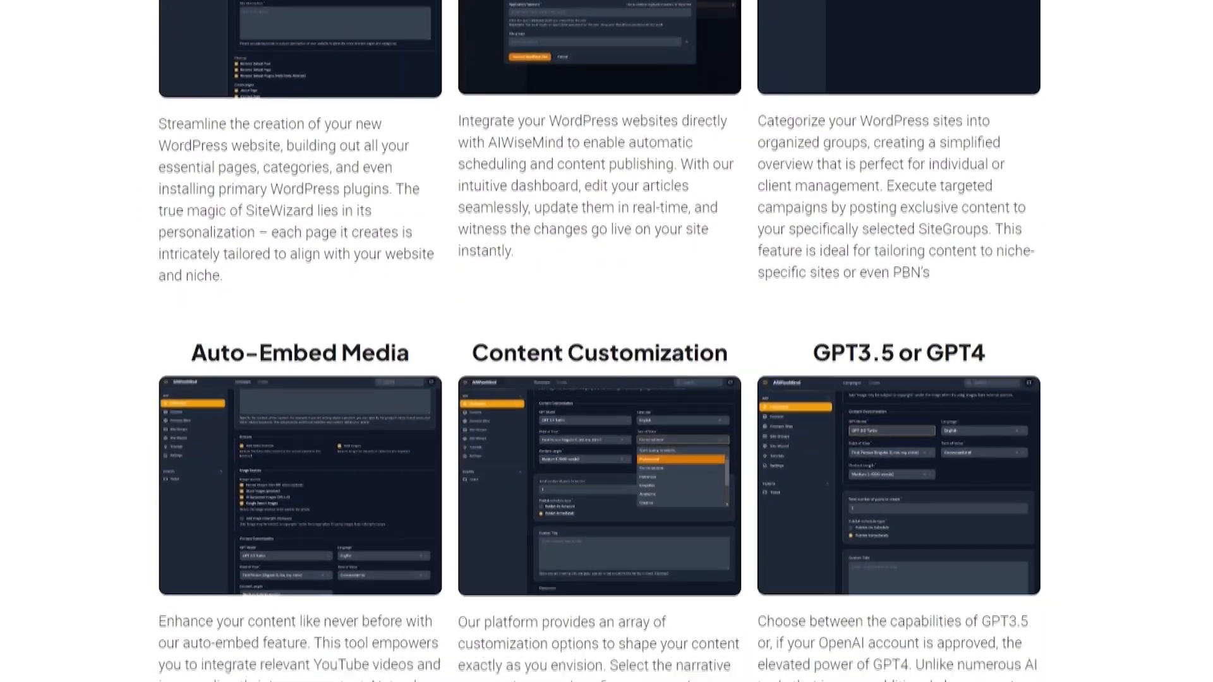
# Open Settings under App to view the saved OpenAI (GPT-4) and YouTube API keys
pyautogui.scroll(-3)
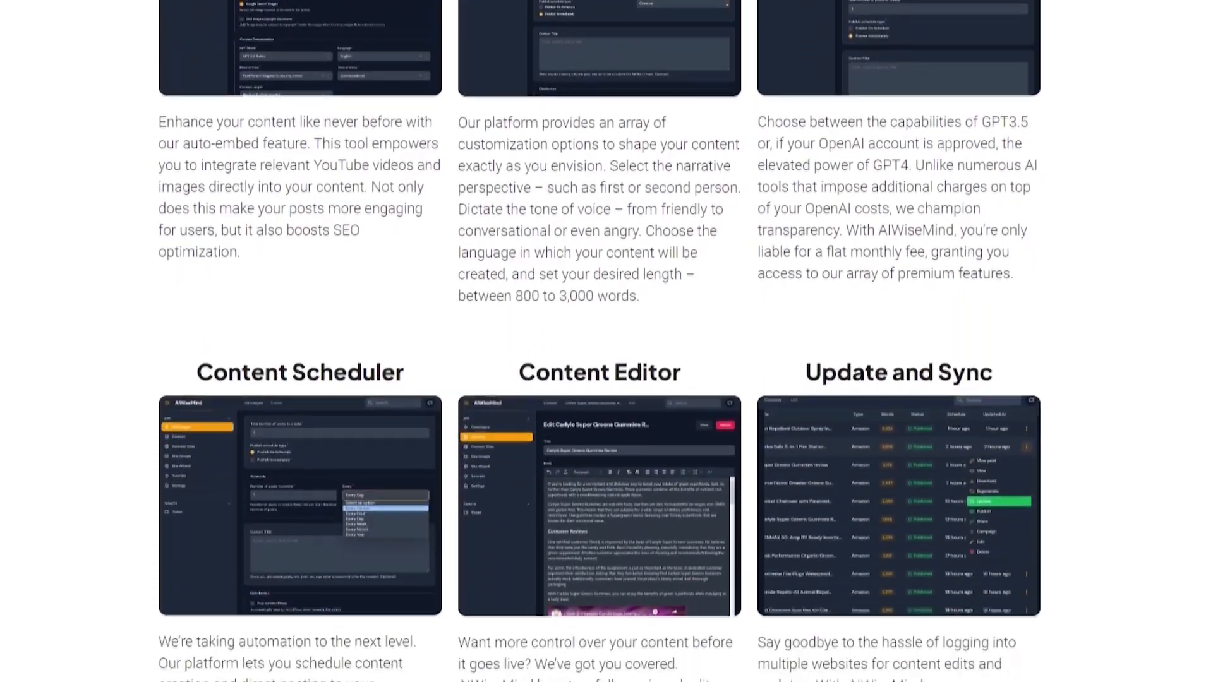
pyautogui.scroll(-3)
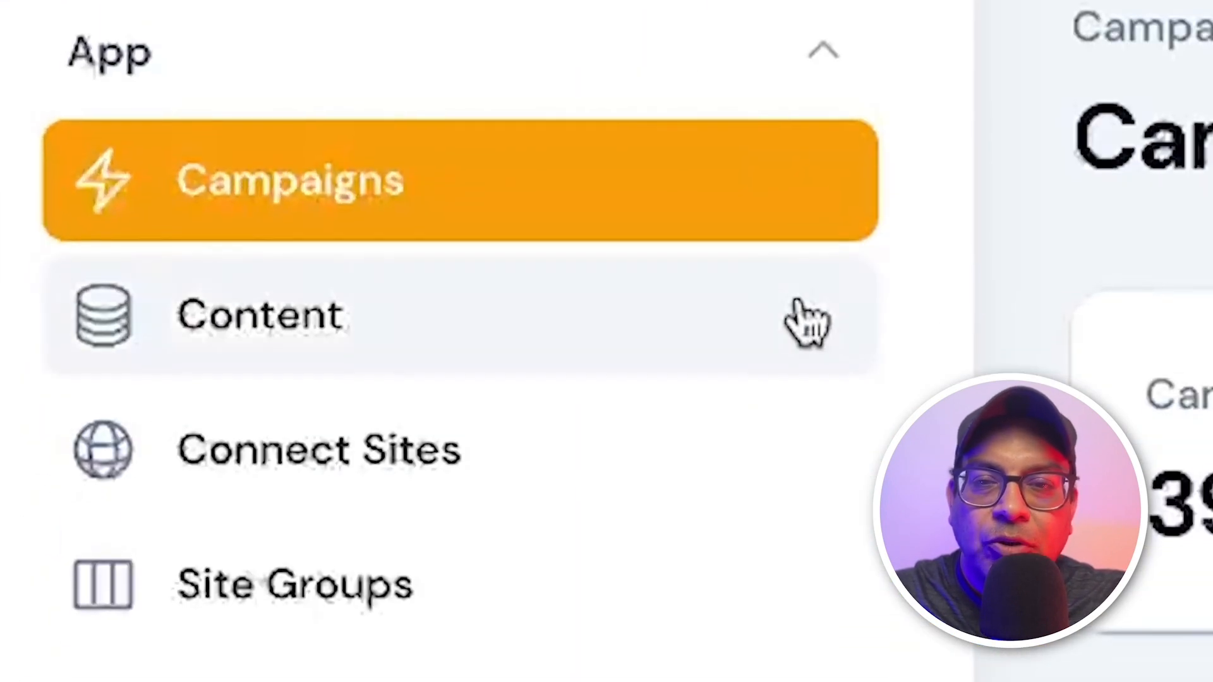
pyautogui.scroll(-3)
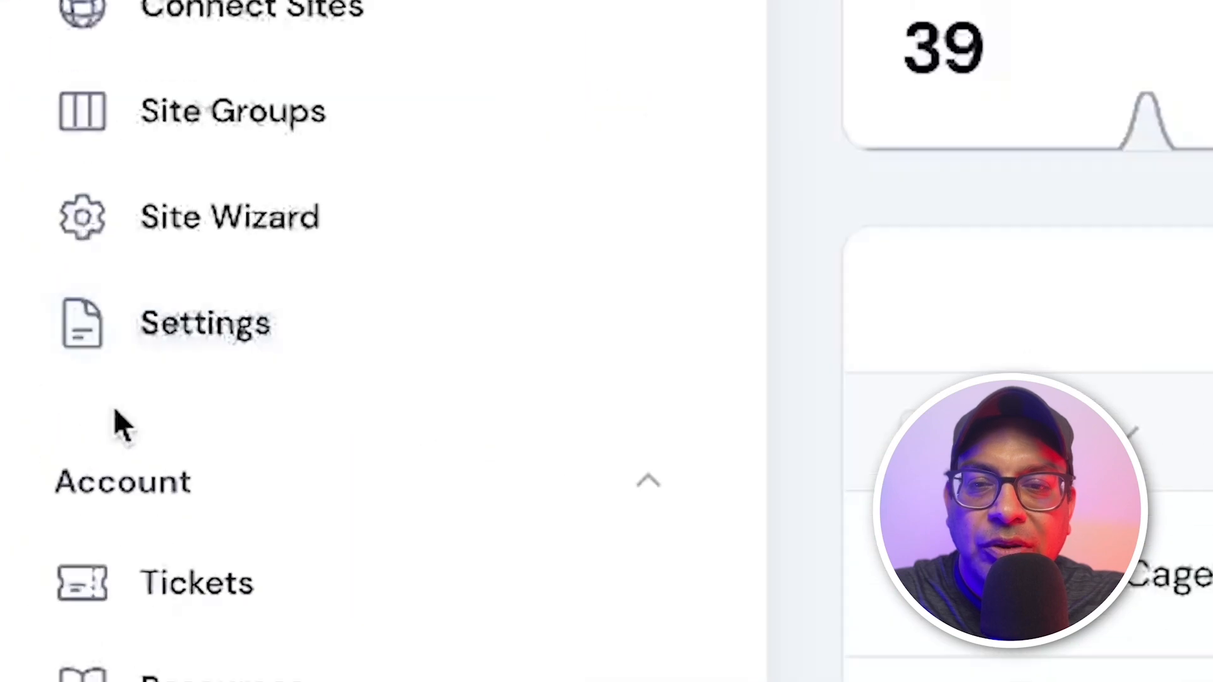
pyautogui.click(206, 323)
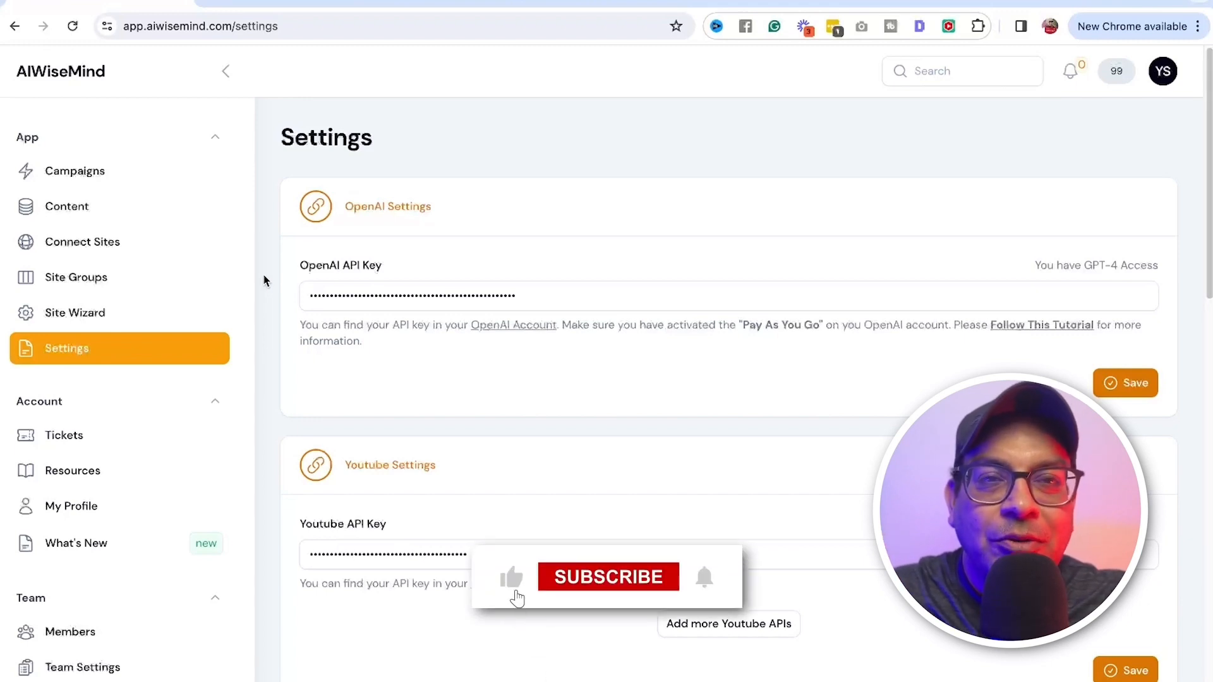
pyautogui.click(608, 576)
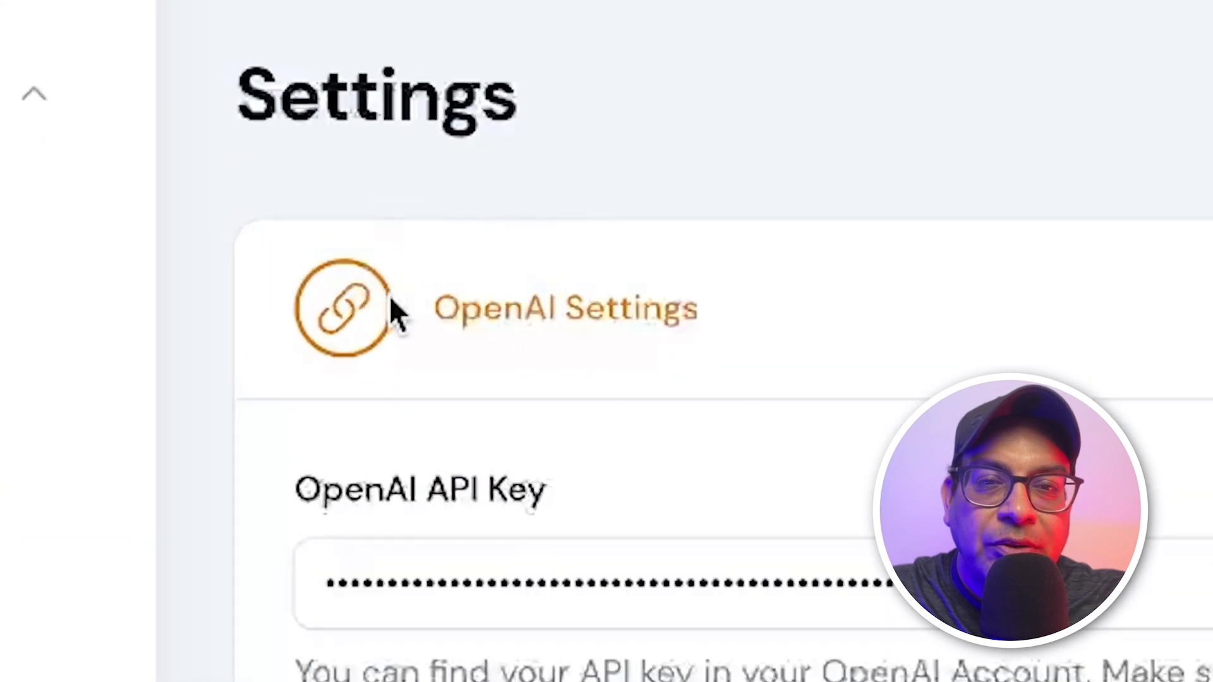
pyautogui.moveTo(496, 418)
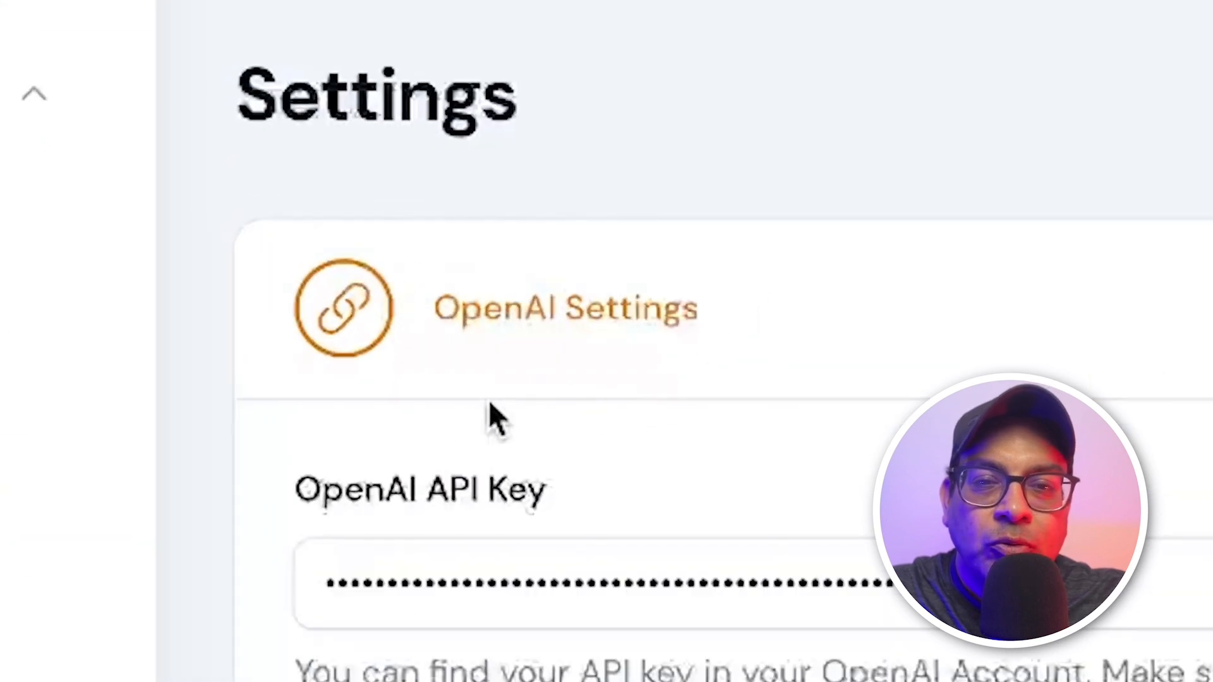
pyautogui.scroll(-3)
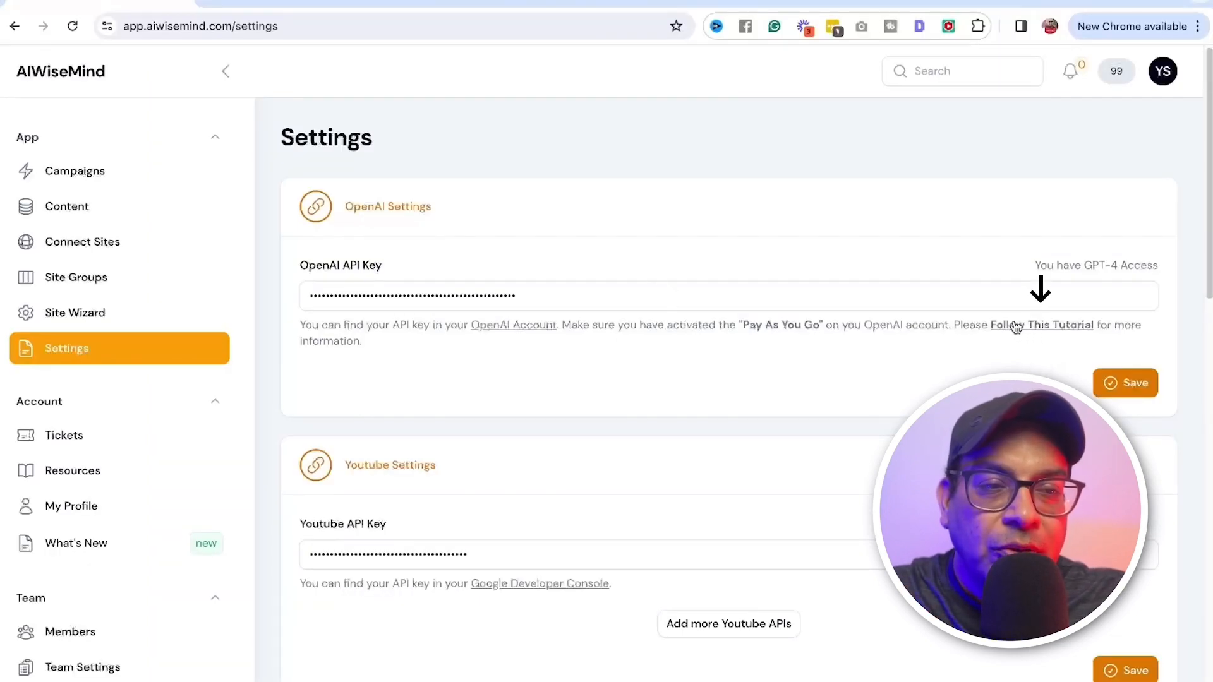
pyautogui.moveTo(635, 379)
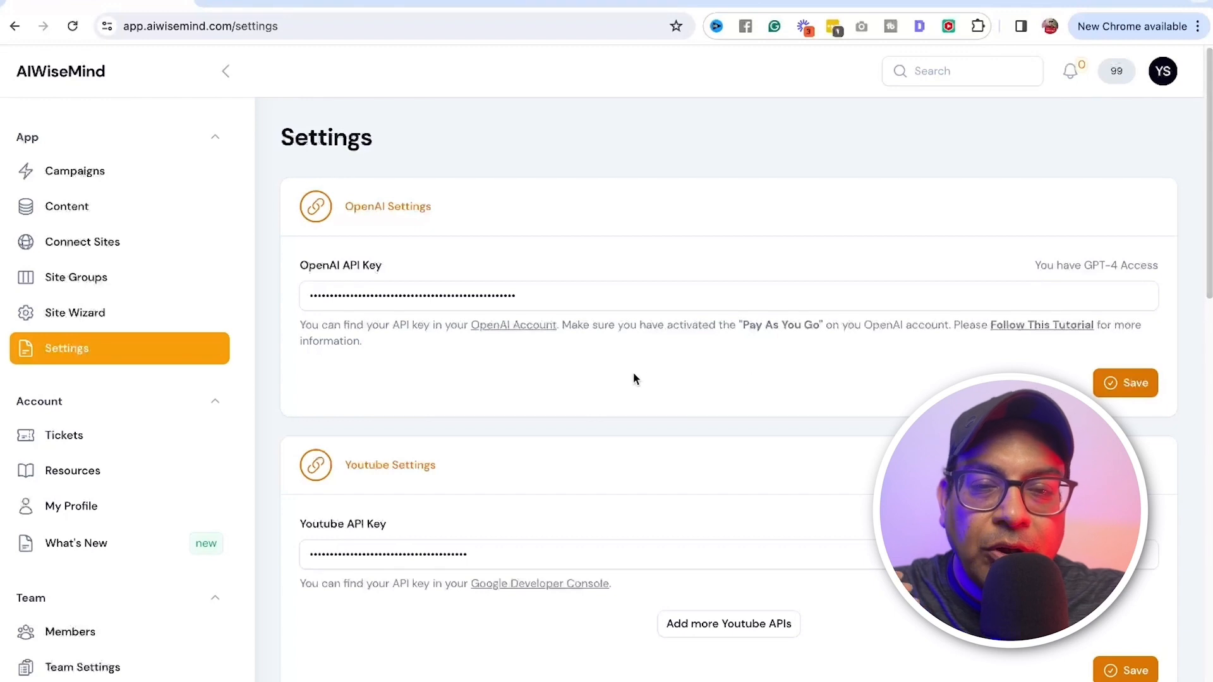
pyautogui.moveTo(597, 357)
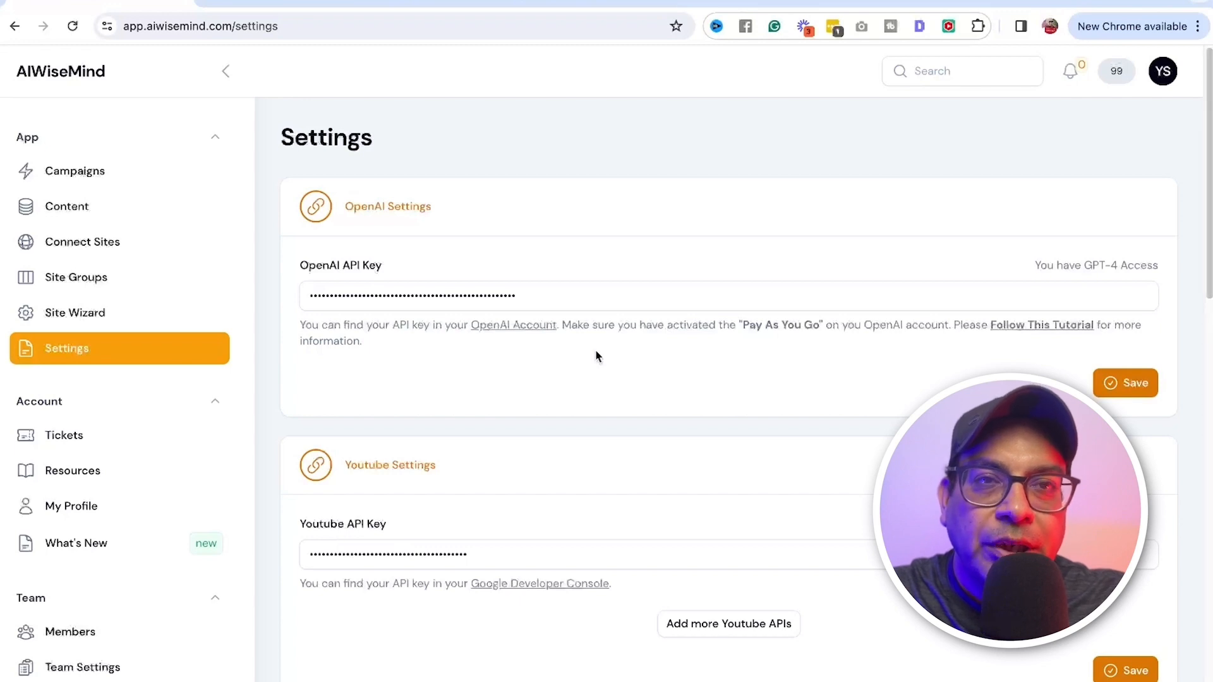
pyautogui.moveTo(345, 265)
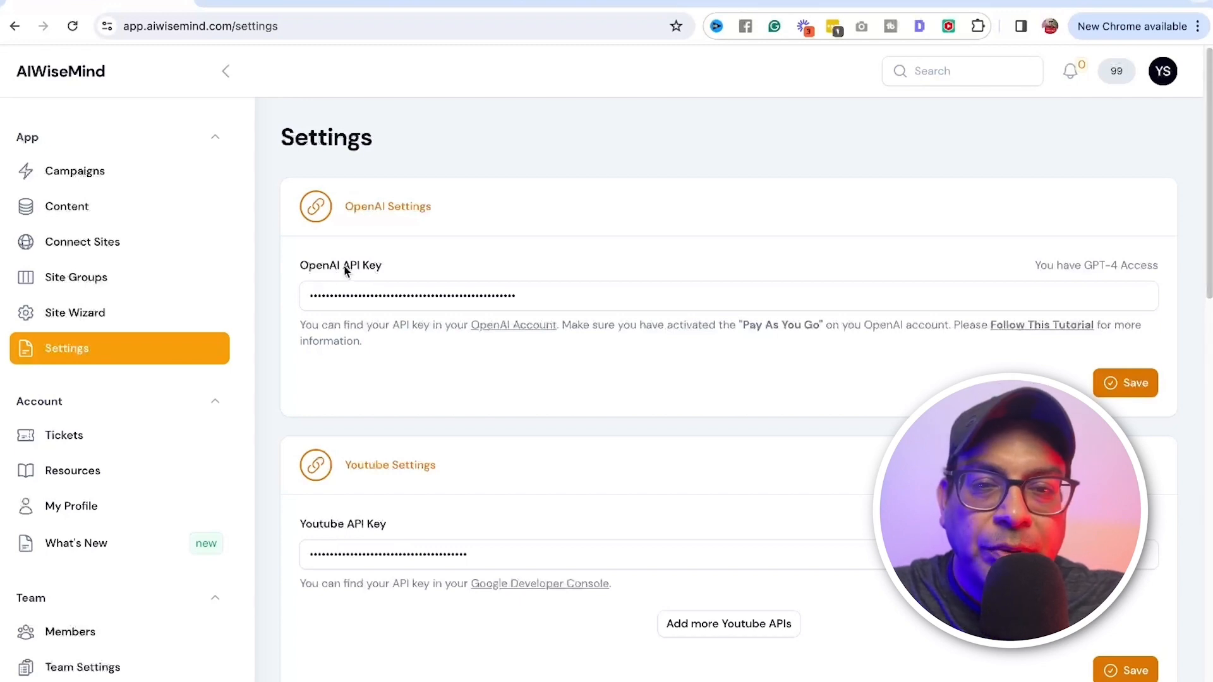
pyautogui.moveTo(700, 333)
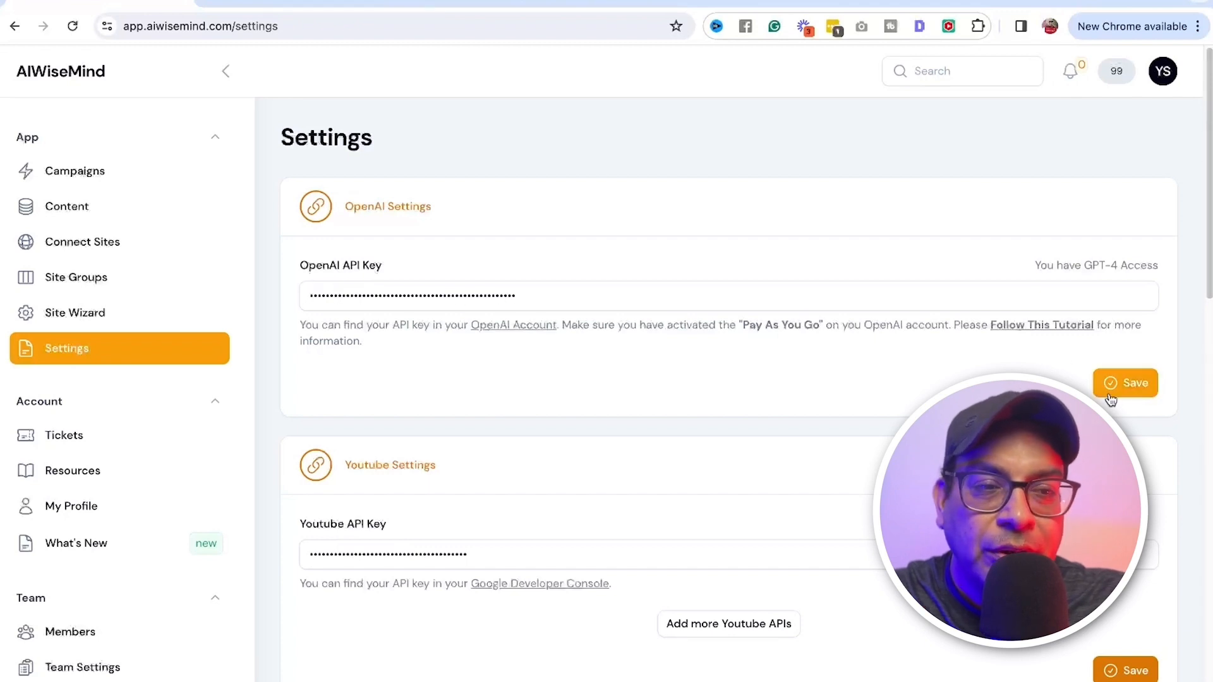
pyautogui.scroll(-3)
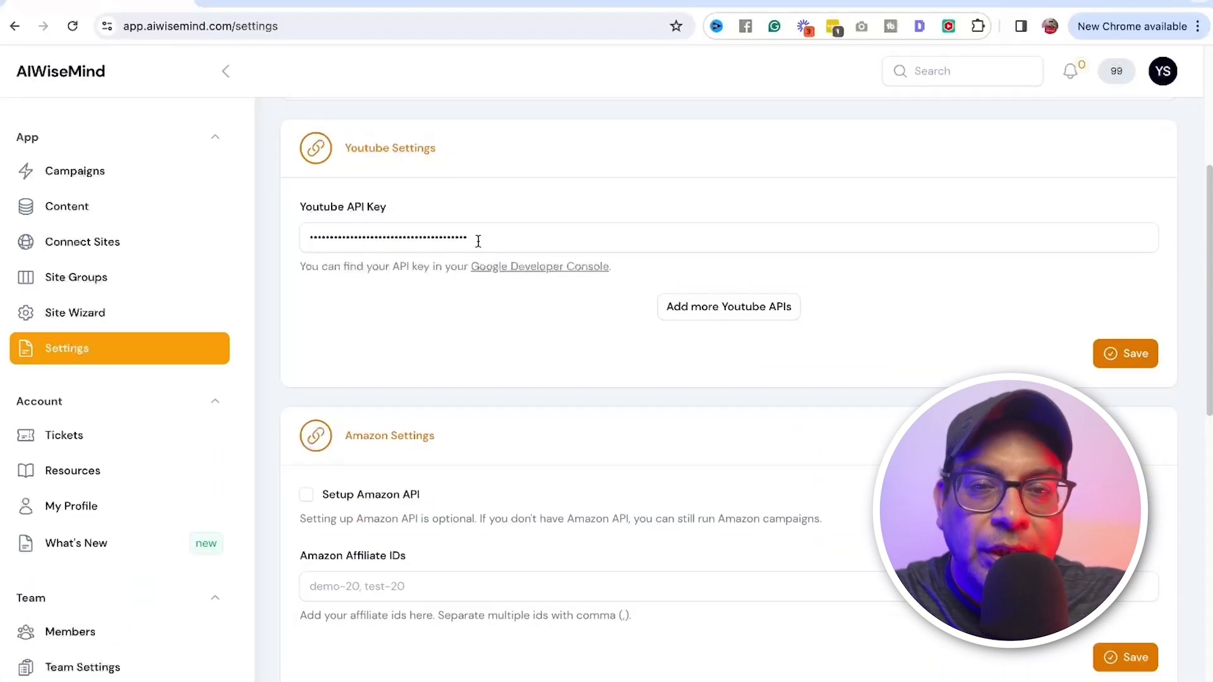
pyautogui.scroll(-3)
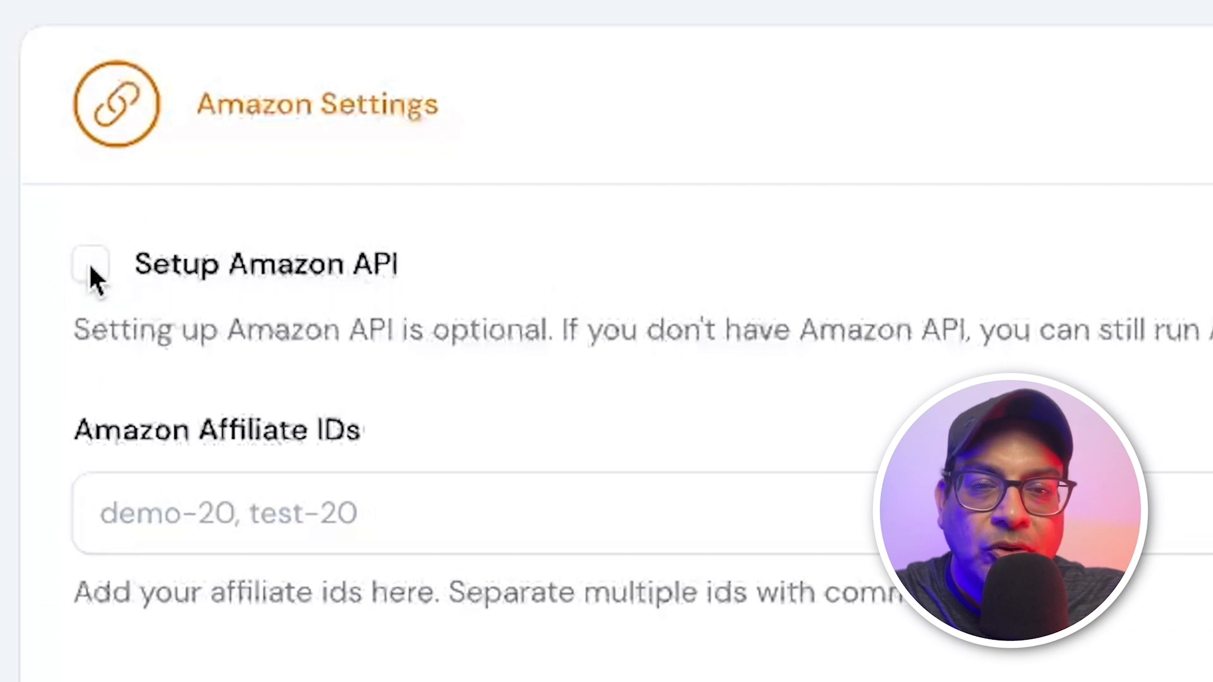
pyautogui.click(89, 264)
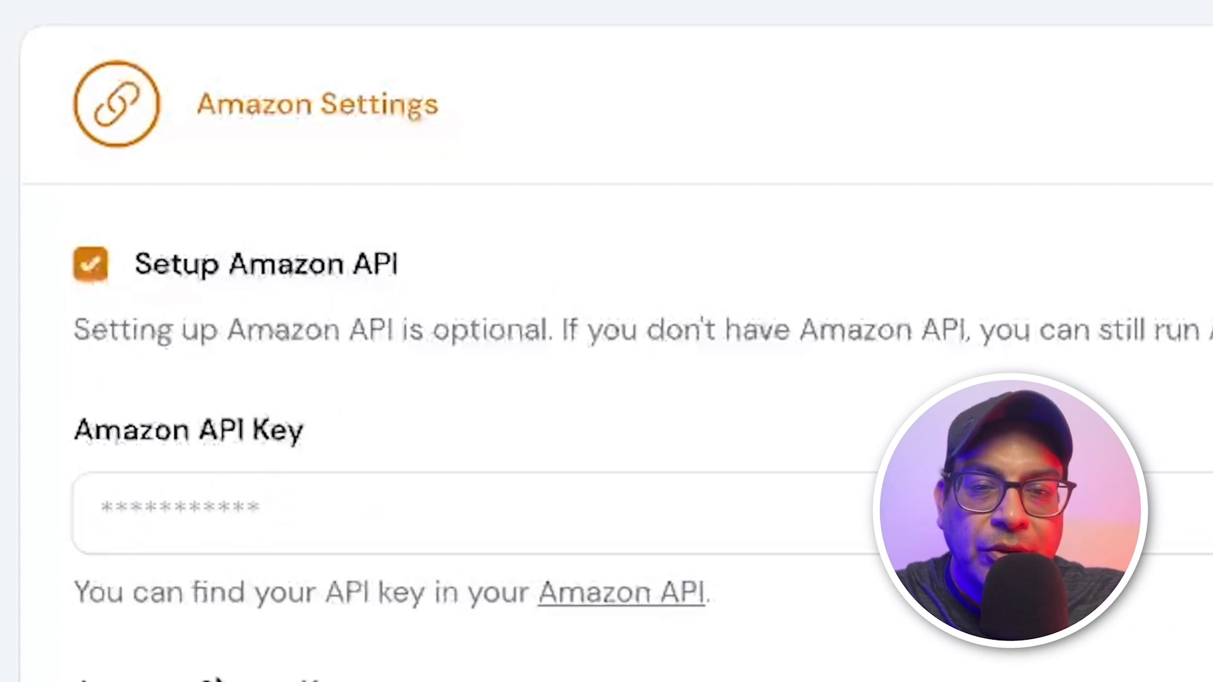
pyautogui.scroll(-3)
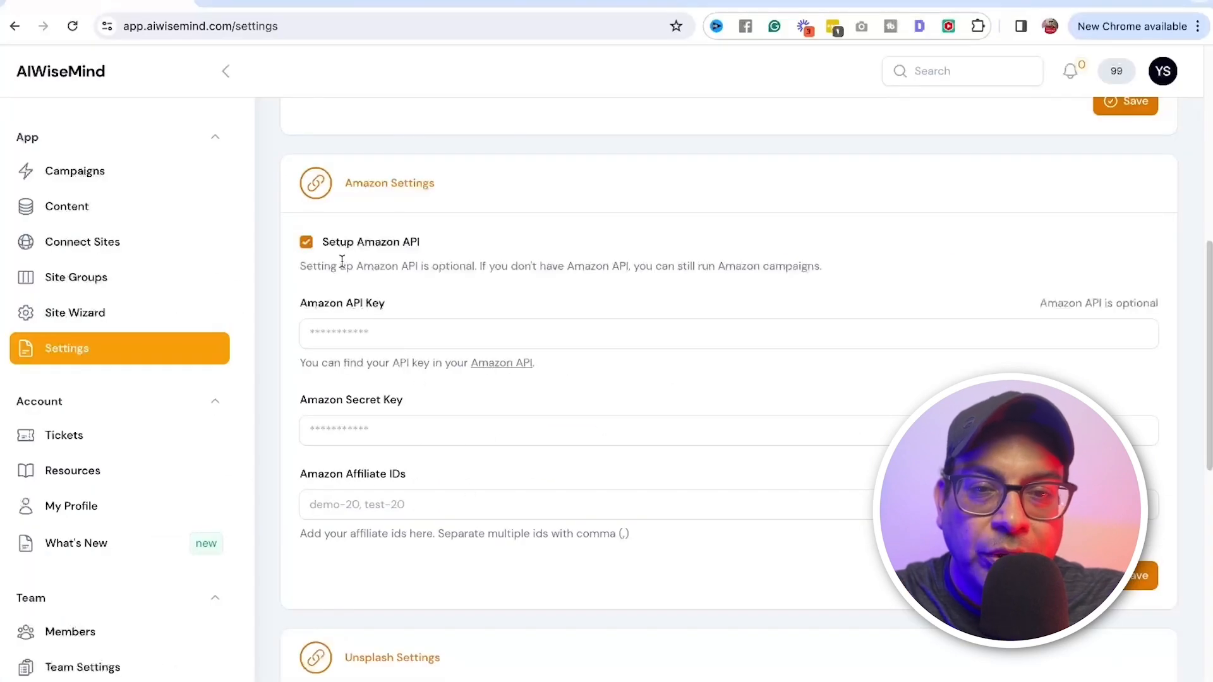
pyautogui.click(306, 241)
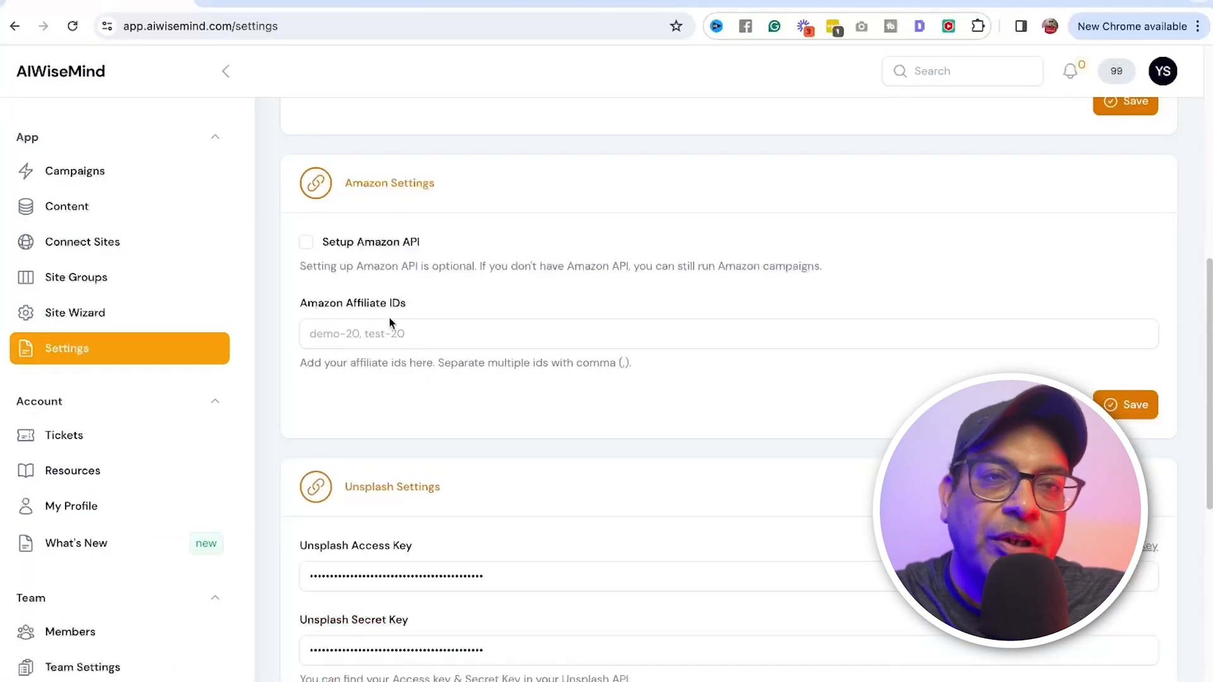
pyautogui.scroll(-3)
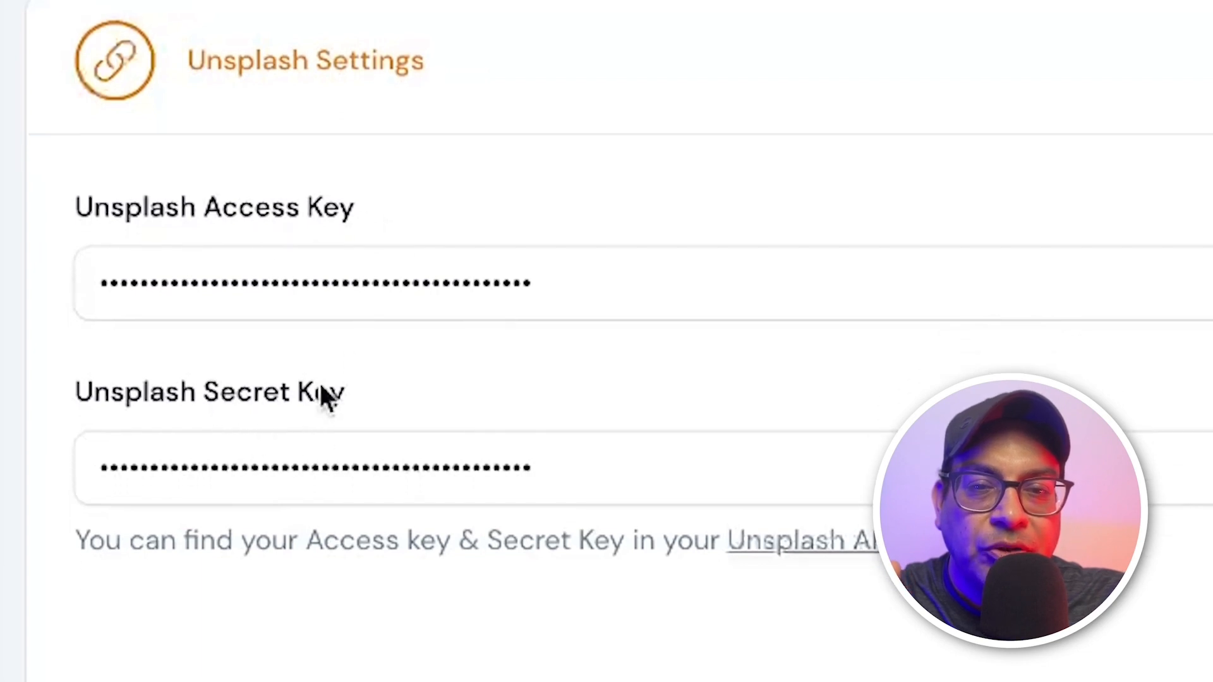
pyautogui.scroll(-3)
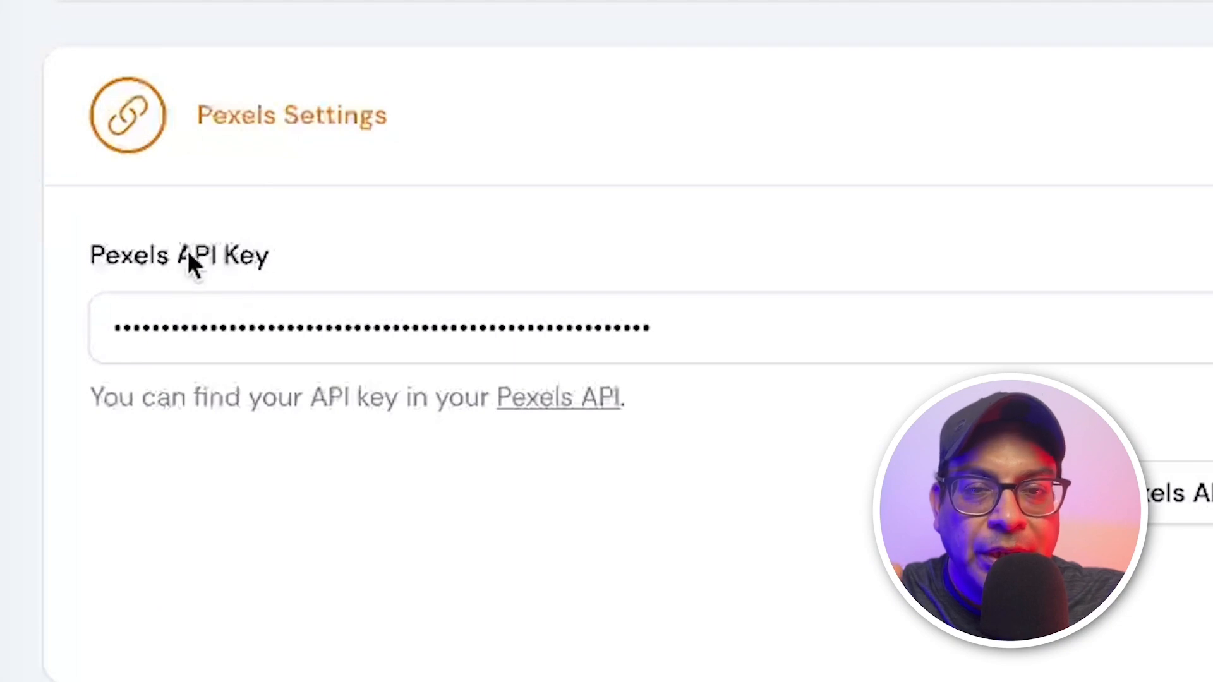
pyautogui.moveTo(35, 131)
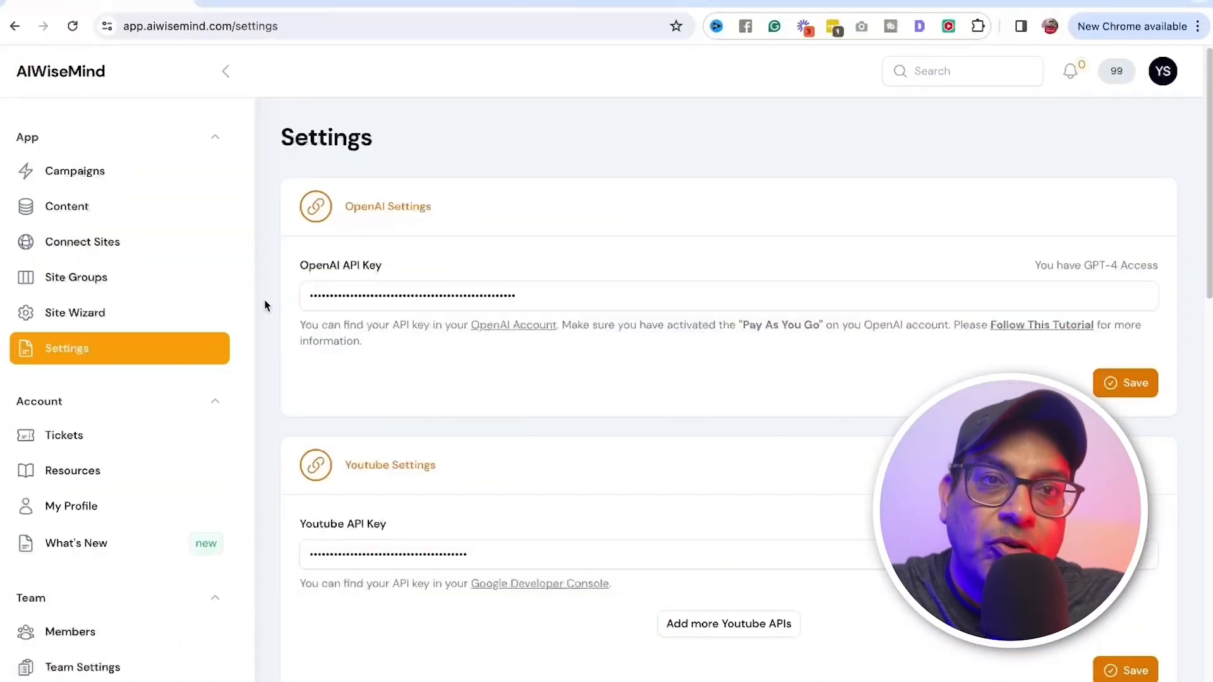
pyautogui.moveTo(250, 291)
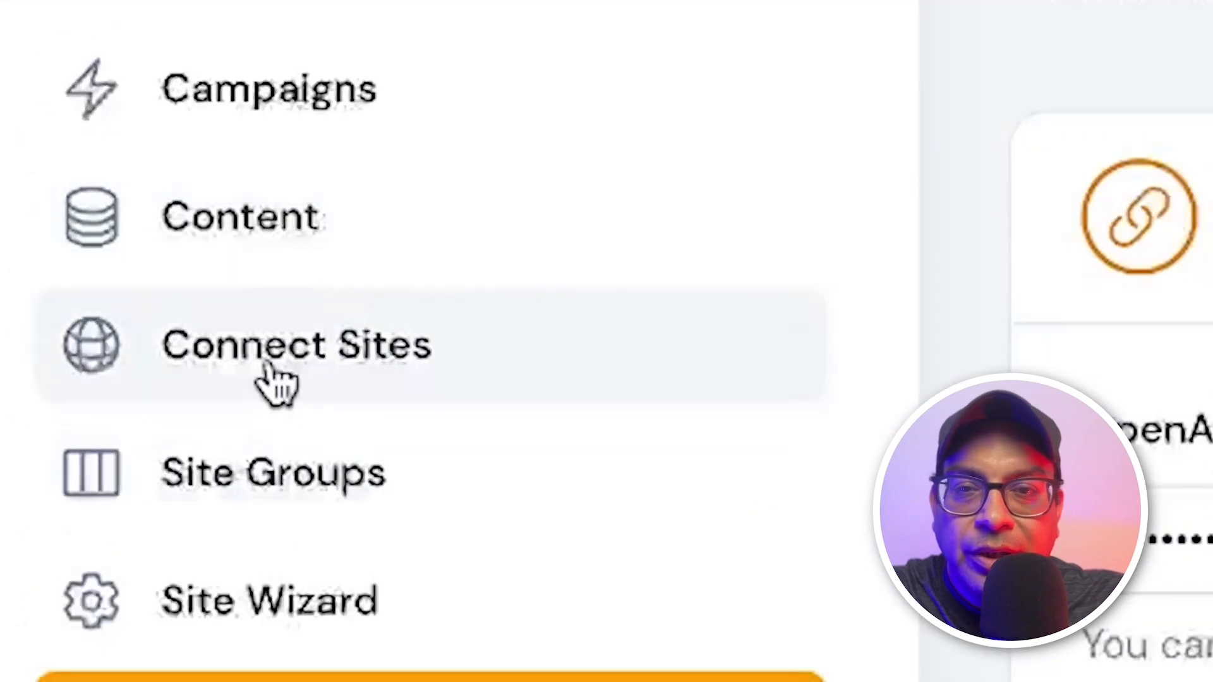
# Open Connect Sites to list the seven connected WordPress sites with URLs and usernames
pyautogui.click(297, 345)
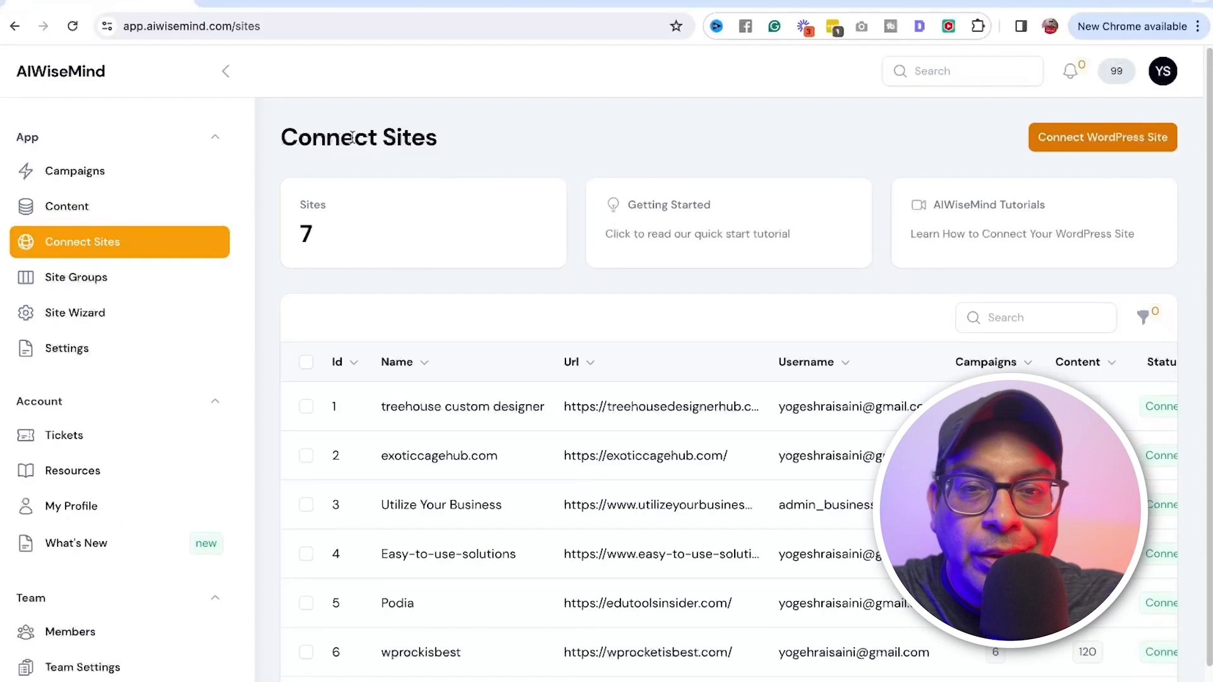
pyautogui.moveTo(366, 258)
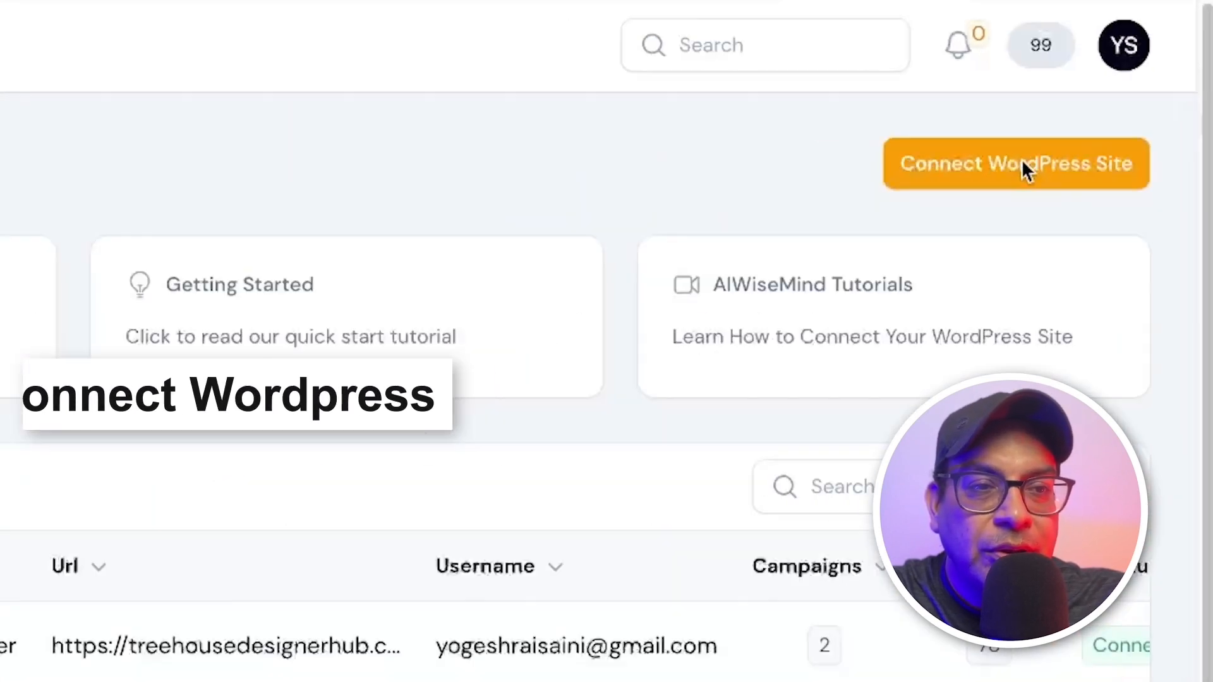
pyautogui.click(1016, 163)
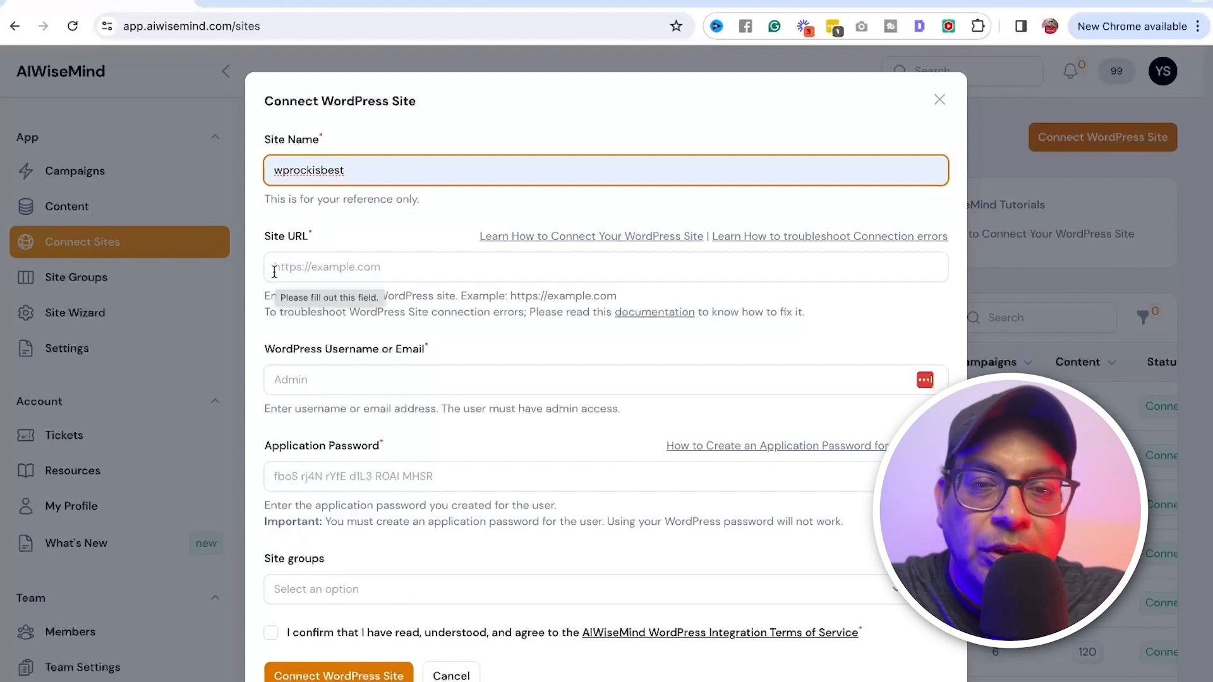
pyautogui.click(606, 266)
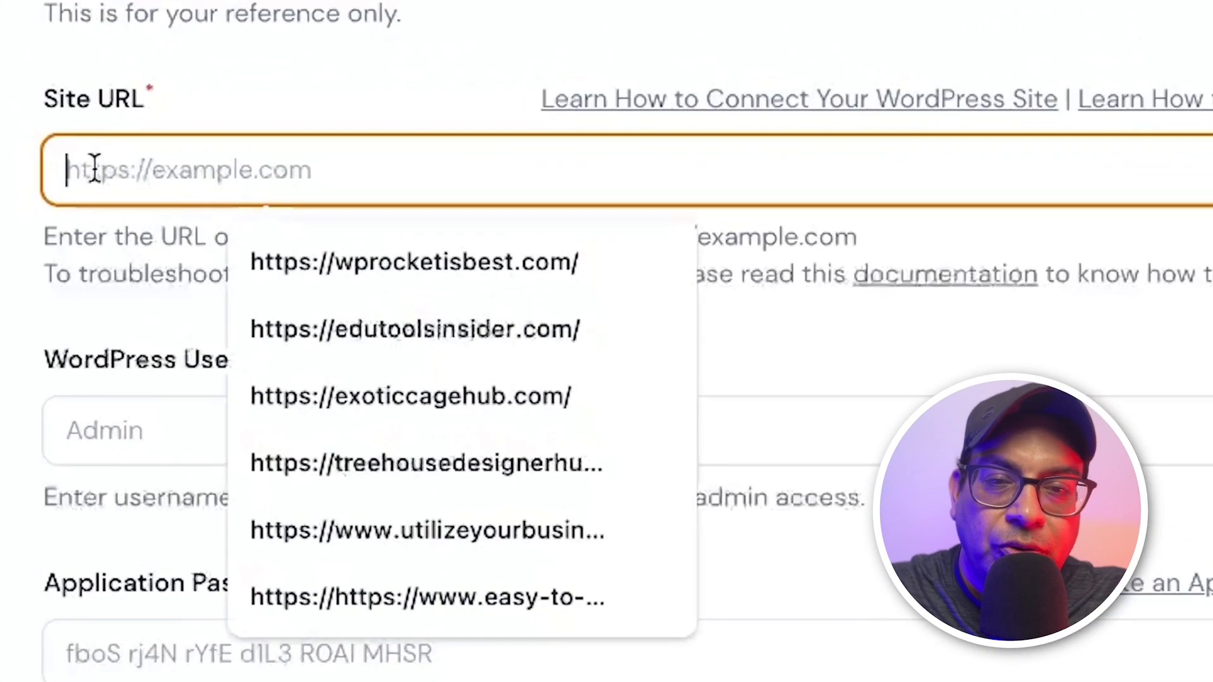
pyautogui.click(414, 262)
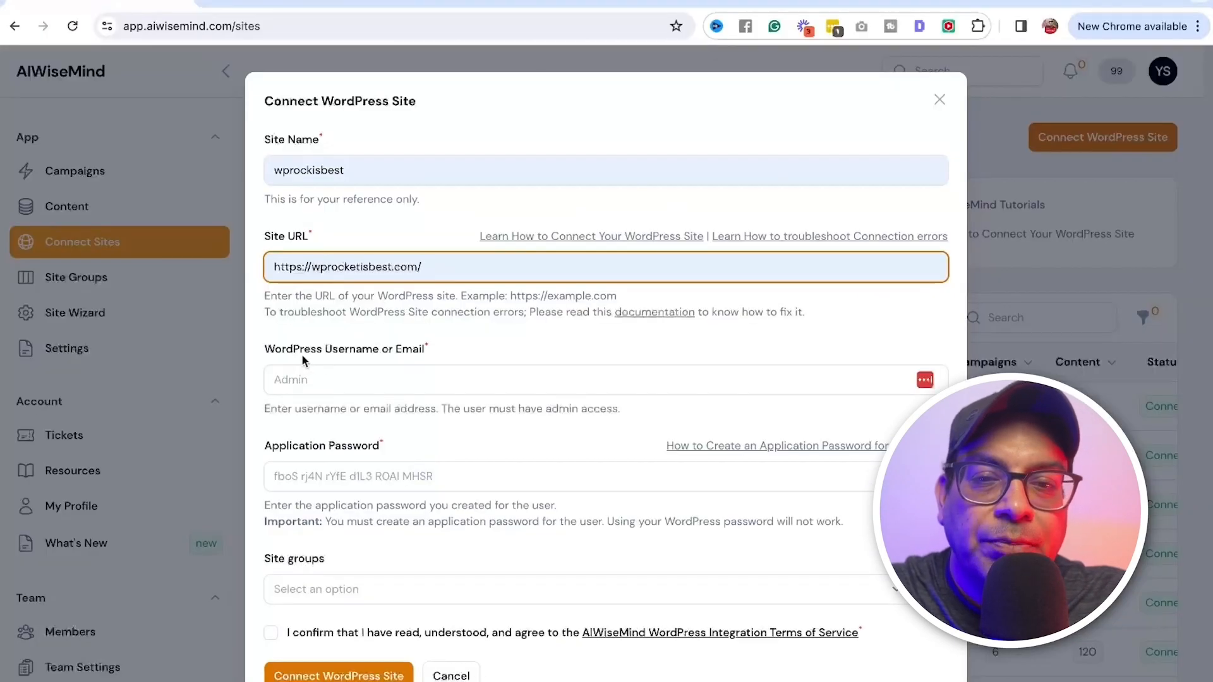
pyautogui.moveTo(372, 355)
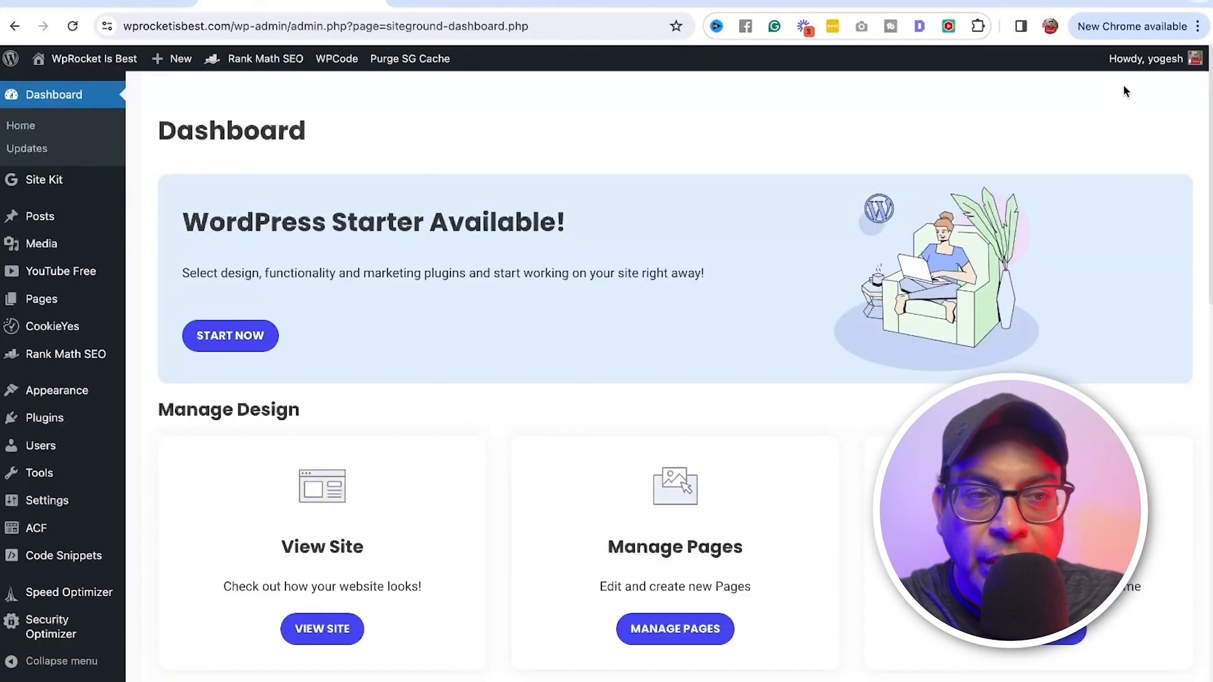
# Generate a WordPress application password named 'aiwisemind' on the profile page and copy it
pyautogui.click(1153, 58)
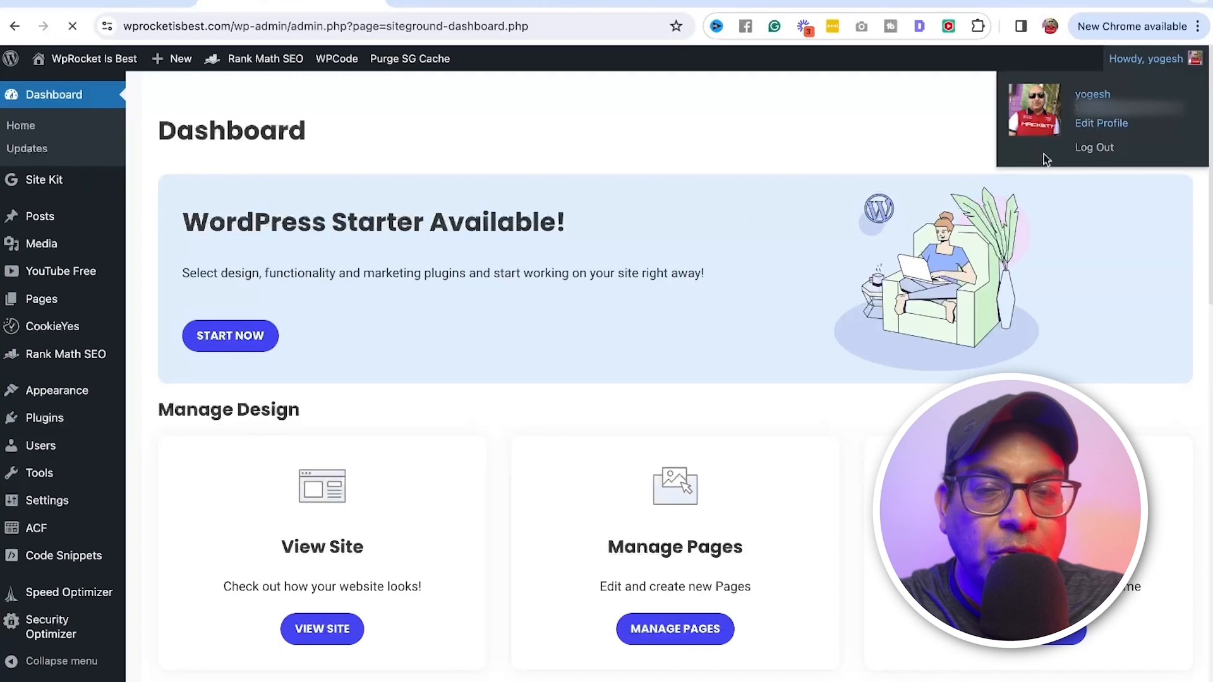
pyautogui.click(1101, 123)
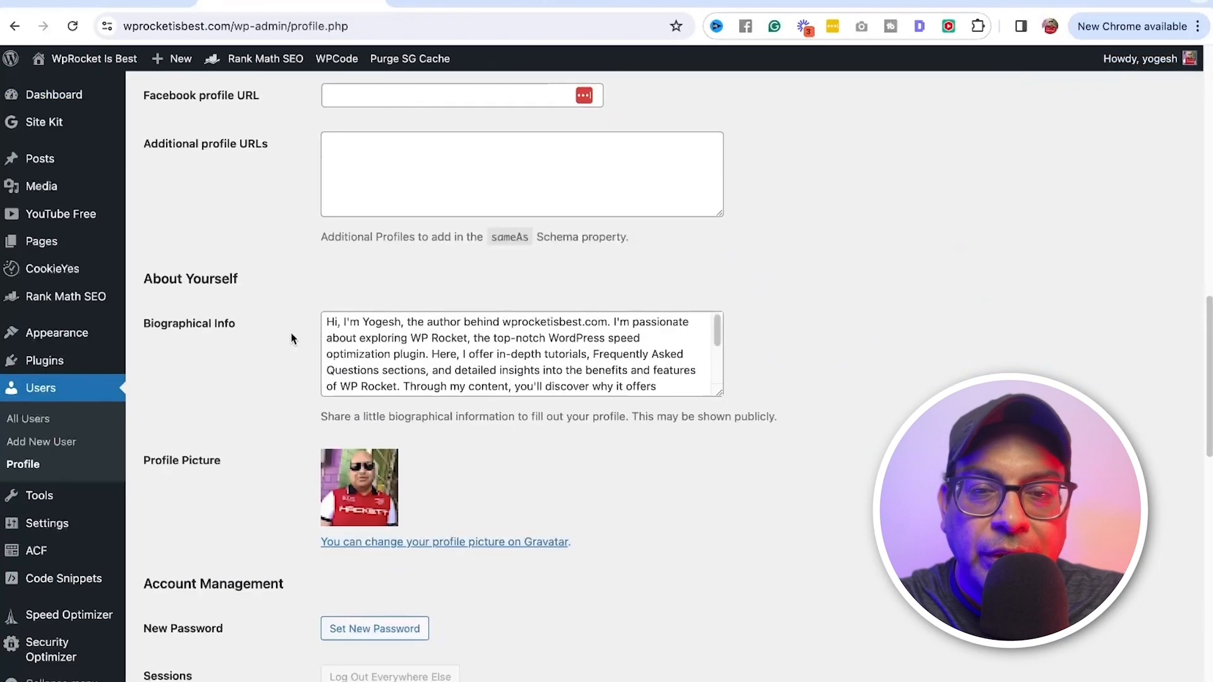
pyautogui.scroll(-3)
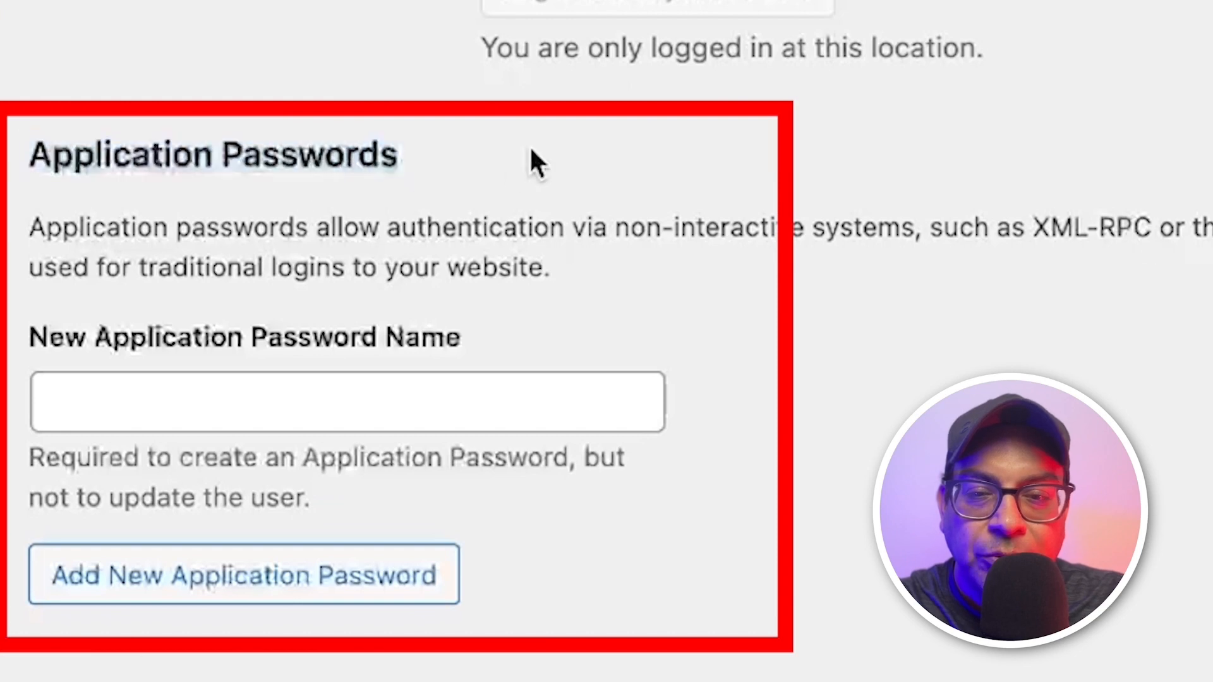
pyautogui.click(347, 402)
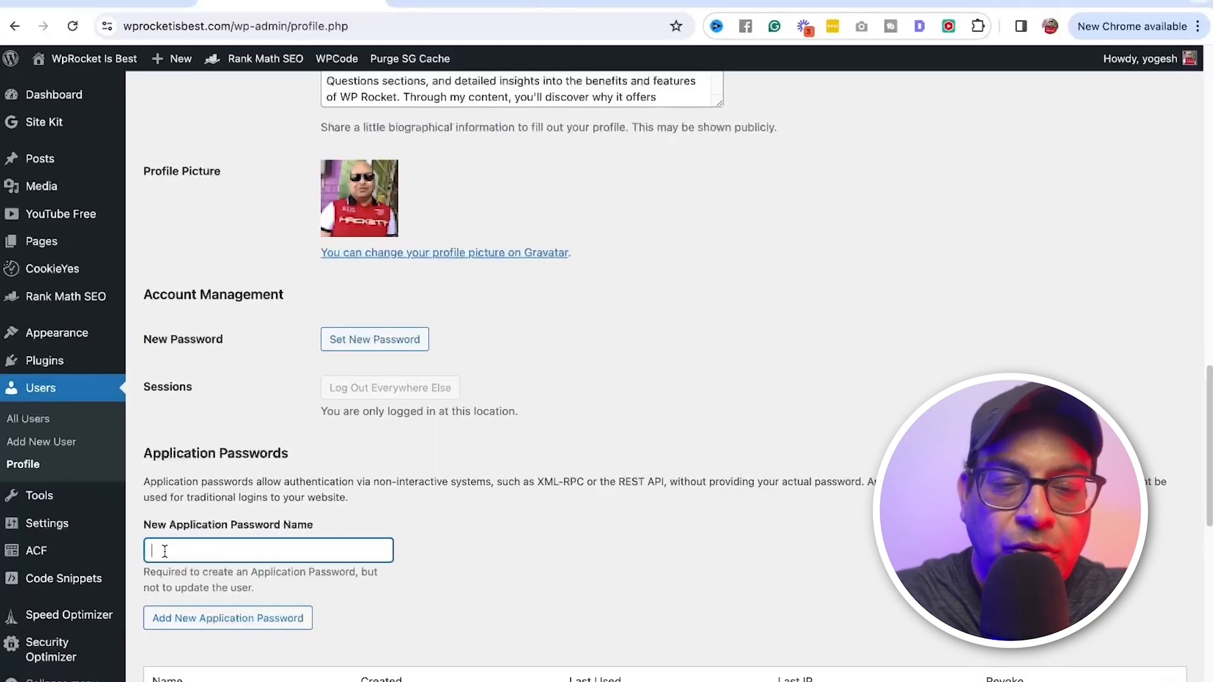
pyautogui.write('aiwisemi')
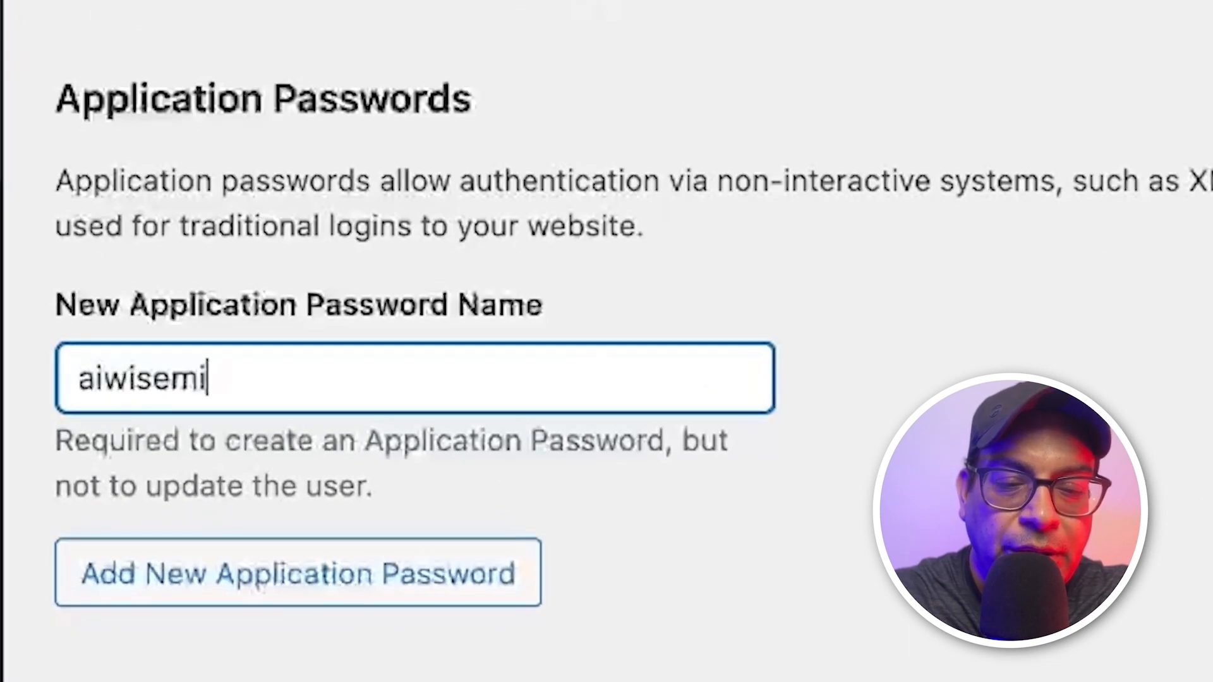
pyautogui.write('nd')
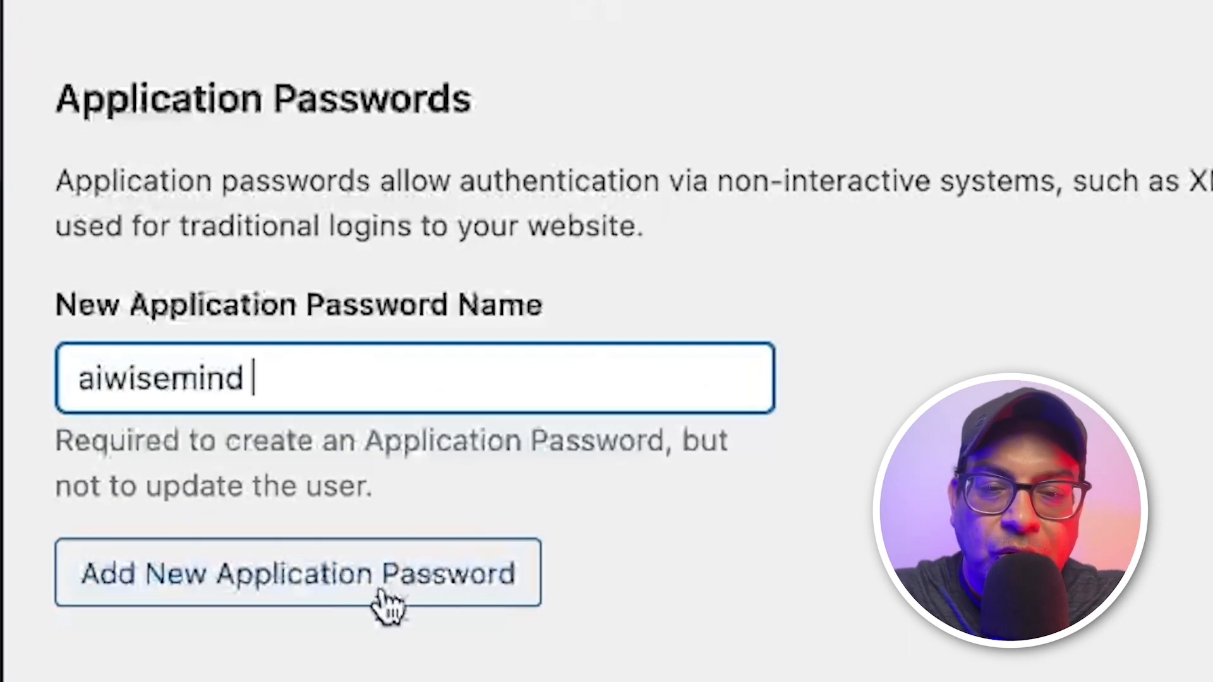
pyautogui.click(297, 573)
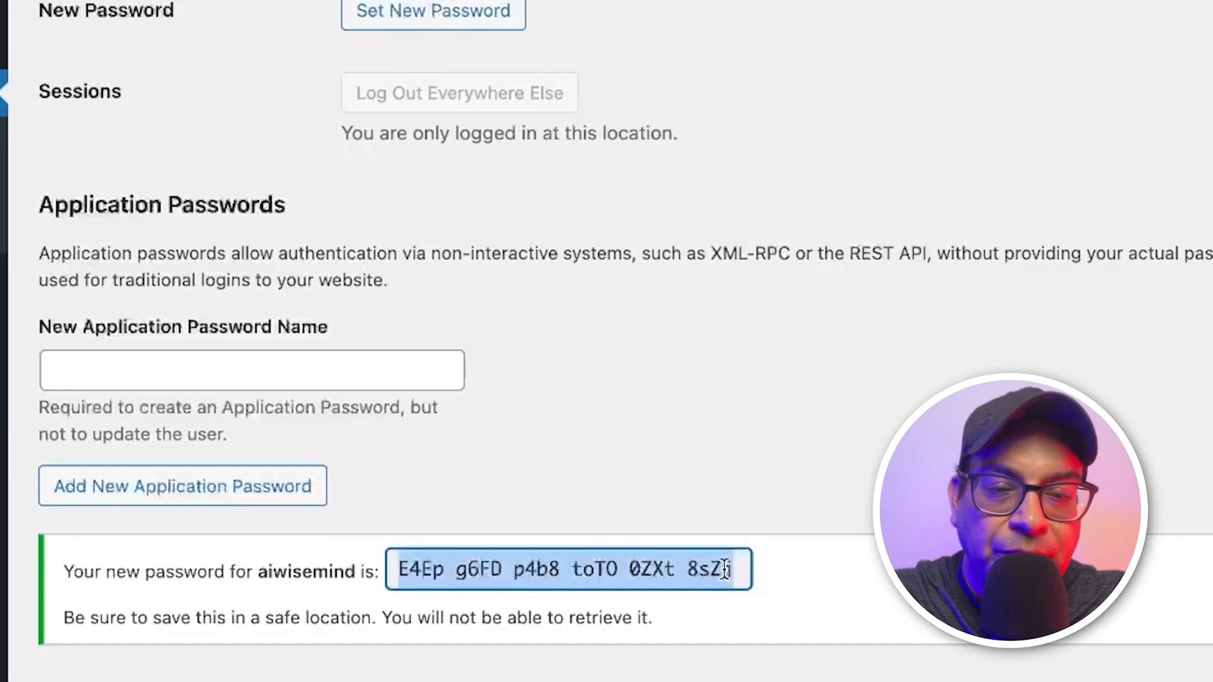
pyautogui.rightClick(568, 570)
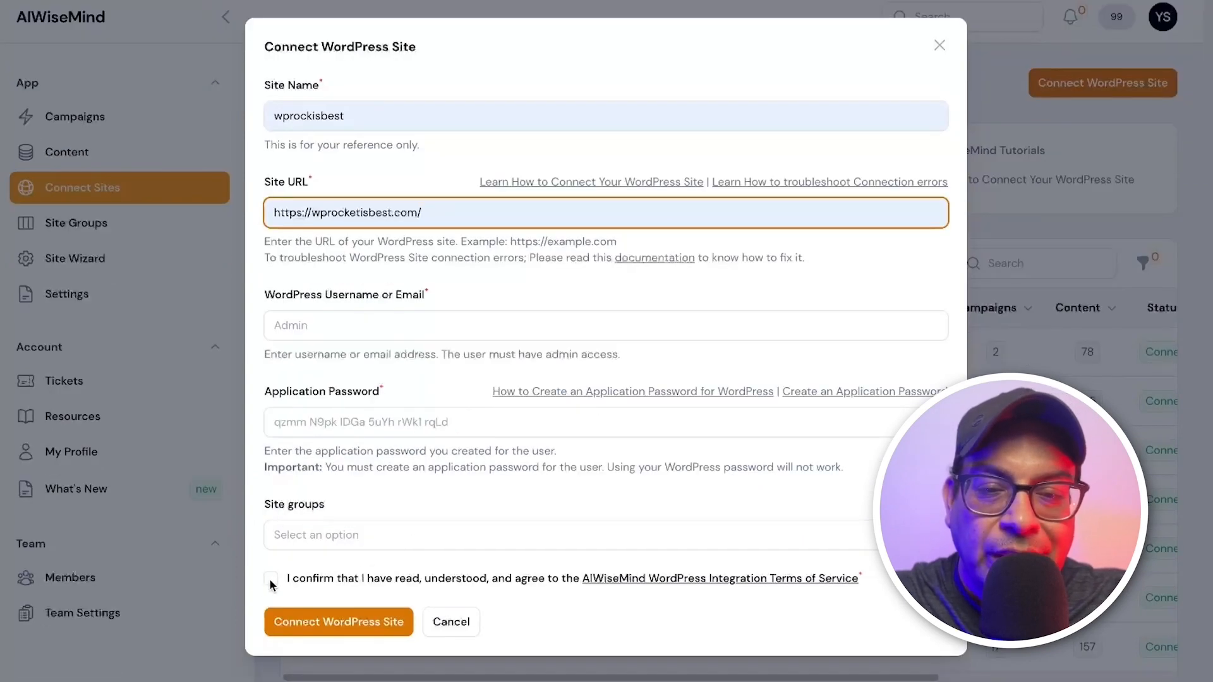
# Accept the WordPress integration terms and close the wprockisbest connection form
pyautogui.click(271, 579)
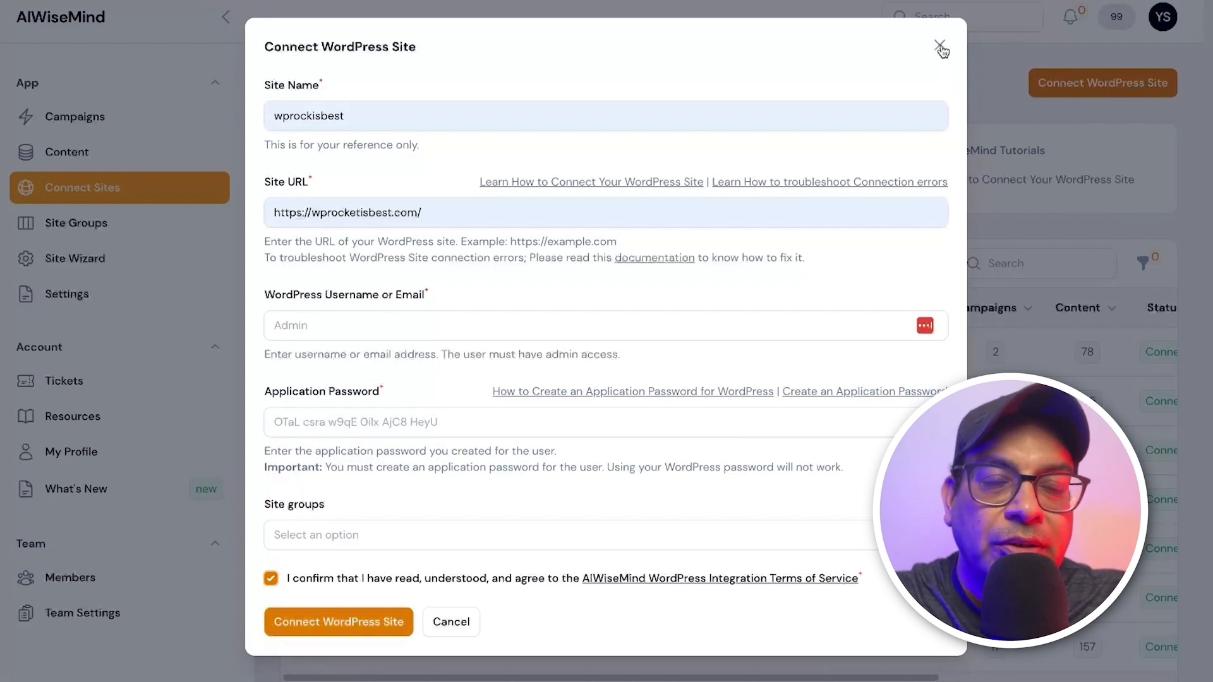
pyautogui.click(942, 46)
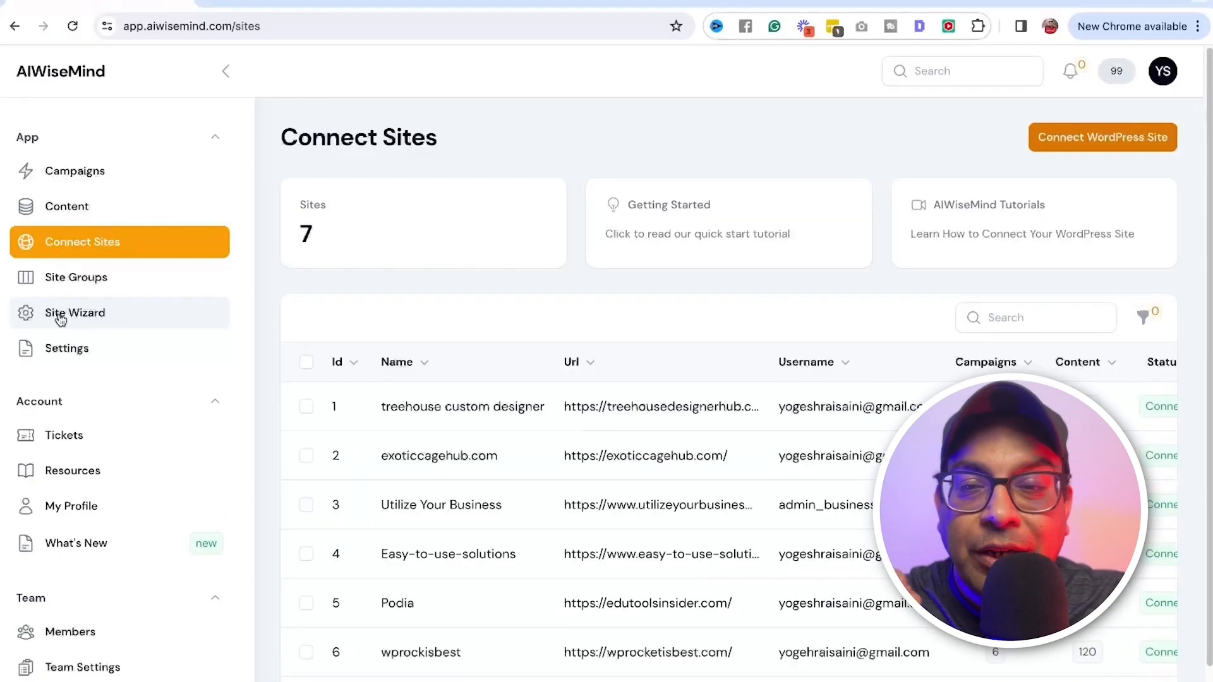
pyautogui.moveTo(76, 171)
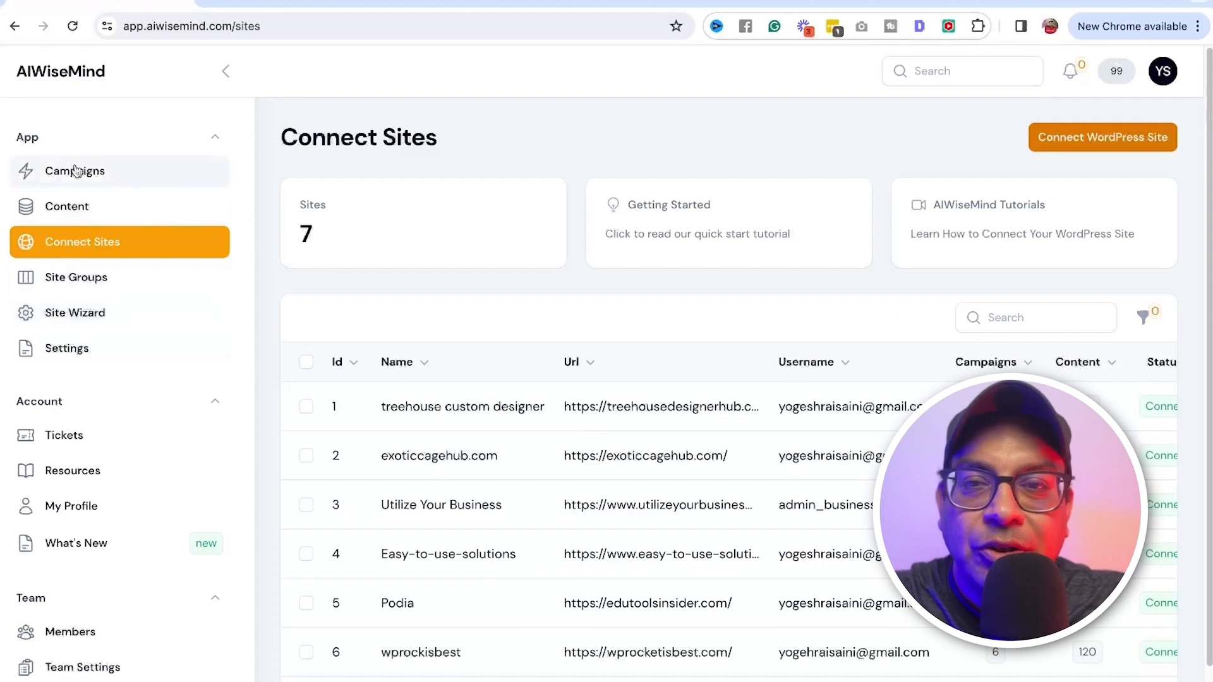
# Open Site Wizard to get an empty Create Site Setup form
pyautogui.click(75, 313)
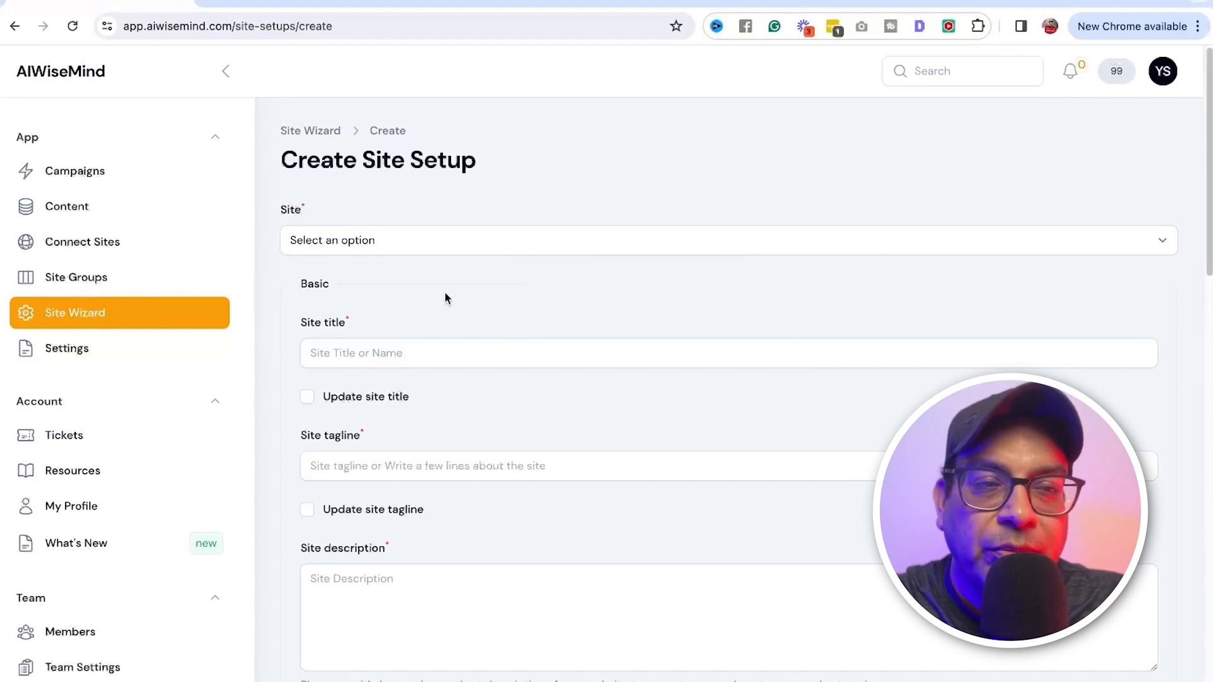
# Choose wprockisbest, title it 'wp rocket', and enter a tagline marked for updating
pyautogui.click(337, 241)
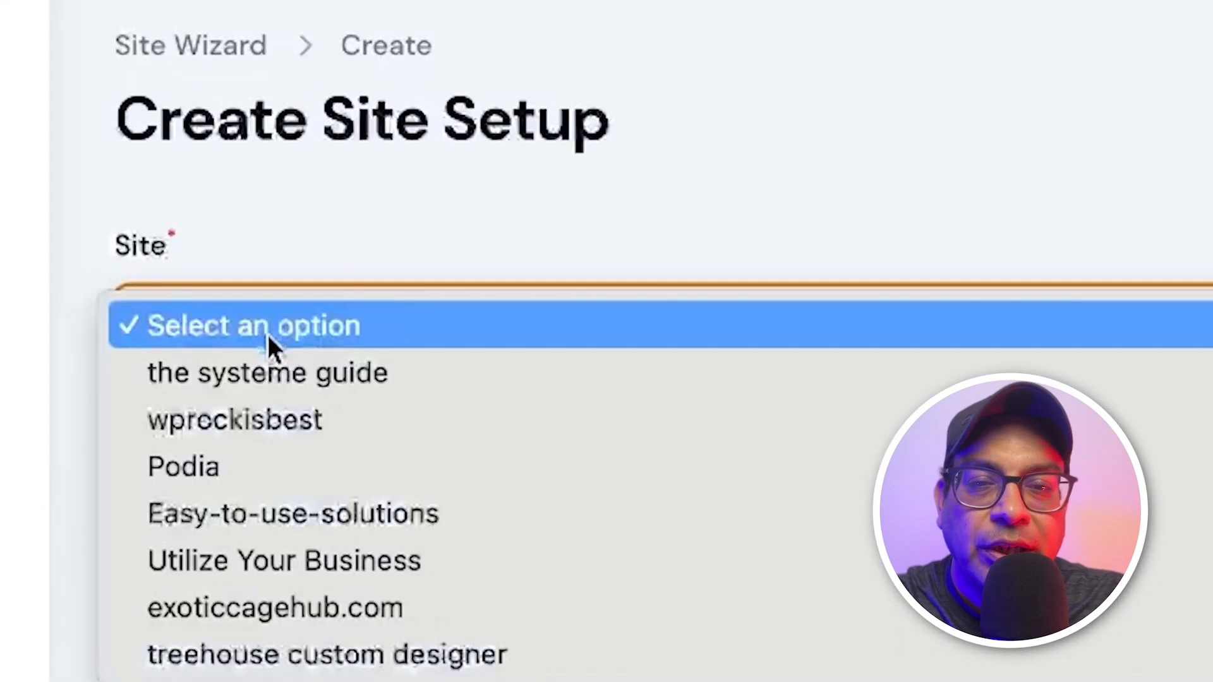
pyautogui.click(234, 420)
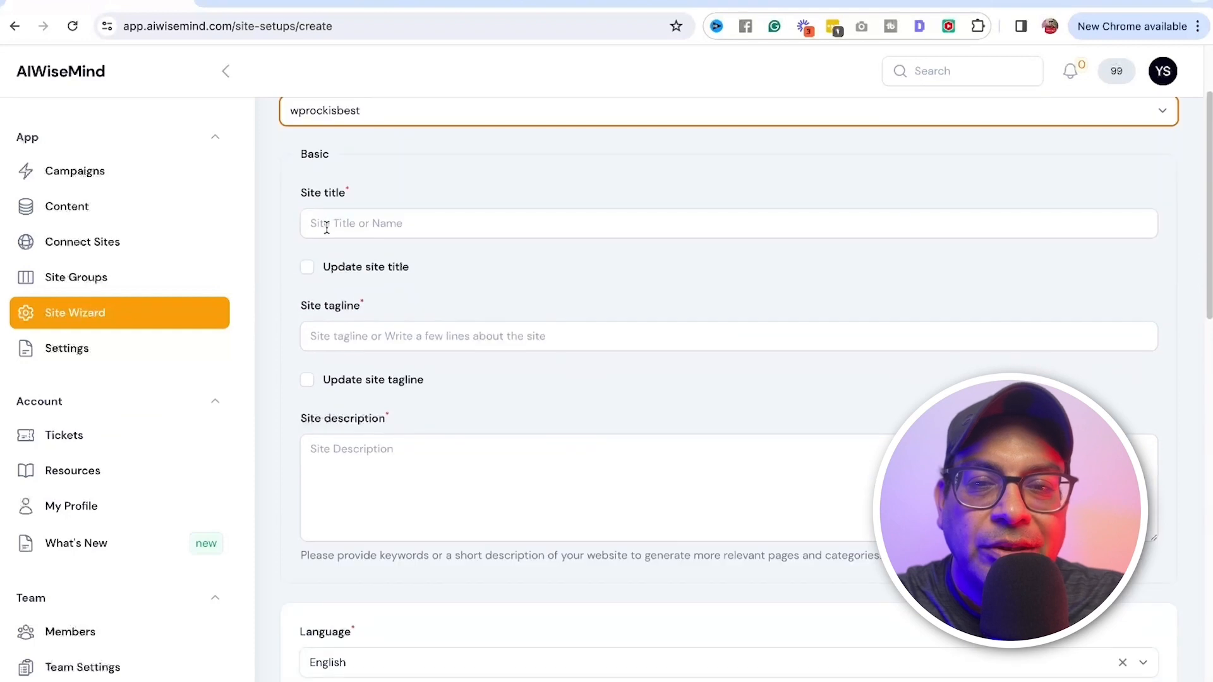
pyautogui.click(728, 223)
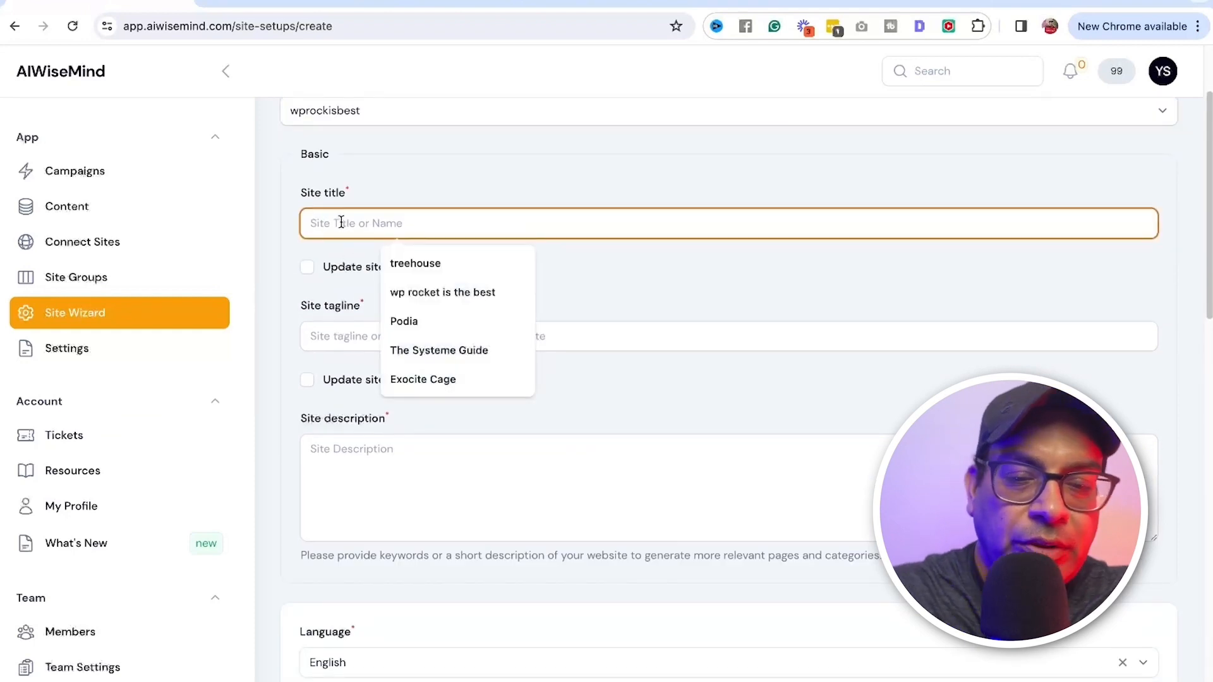
pyautogui.write('wp roclke')
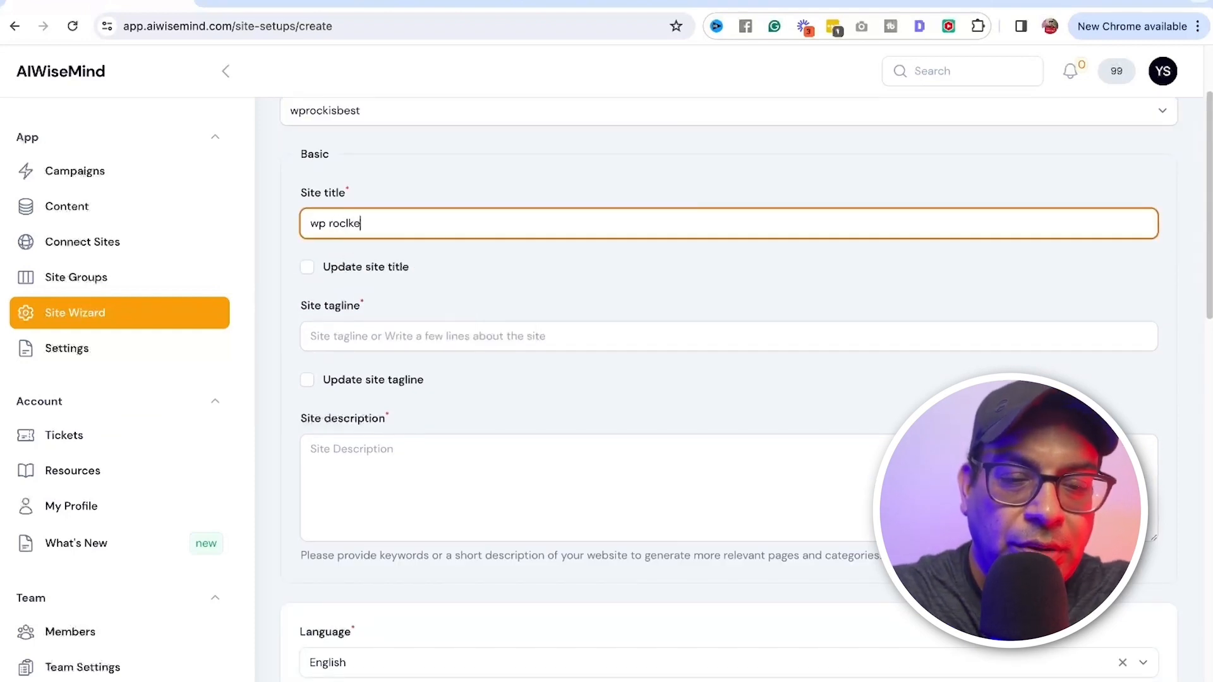
pyautogui.click(727, 335)
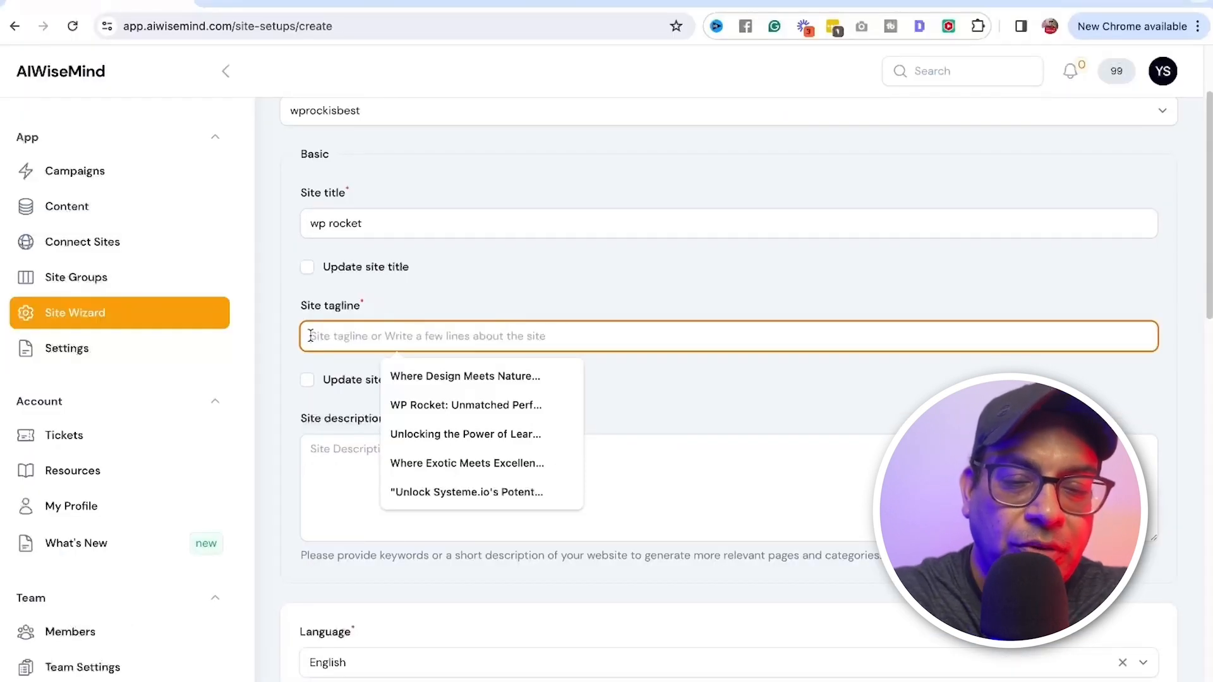
pyautogui.write('making wprdpress website fasy')
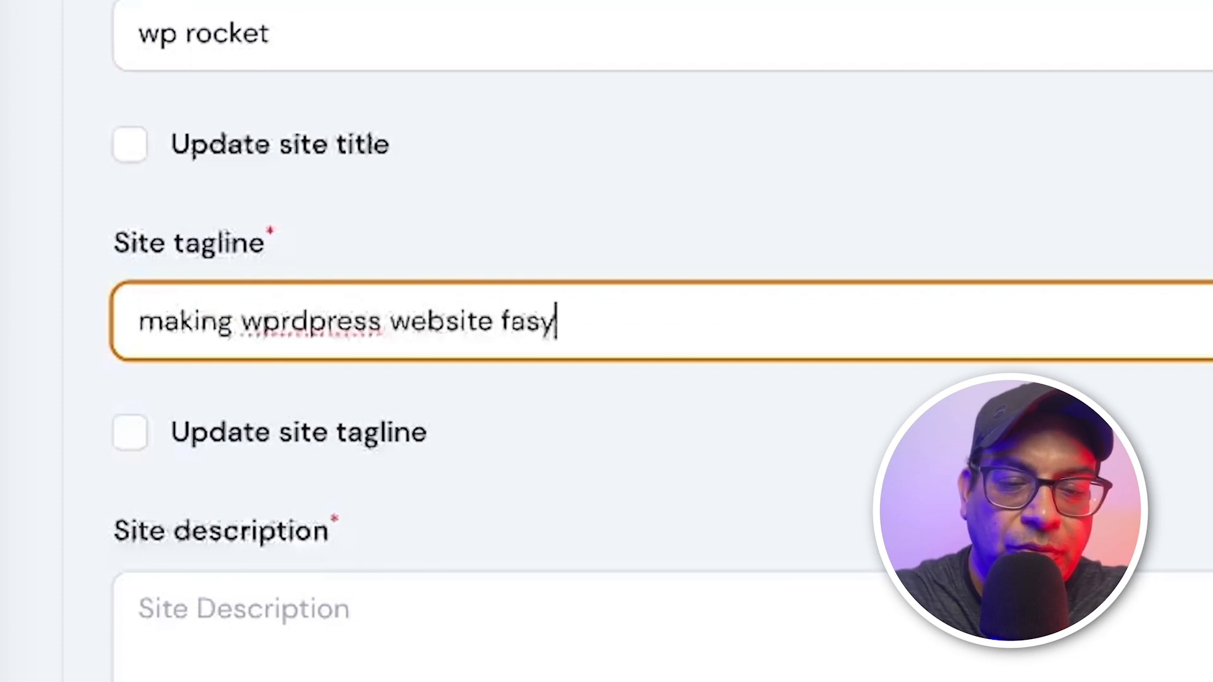
pyautogui.click(307, 380)
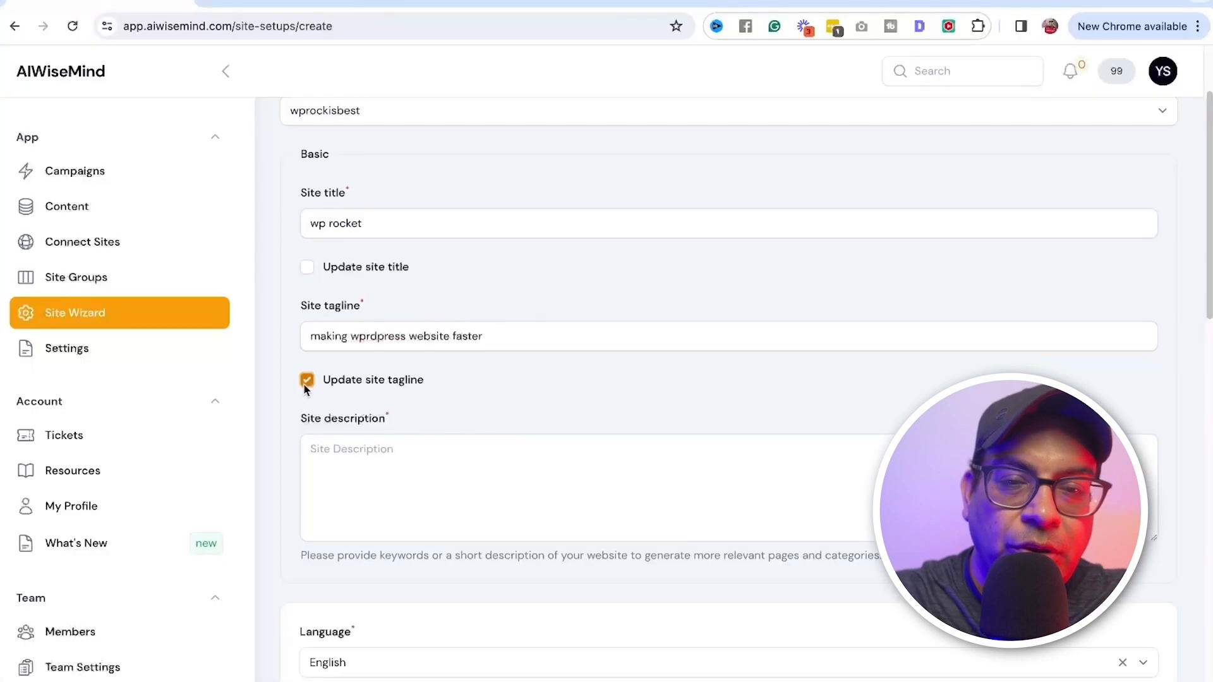
# Write a three-line site description about the WP Rocket plugin making websites faster
pyautogui.scroll(-3)
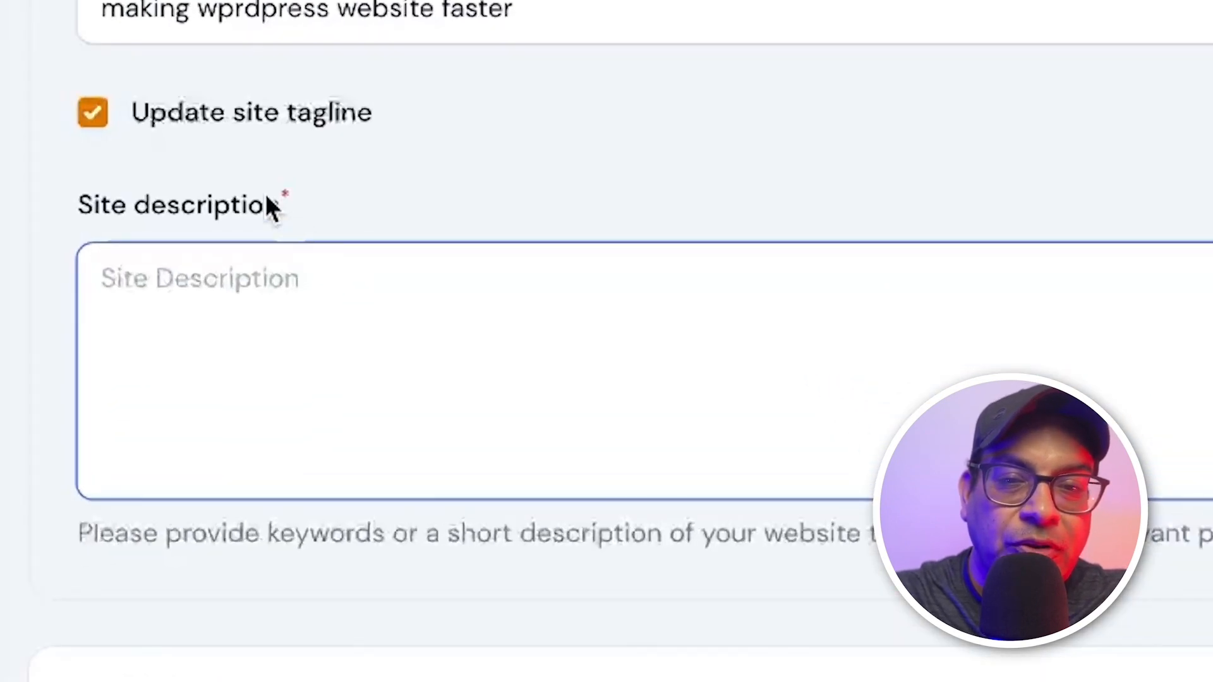
pyautogui.doubleClick(174, 205)
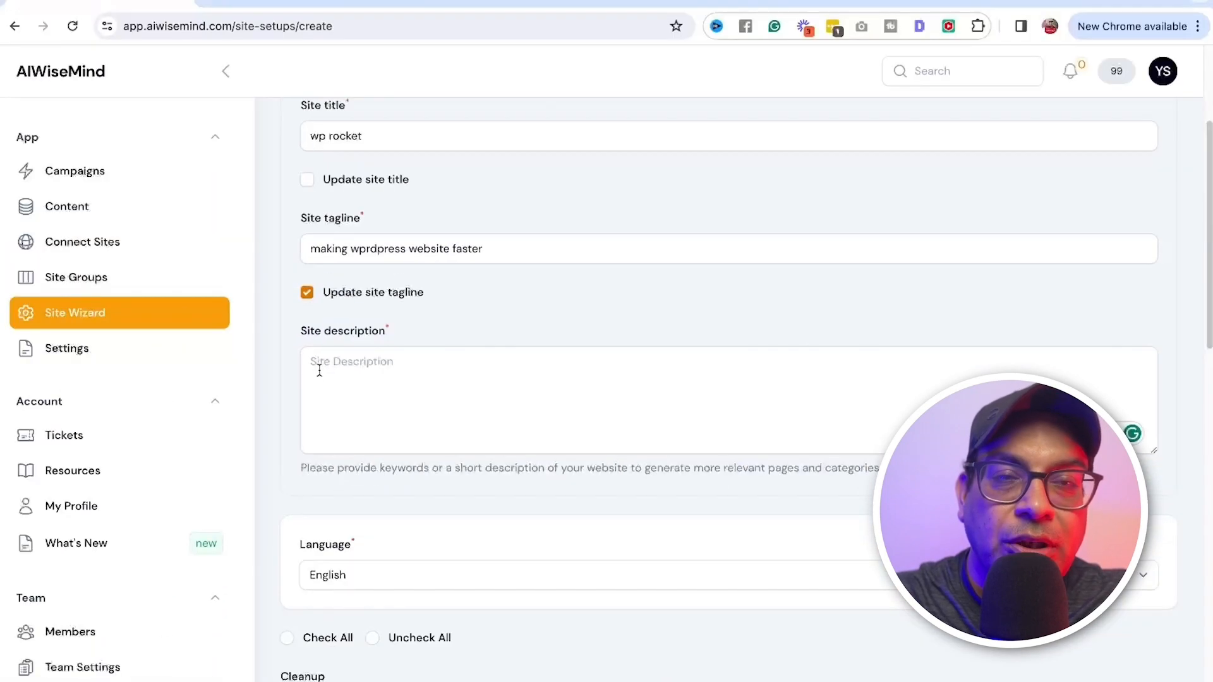
pyautogui.click(542, 399)
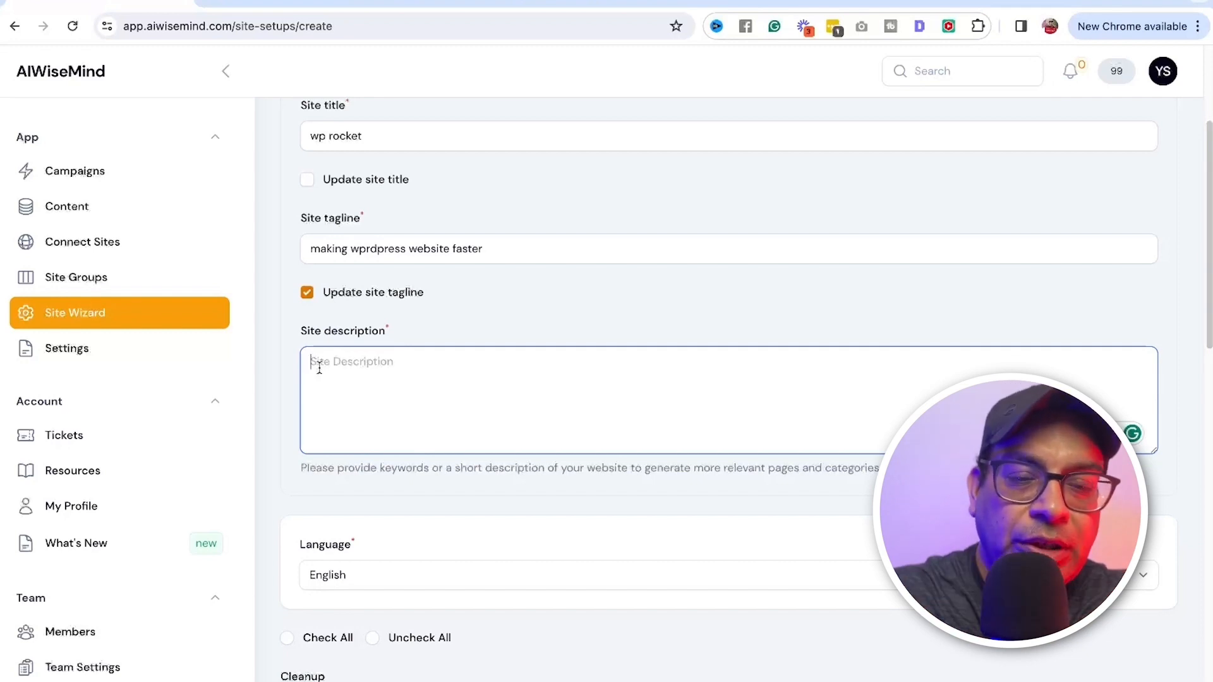
pyautogui.write('this website is on wp')
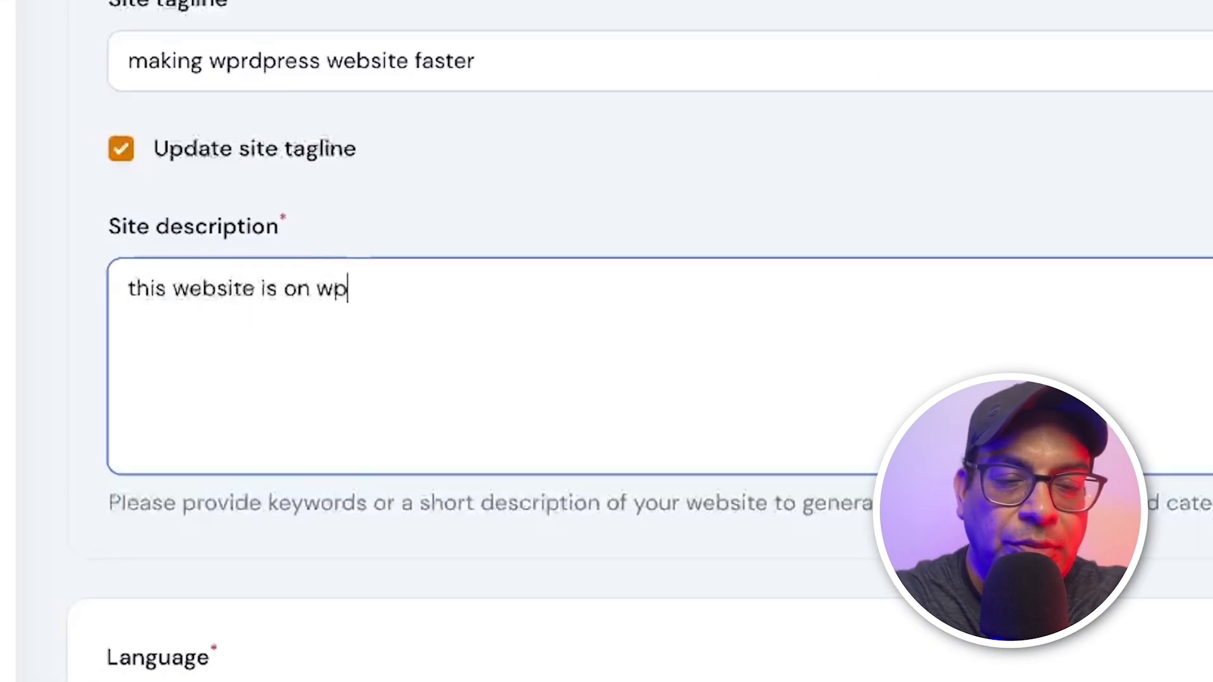
pyautogui.write('roket thats')
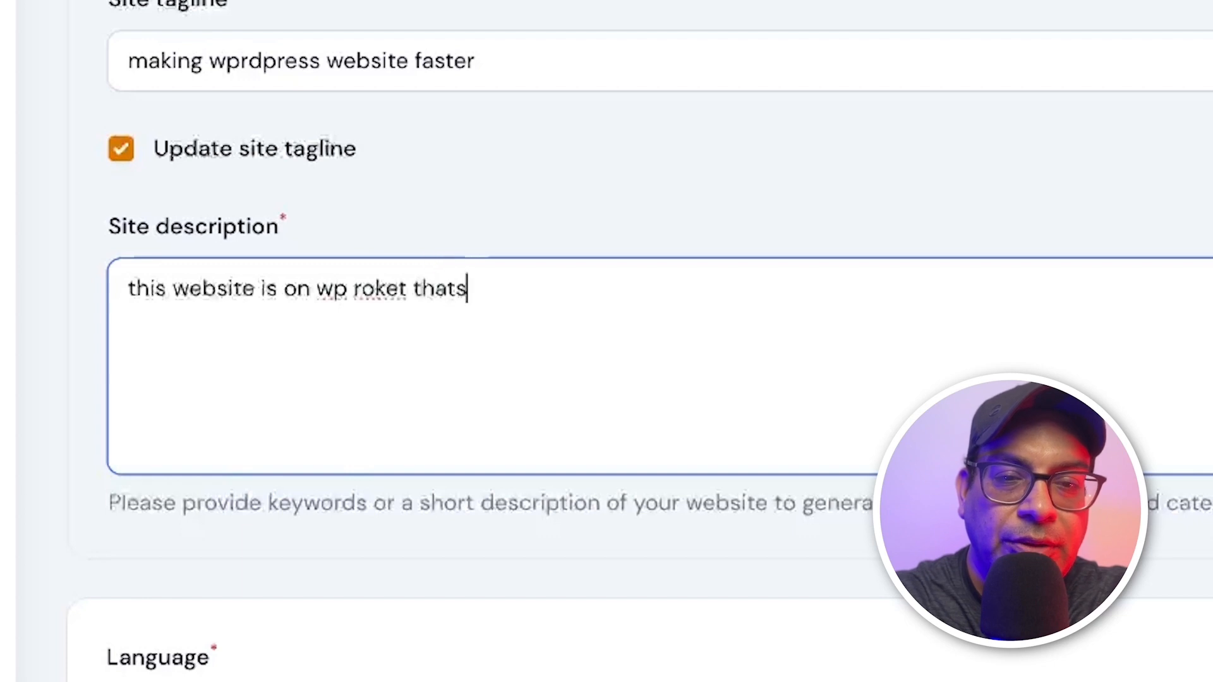
pyautogui.write('Wordpress p')
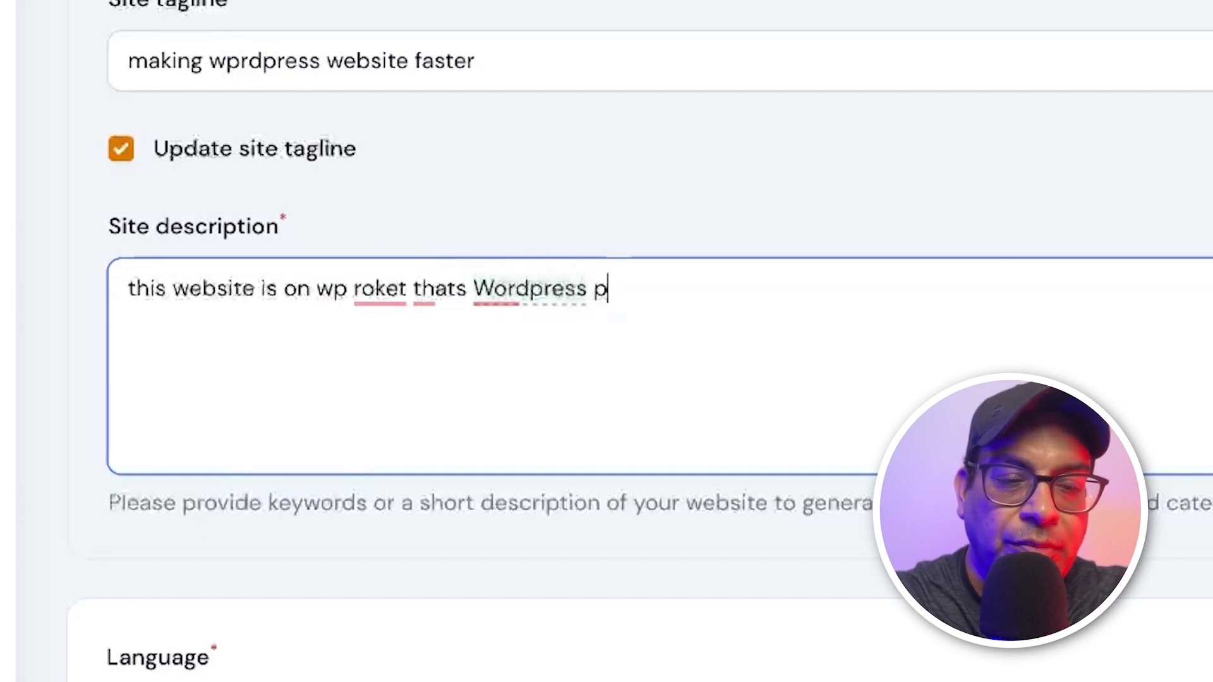
pyautogui.write('lugin to ma')
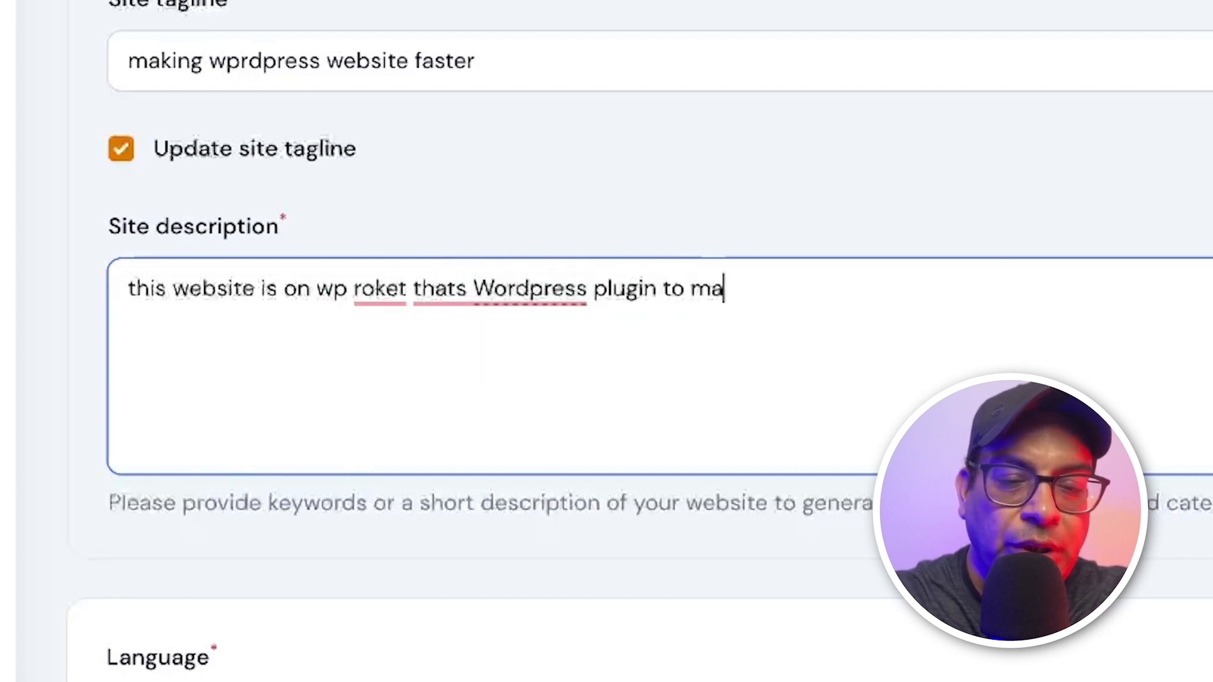
pyautogui.write('ke website load faster')
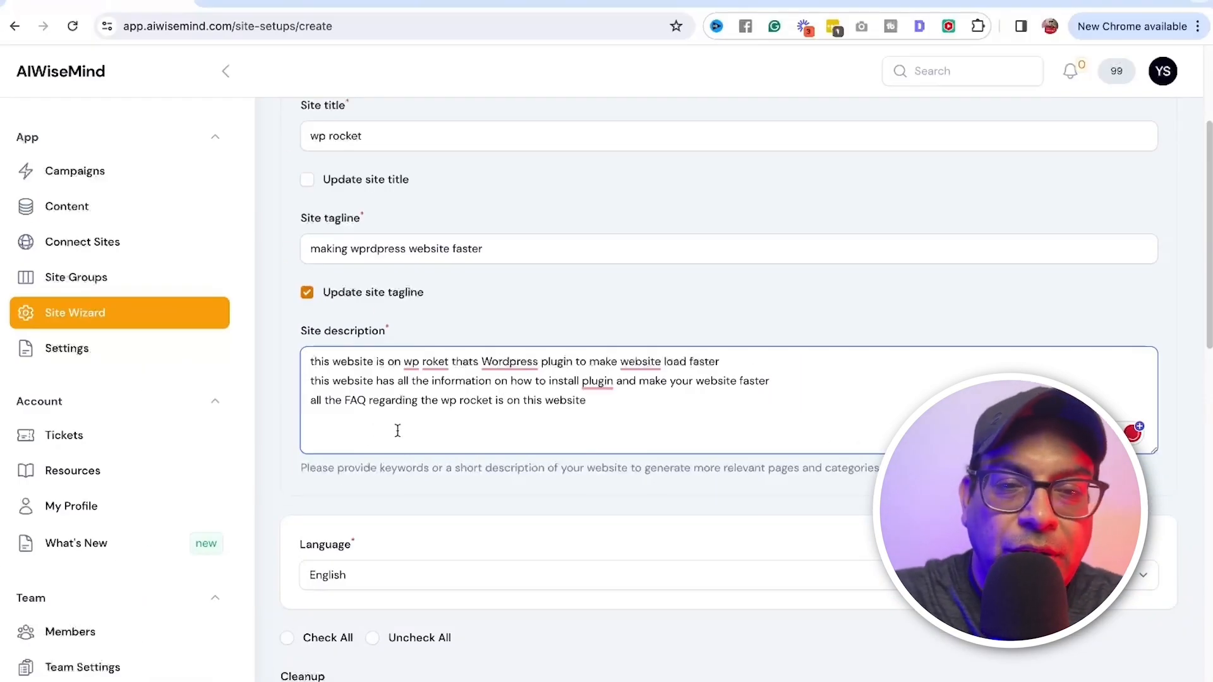
# Tick Check All, select the WiseMind Theme, and set 6 categories to generate
pyautogui.scroll(-3)
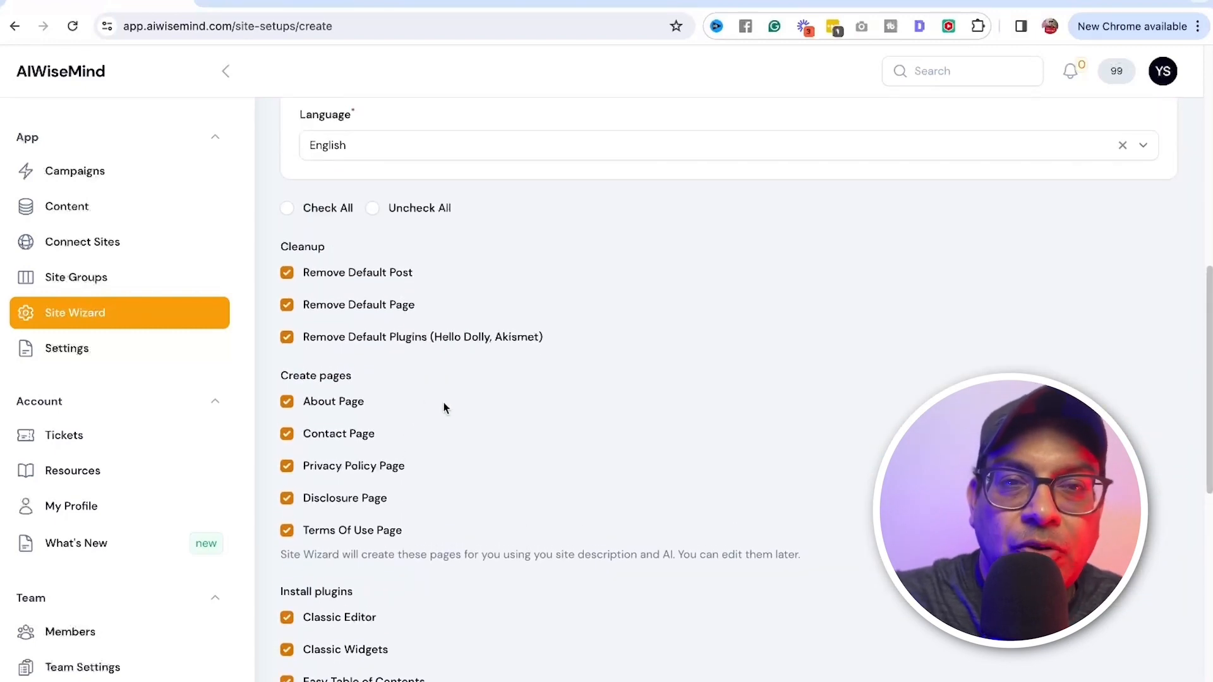
pyautogui.moveTo(346, 153)
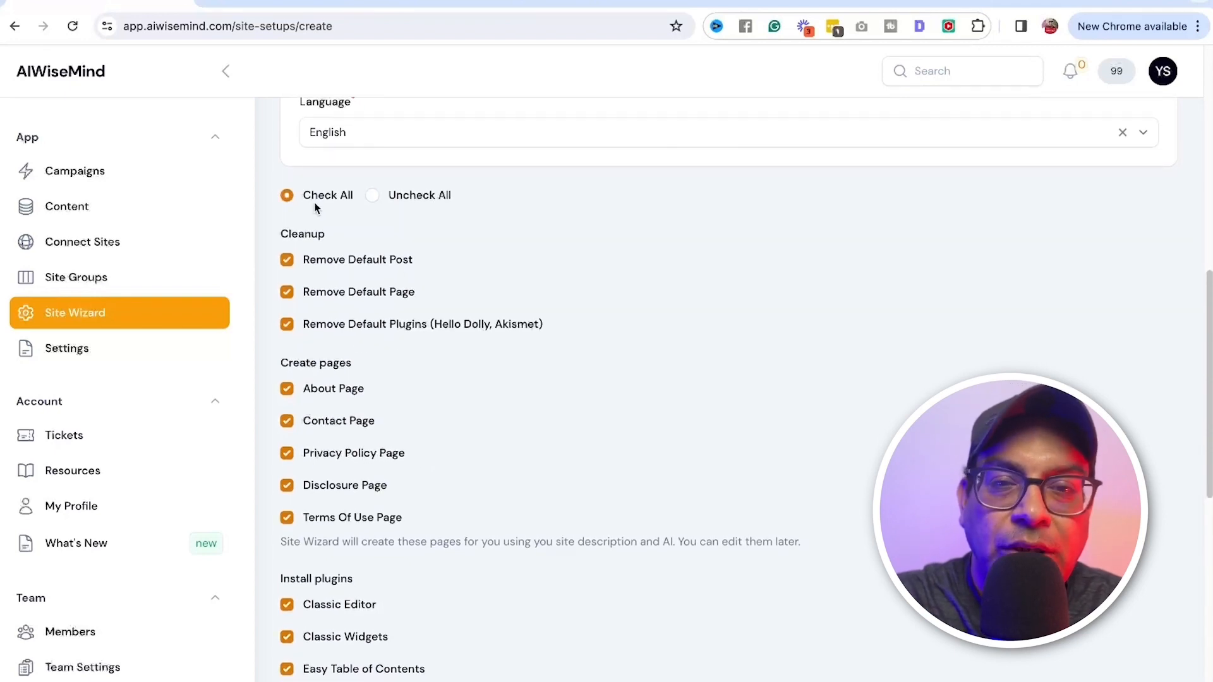
pyautogui.moveTo(383, 277)
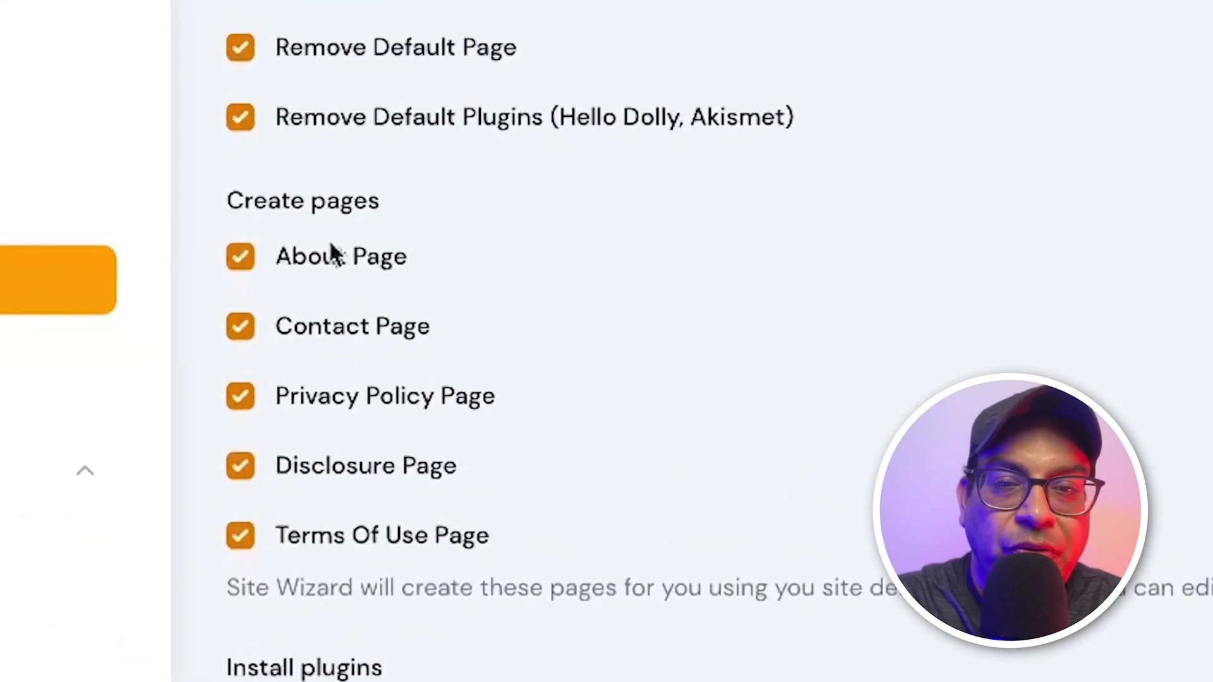
pyautogui.moveTo(287, 406)
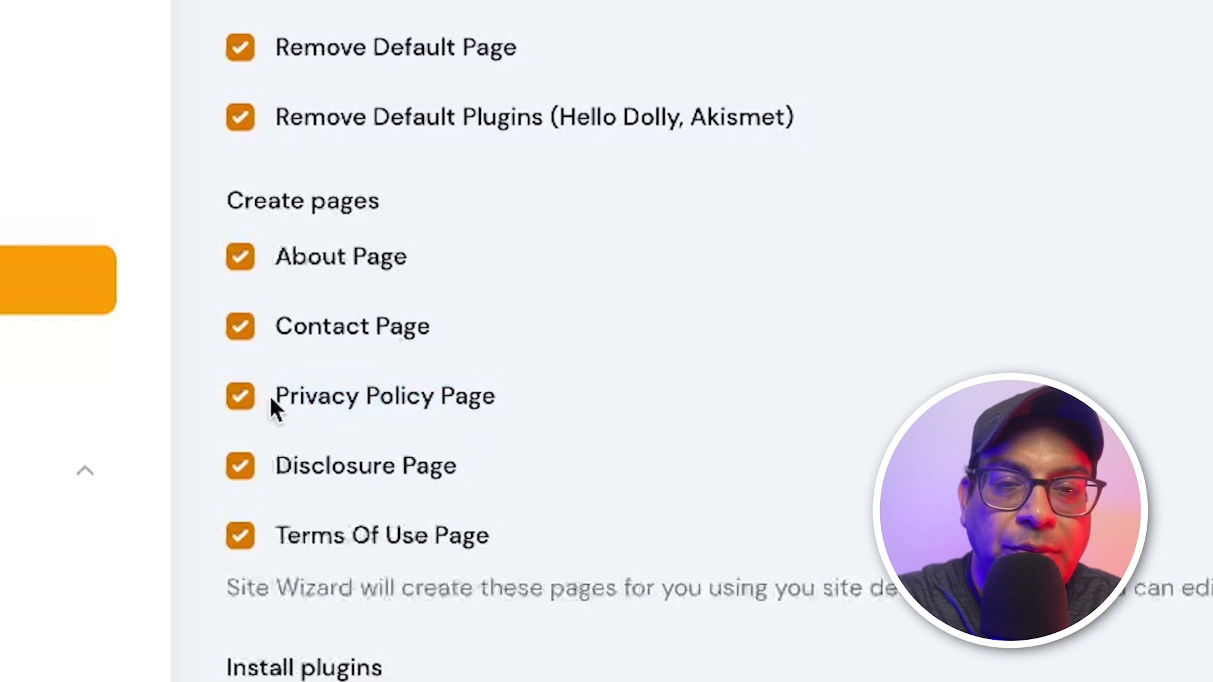
pyautogui.doubleClick(365, 466)
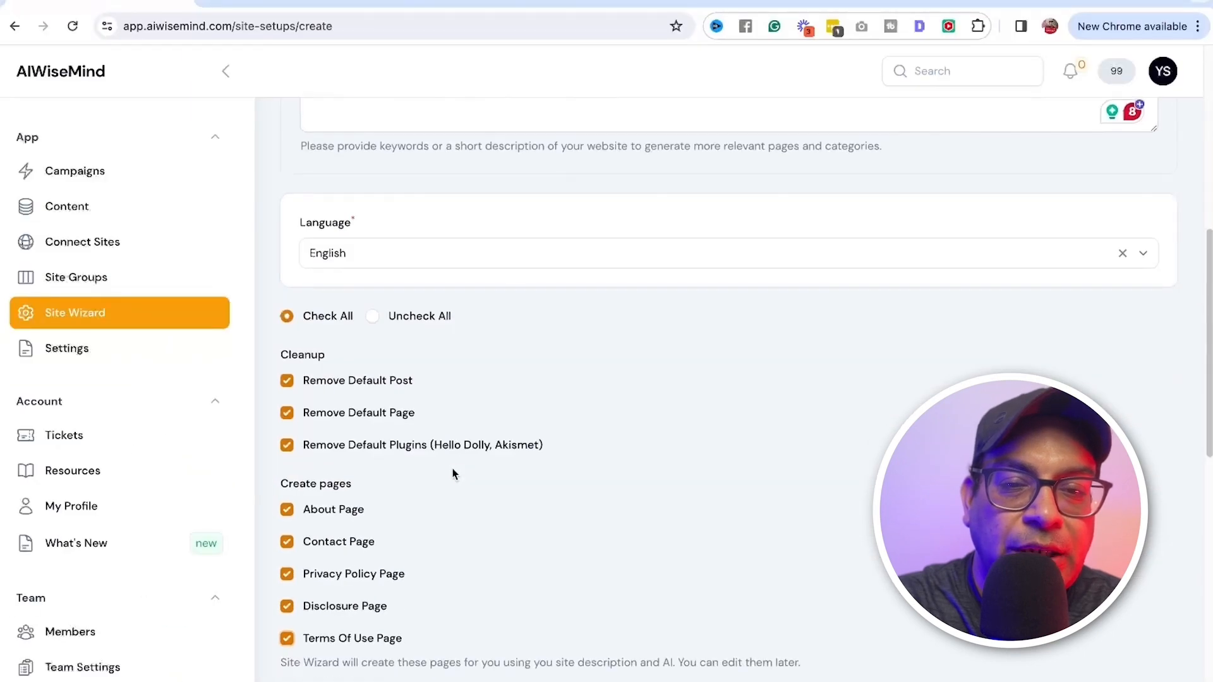
pyautogui.scroll(-3)
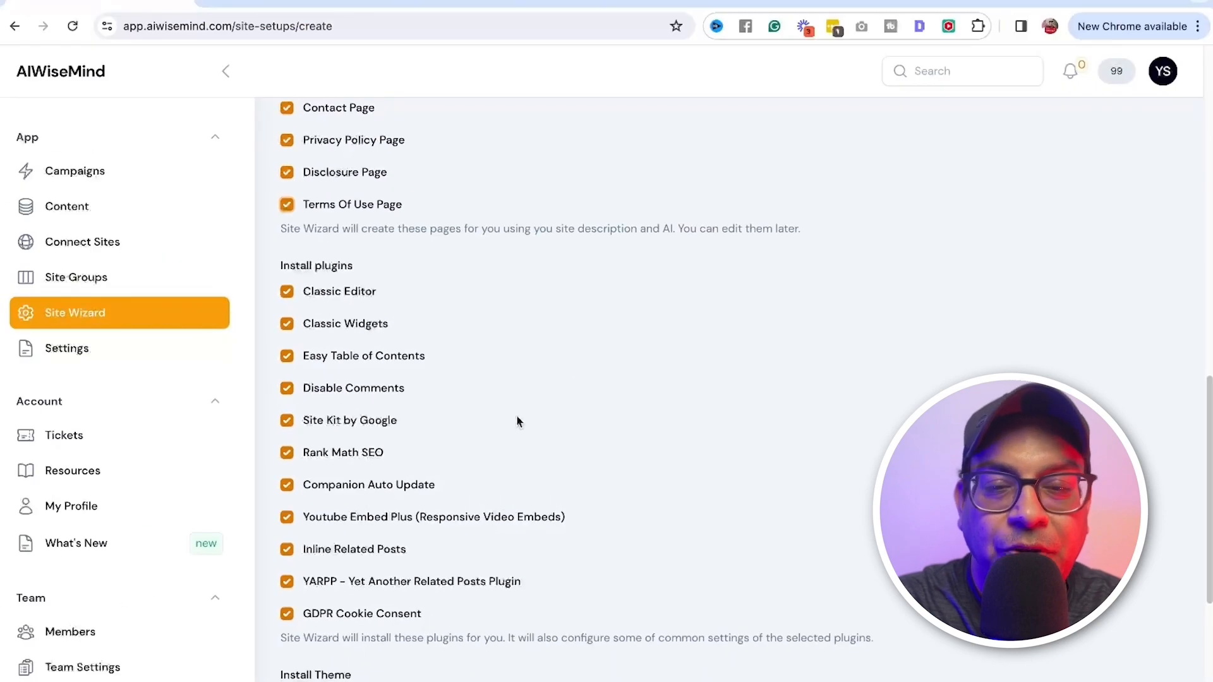
pyautogui.scroll(-3)
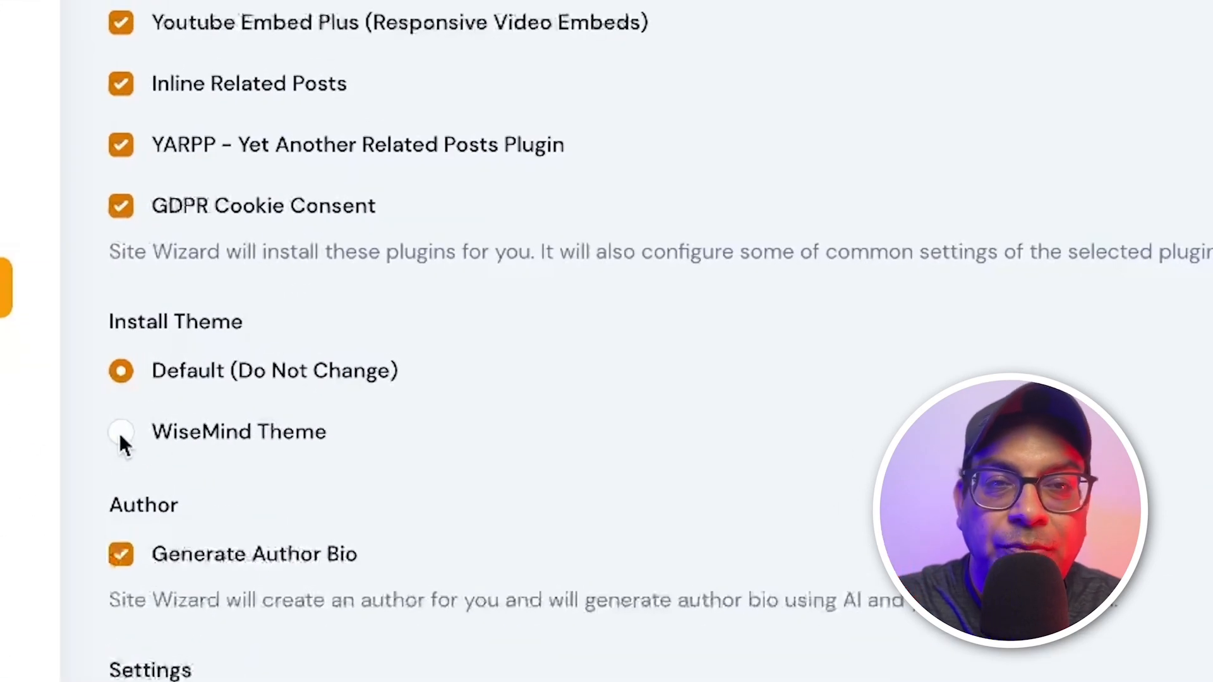
pyautogui.click(121, 432)
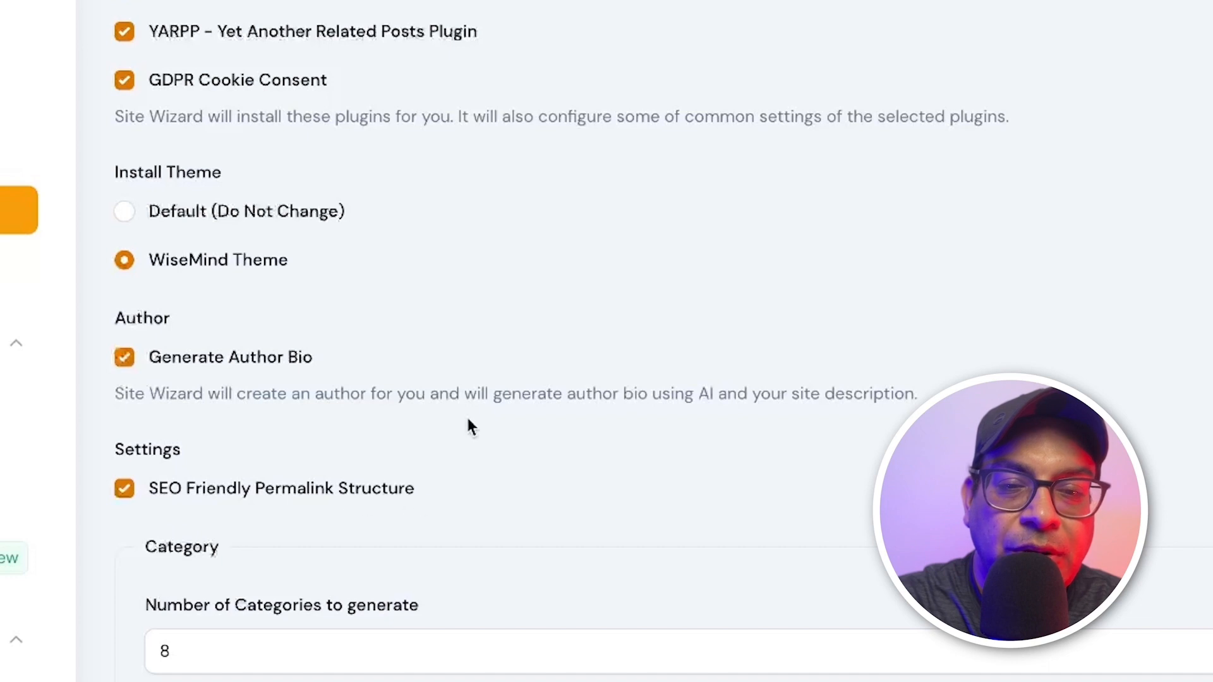
pyautogui.scroll(-3)
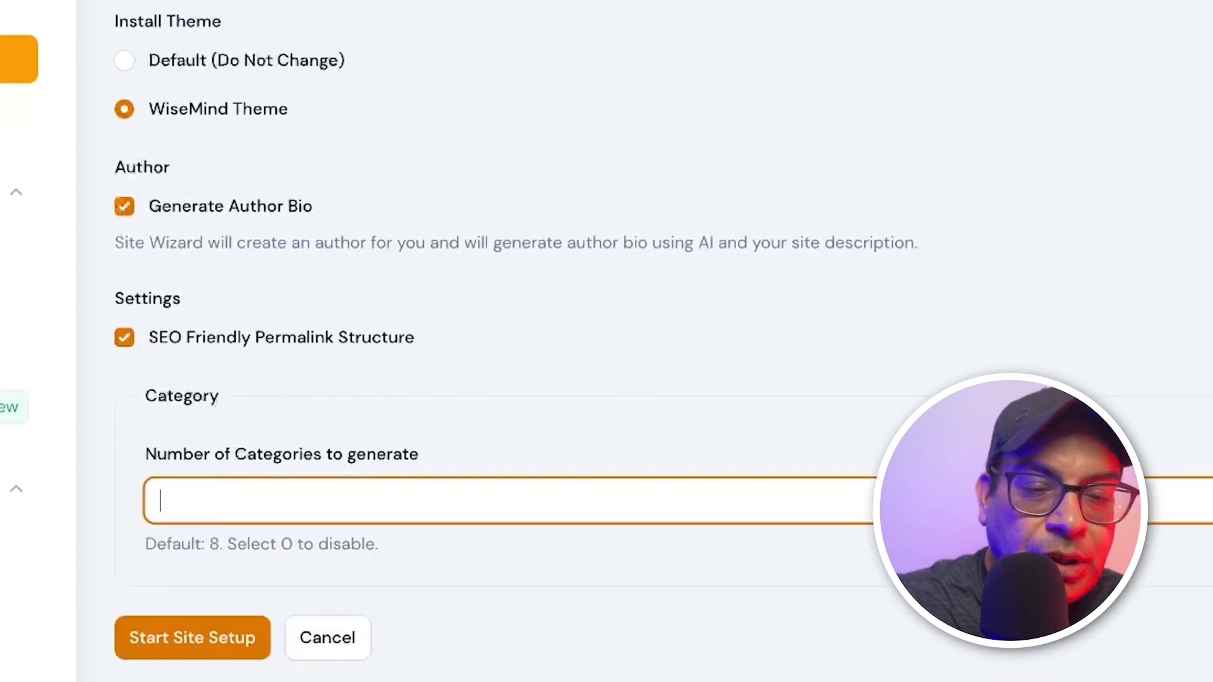
pyautogui.write('6')
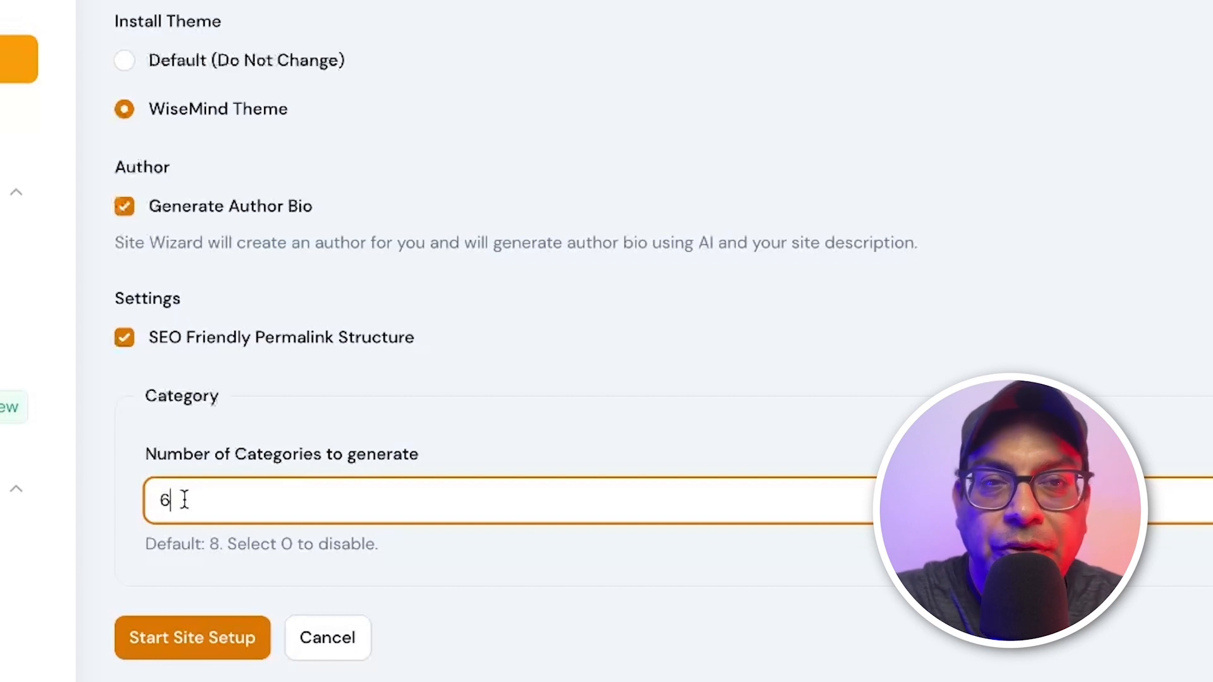
pyautogui.moveTo(347, 347)
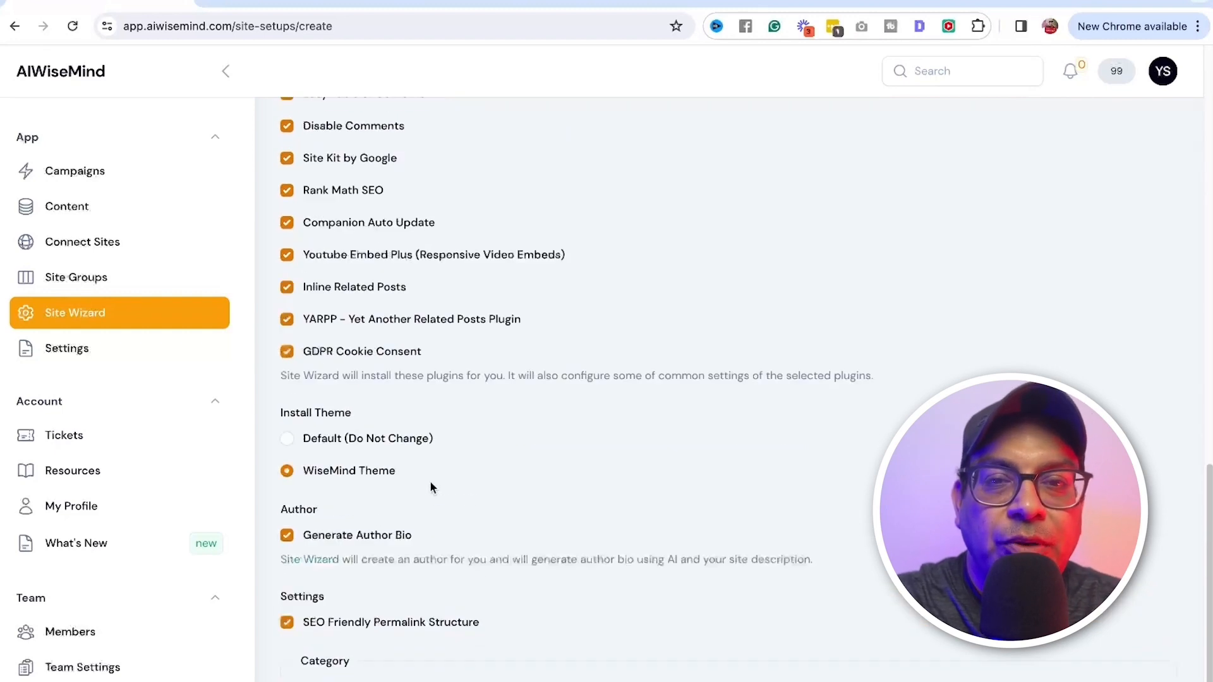
pyautogui.scroll(3)
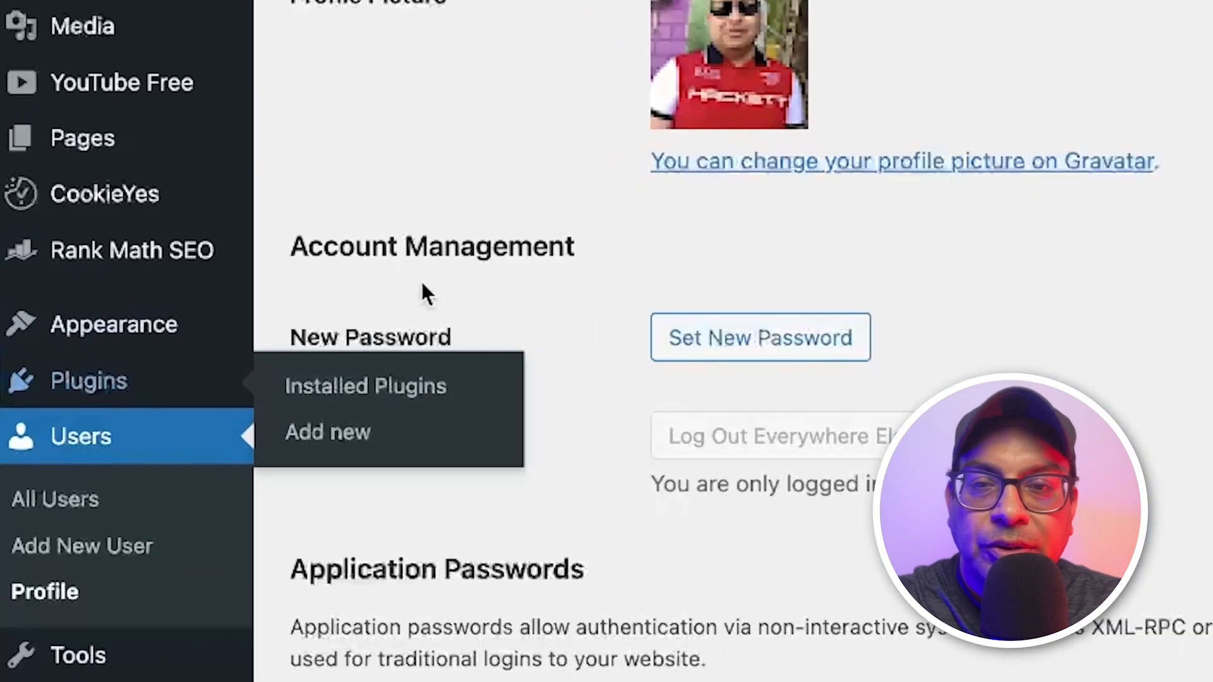
# Check Installed Plugins, then visit the WpRocket Is Best front page and its FAQ posts
pyautogui.click(365, 386)
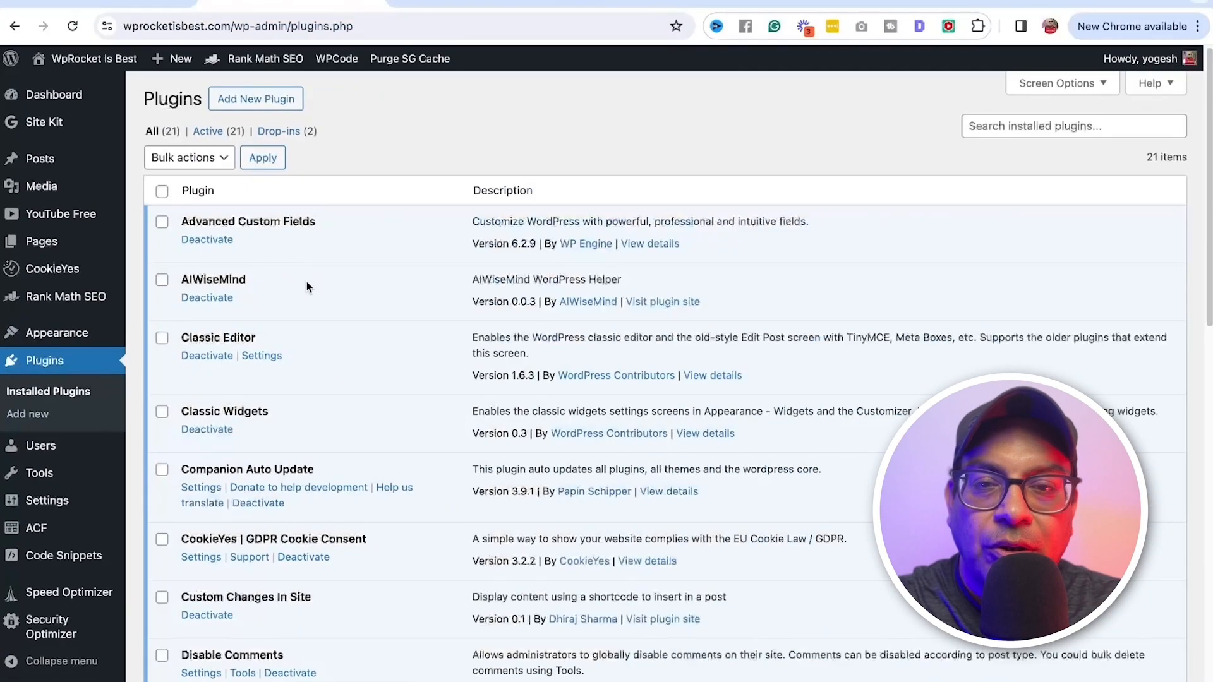
pyautogui.scroll(-3)
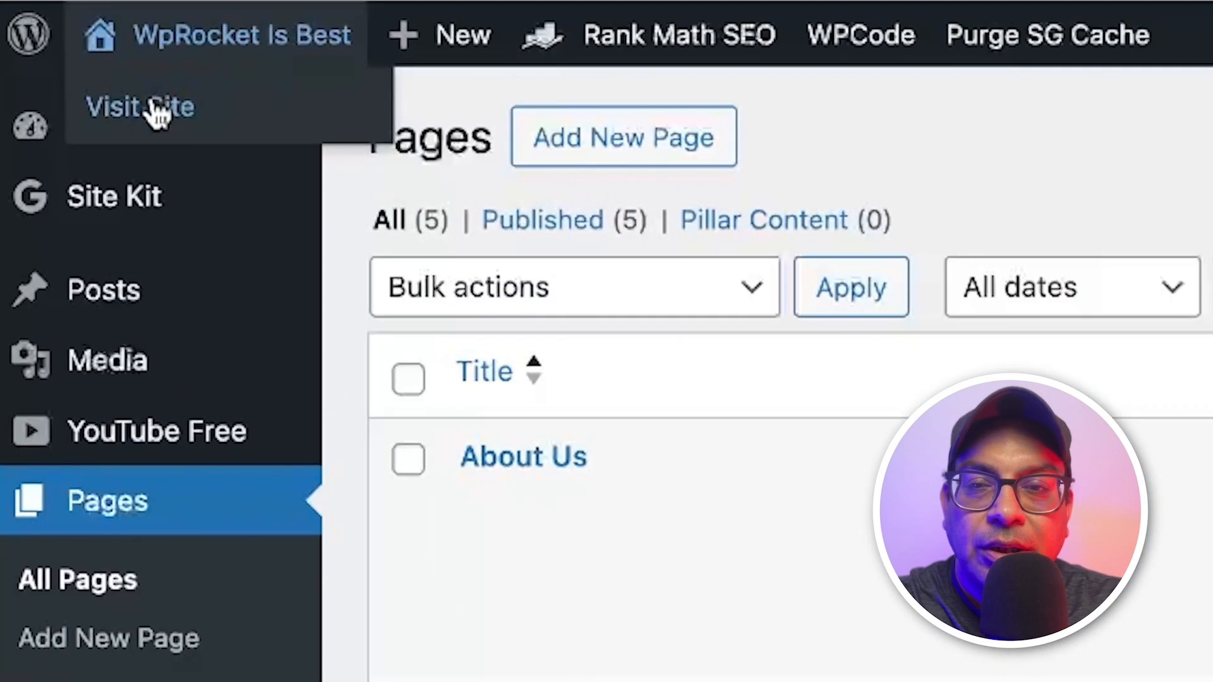
pyautogui.click(140, 107)
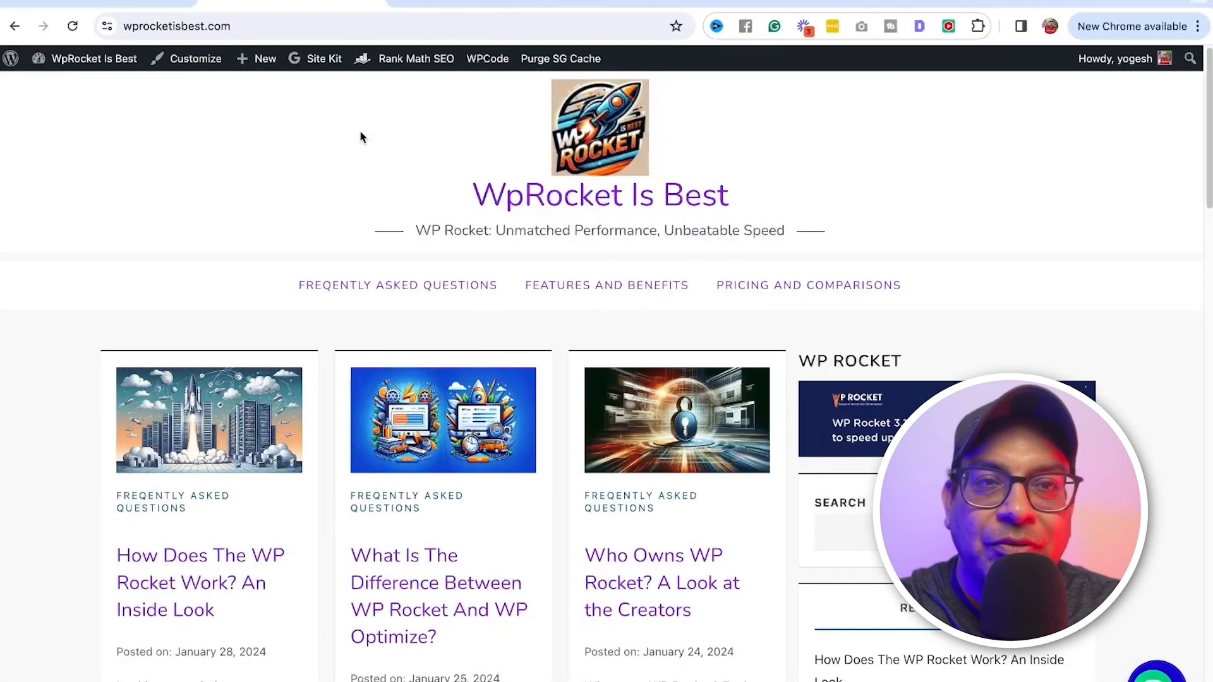
pyautogui.moveTo(216, 159)
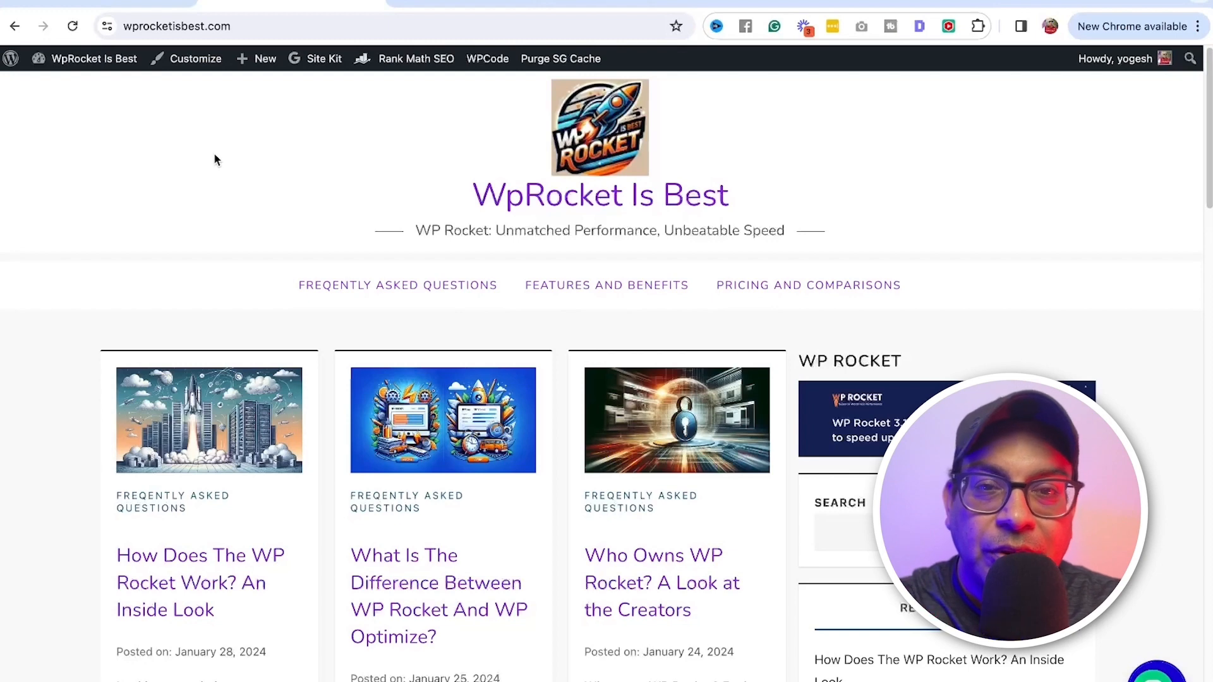
pyautogui.moveTo(358, 300)
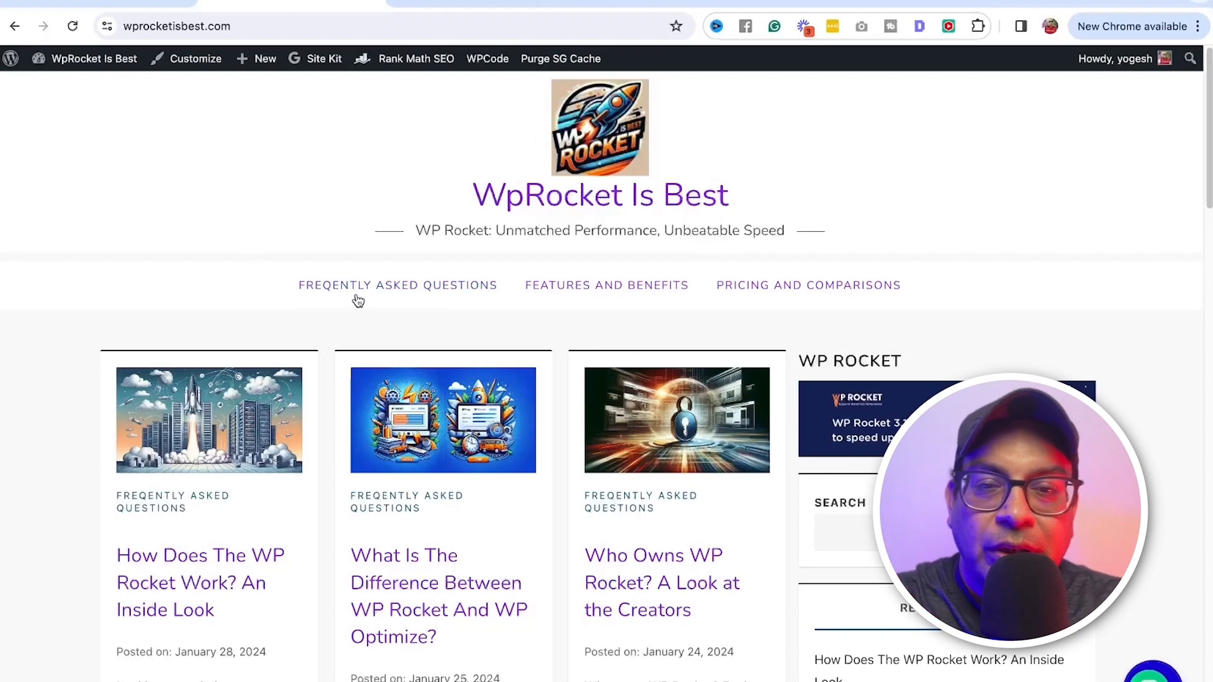
pyautogui.scroll(-3)
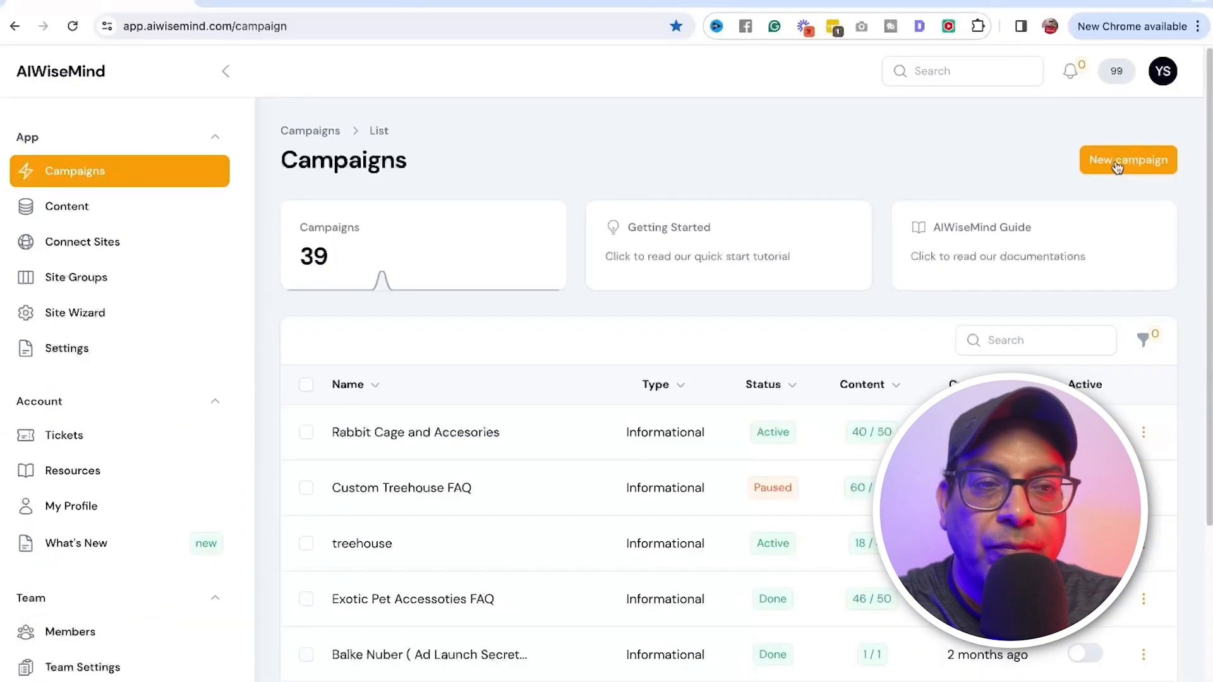
# Start a new campaign, try Amazon Product Review and YouTube Posts, then settle on Informational Post
pyautogui.click(1127, 159)
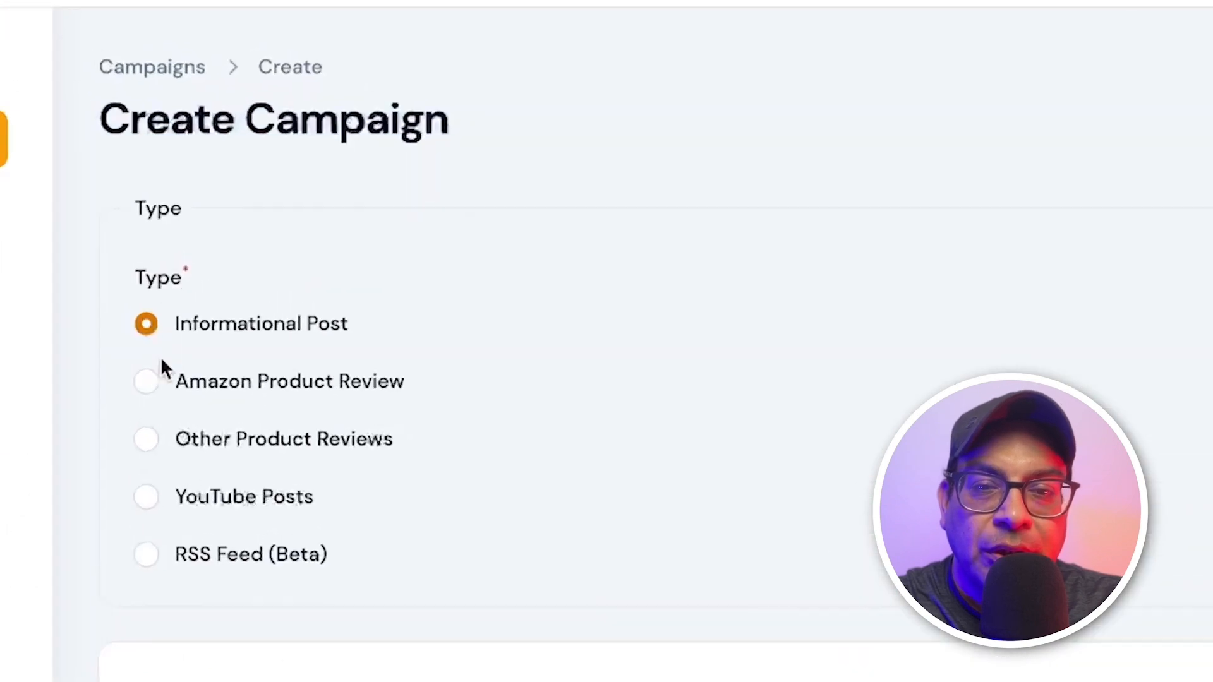
pyautogui.moveTo(225, 350)
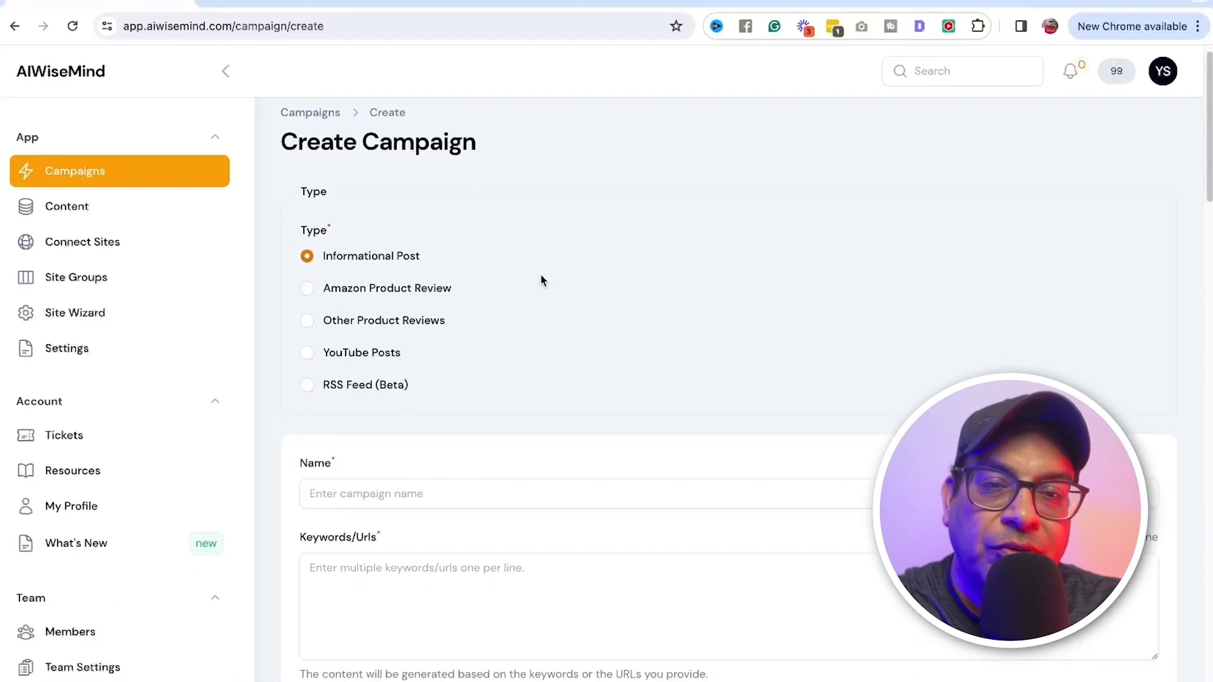
pyautogui.click(306, 288)
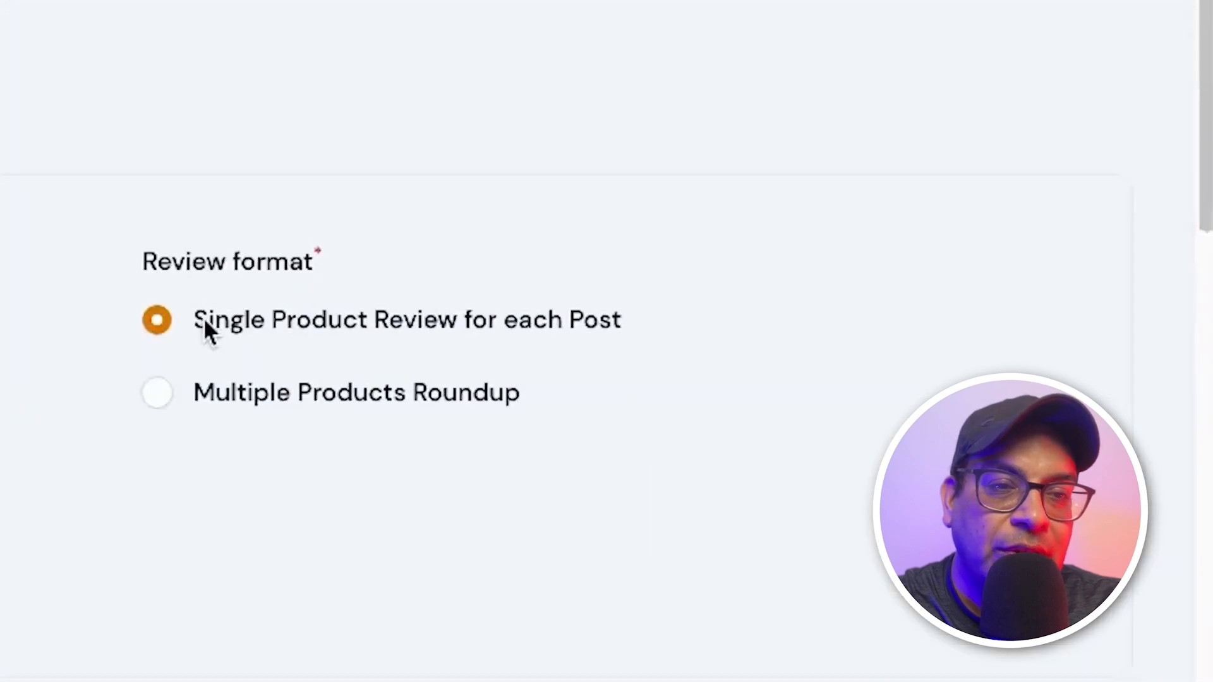
pyautogui.click(156, 392)
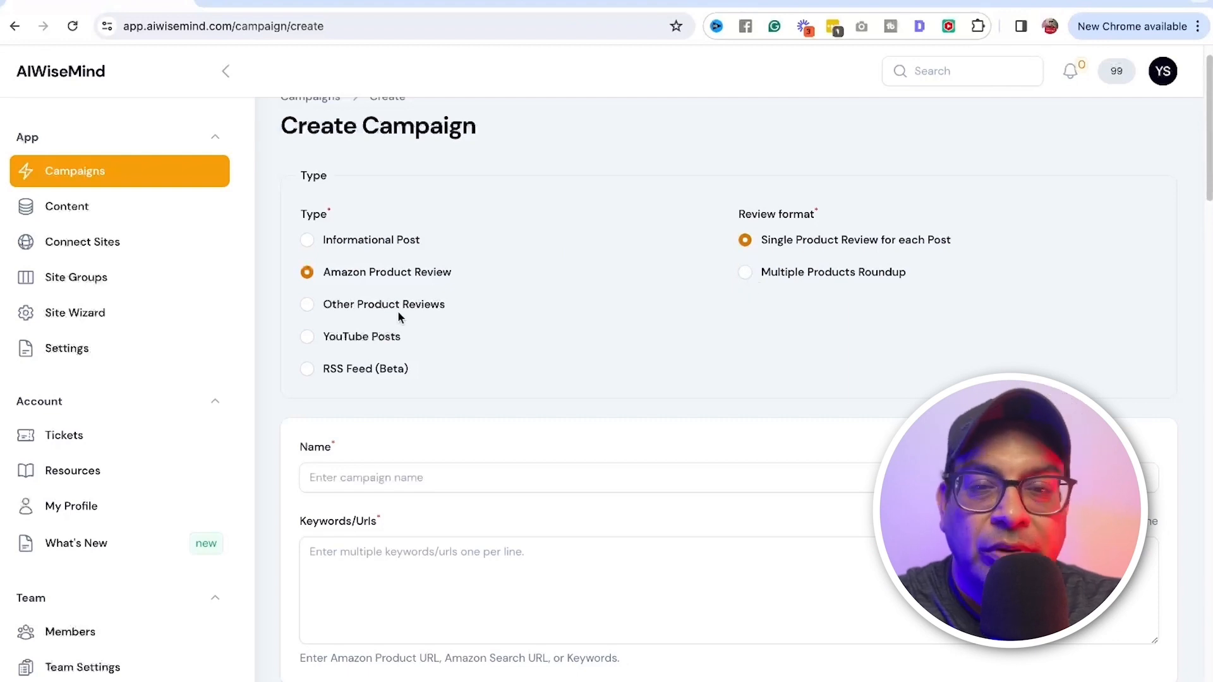
pyautogui.click(306, 304)
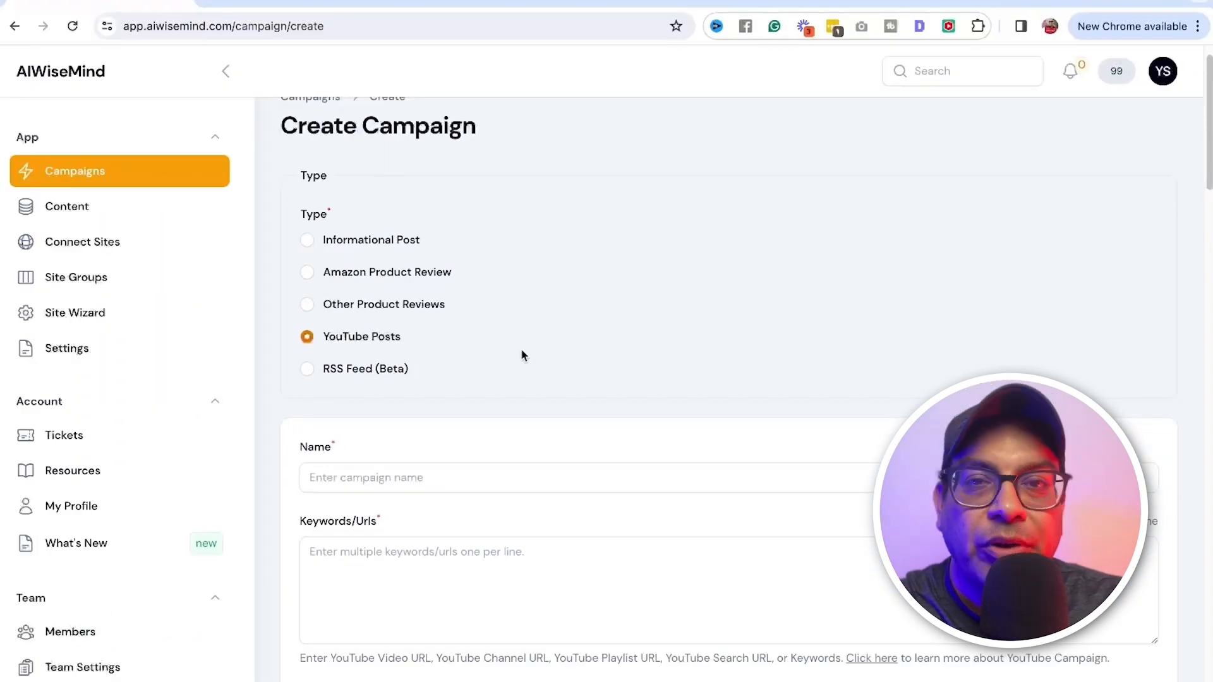
pyautogui.moveTo(468, 382)
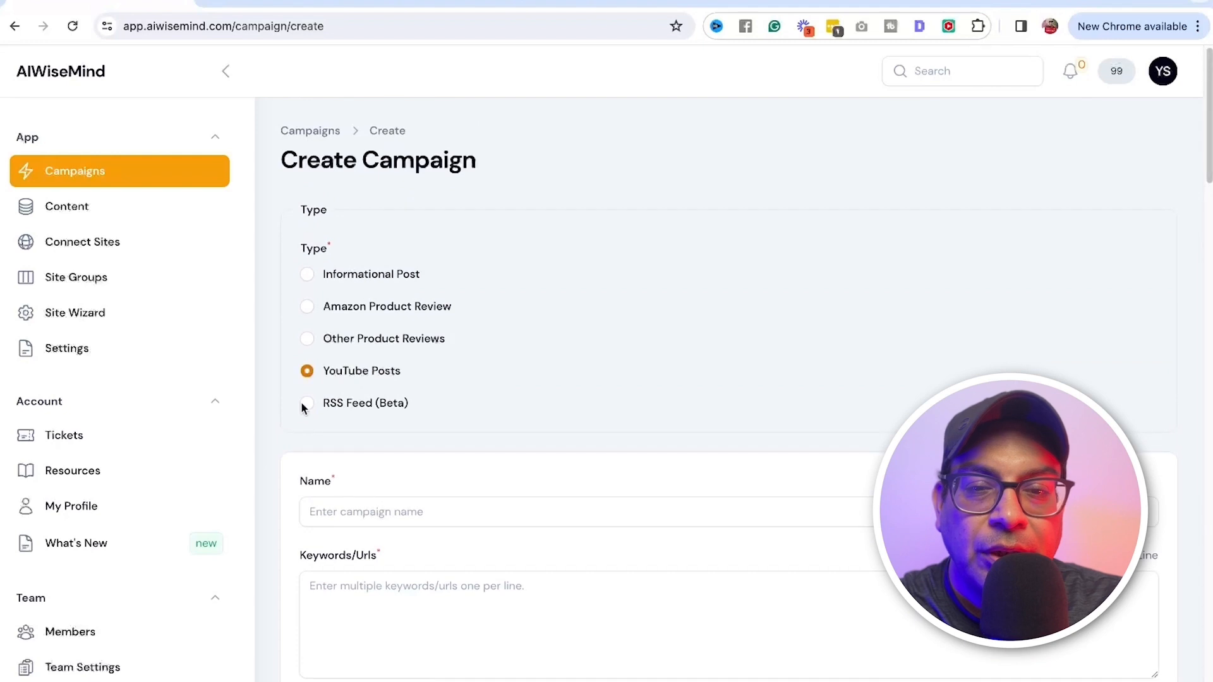
pyautogui.click(307, 403)
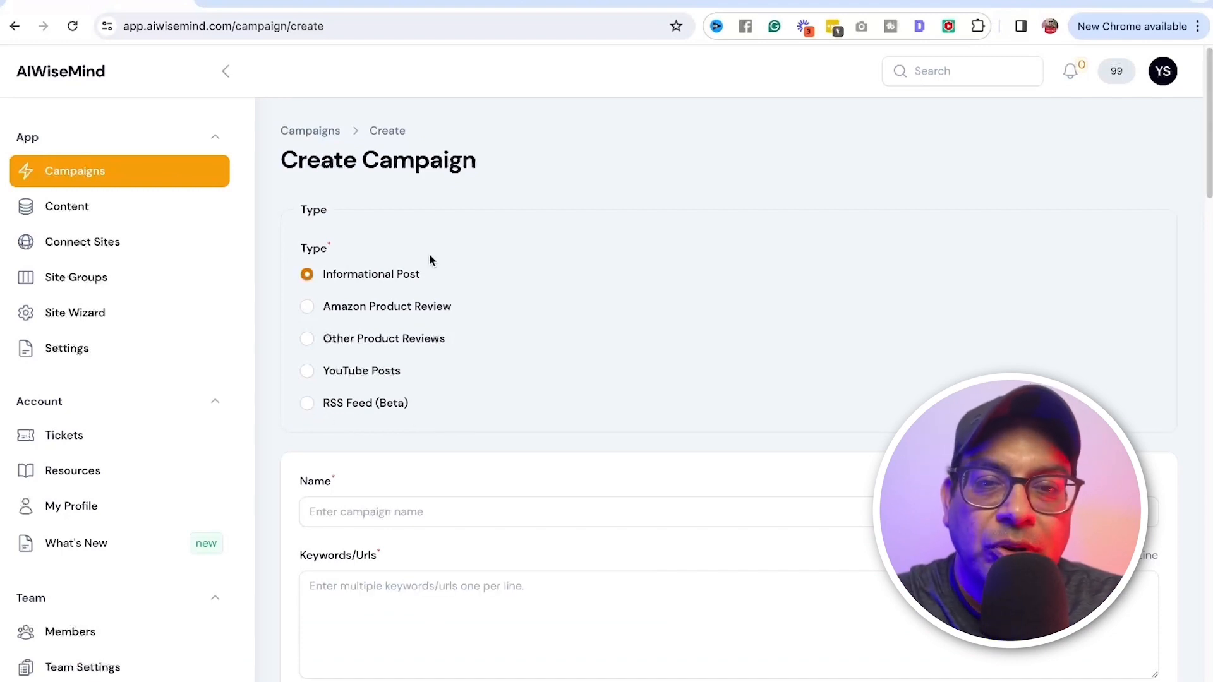
pyautogui.moveTo(498, 287)
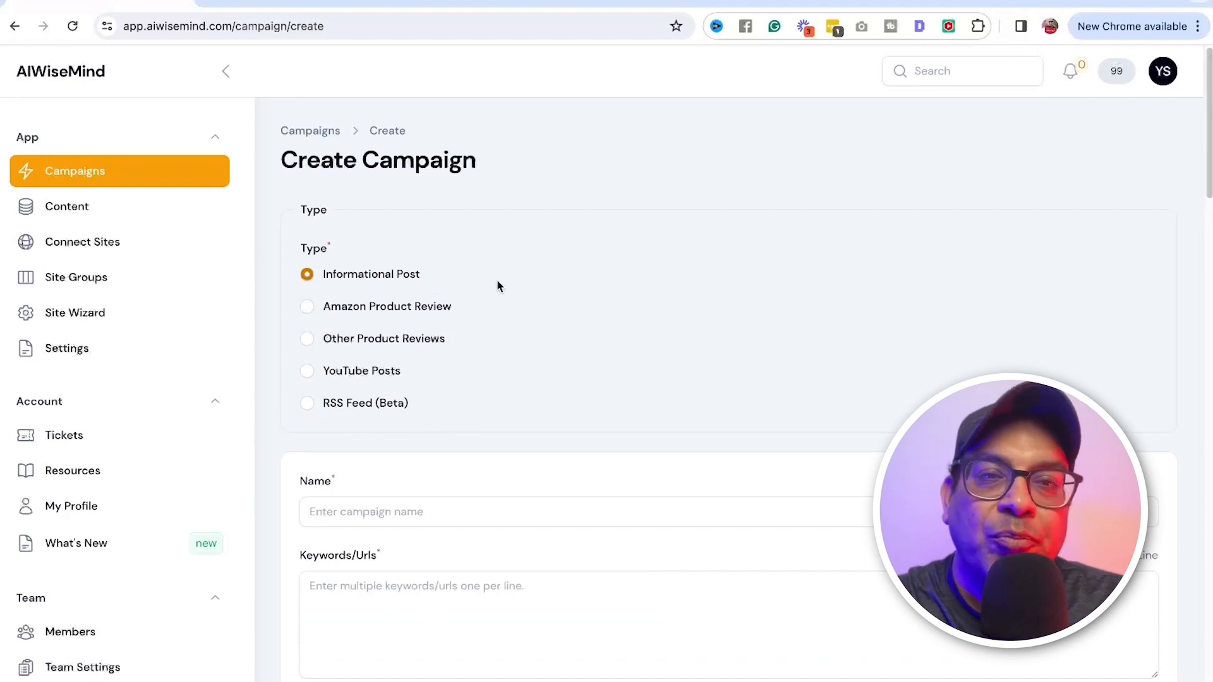
pyautogui.moveTo(493, 290)
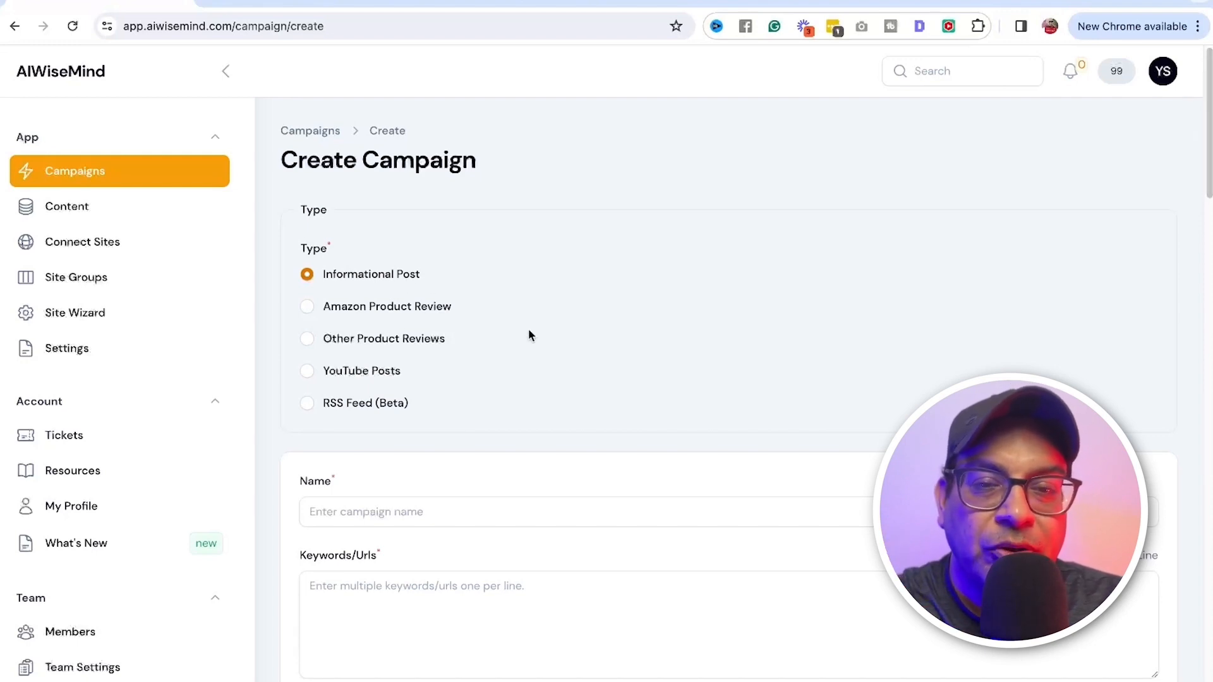
# Enter 'Affiliate Marketing' as the campaign name in the Name field
pyautogui.scroll(-3)
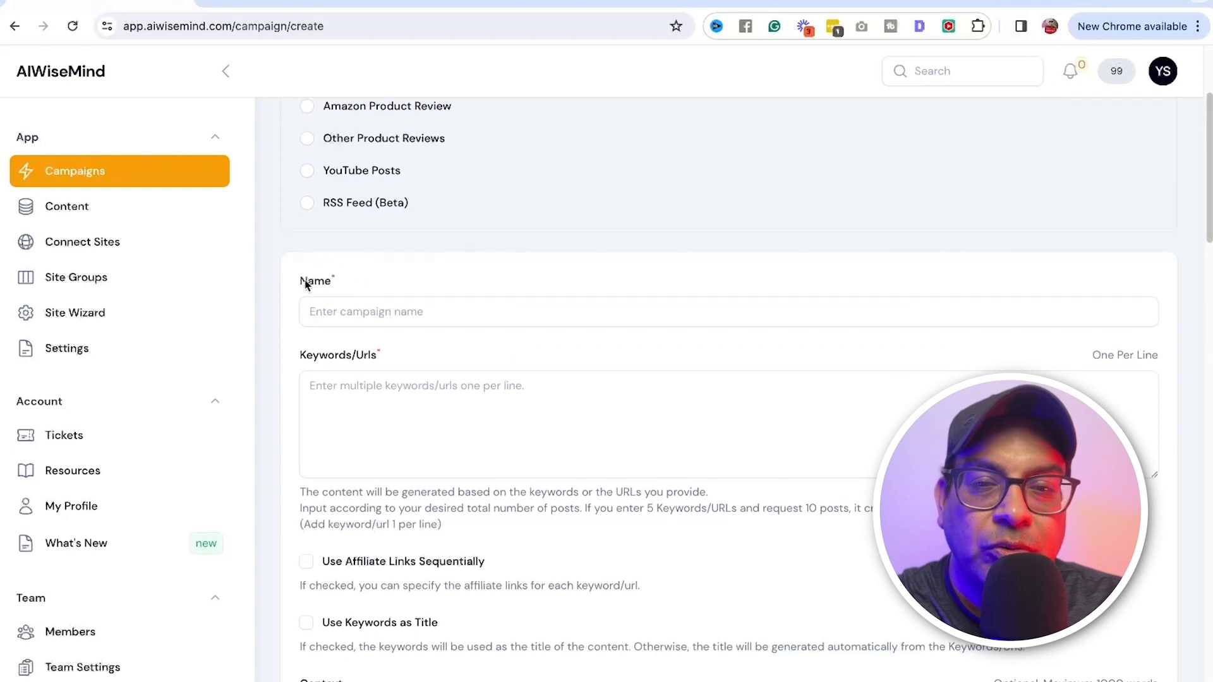
pyautogui.write('Affiliate Marketing')
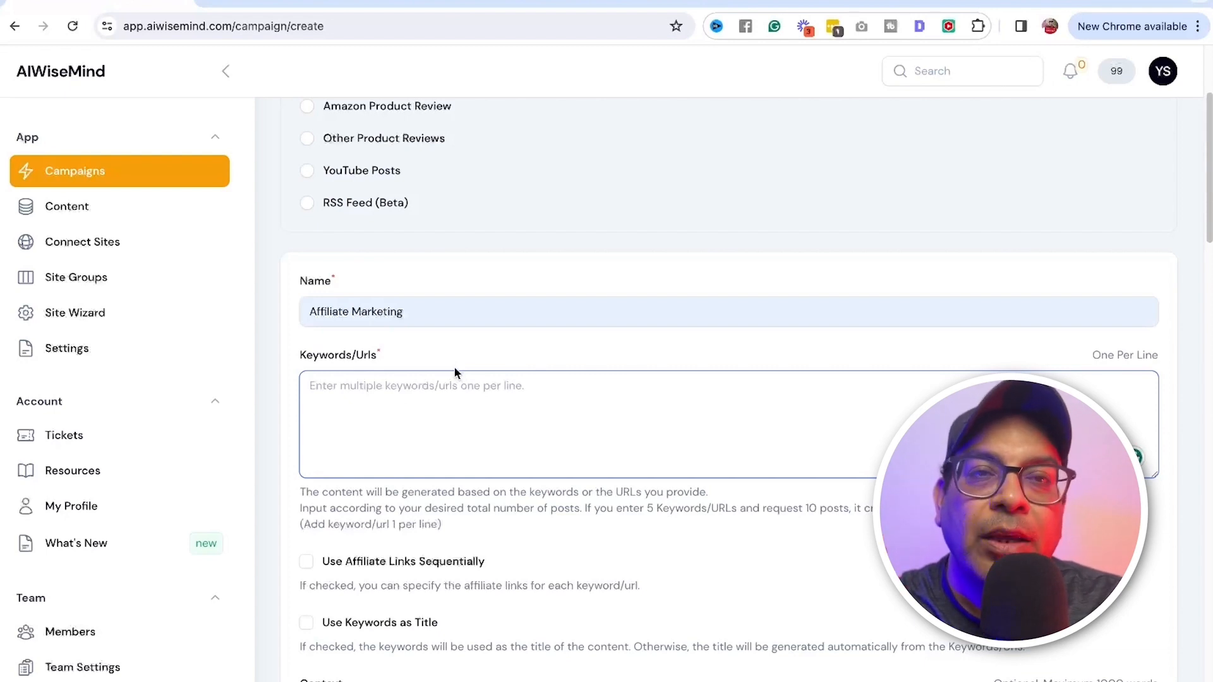
pyautogui.moveTo(27, 87)
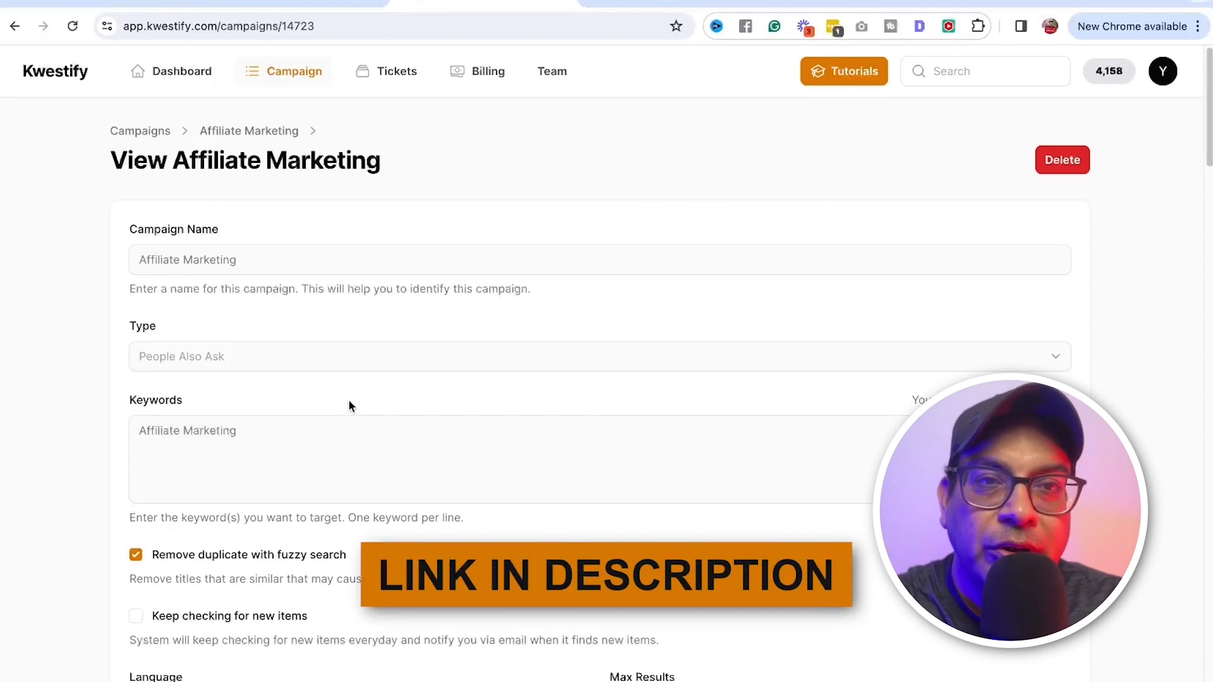
# Select all 100 generated questions in Kwestify's Affiliate Marketing results
pyautogui.scroll(-3)
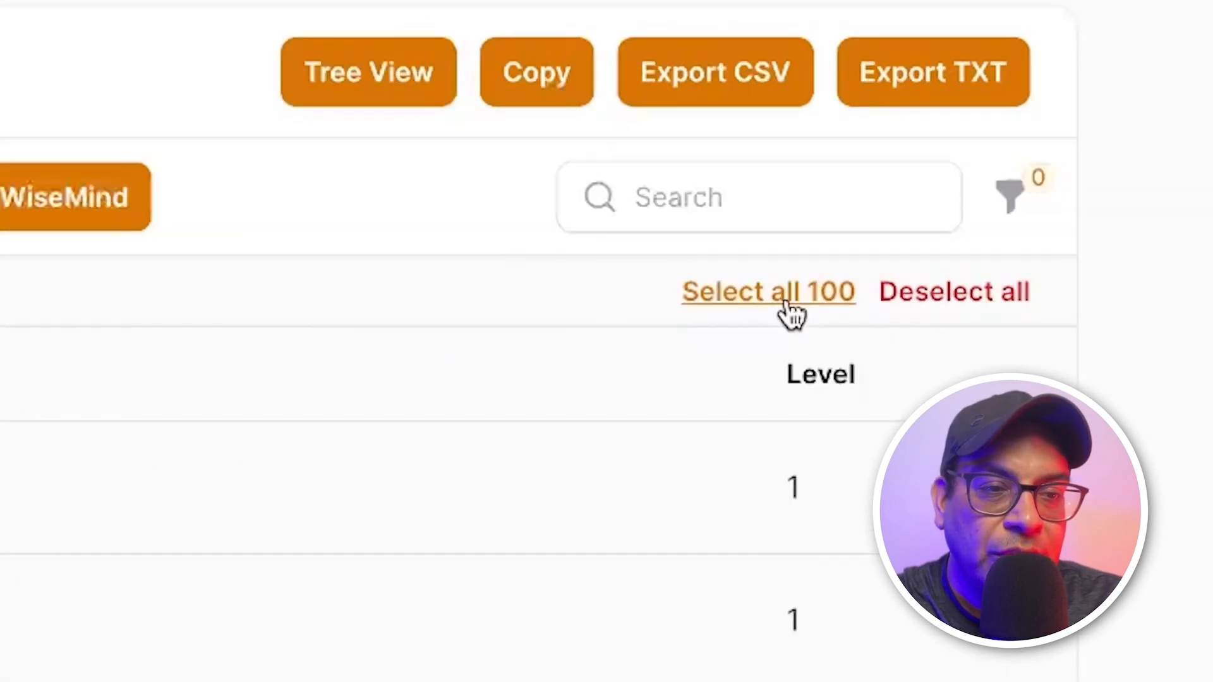
pyautogui.click(768, 292)
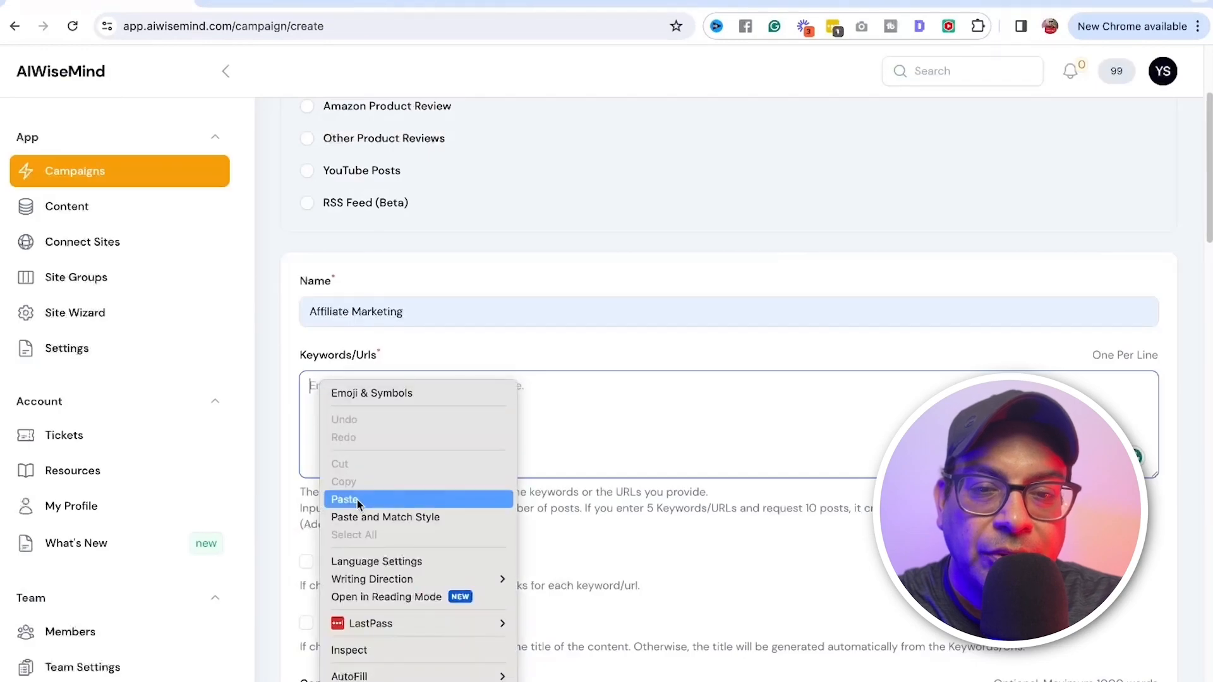
# Paste the 100 copied questions into Keywords/Urls and enable Use Keywords as Title
pyautogui.click(345, 499)
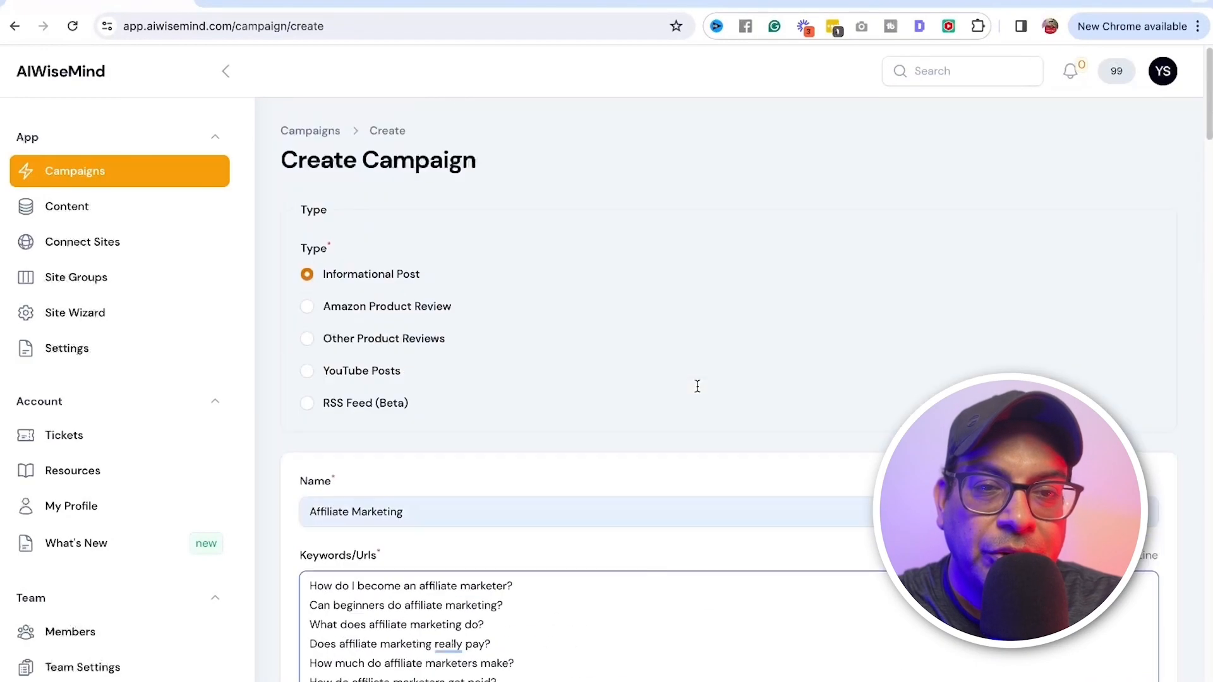
pyautogui.scroll(-3)
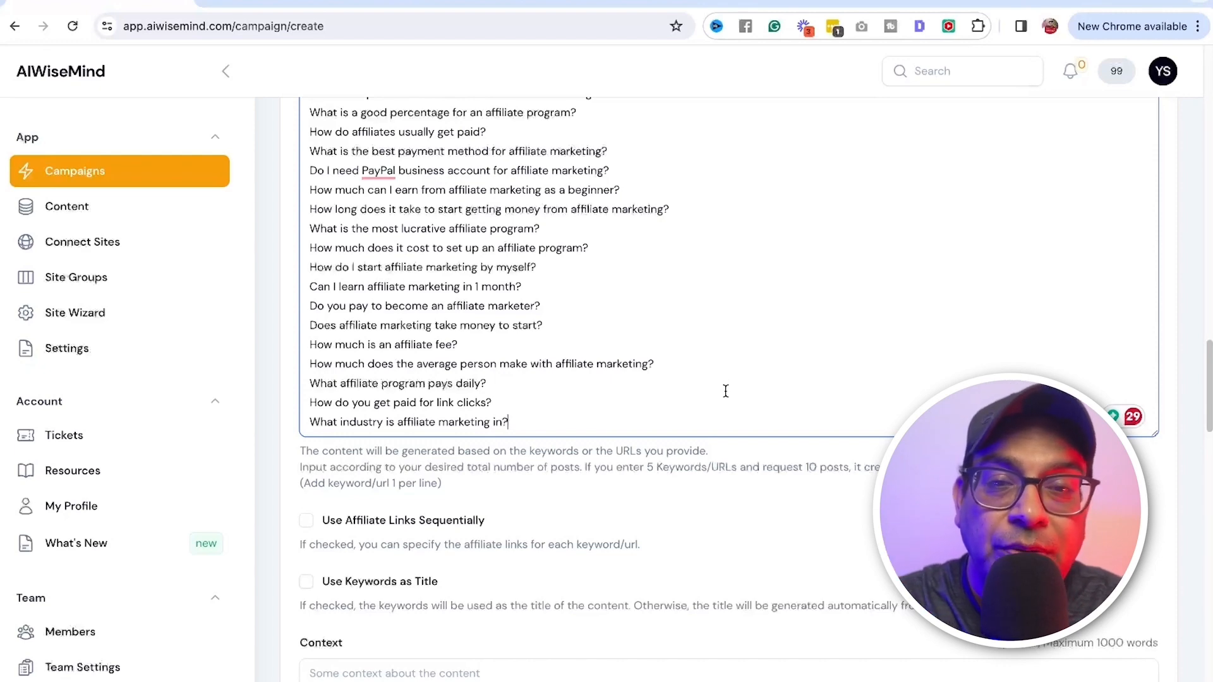
pyautogui.scroll(-3)
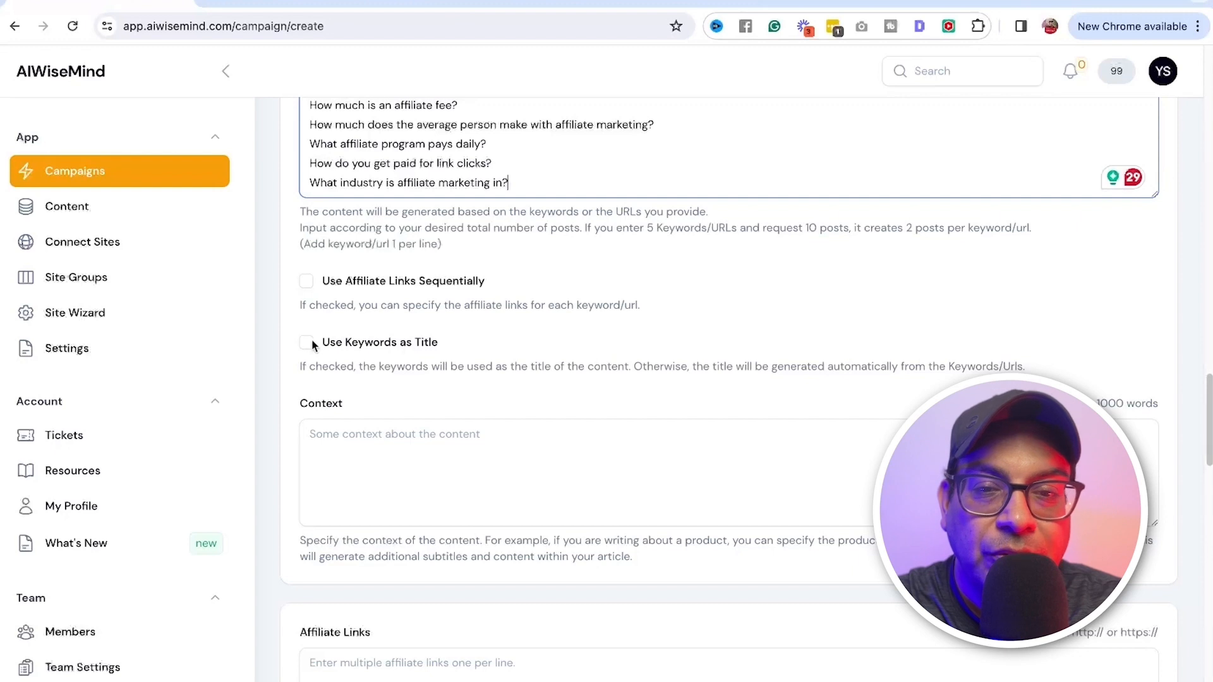
pyautogui.click(307, 341)
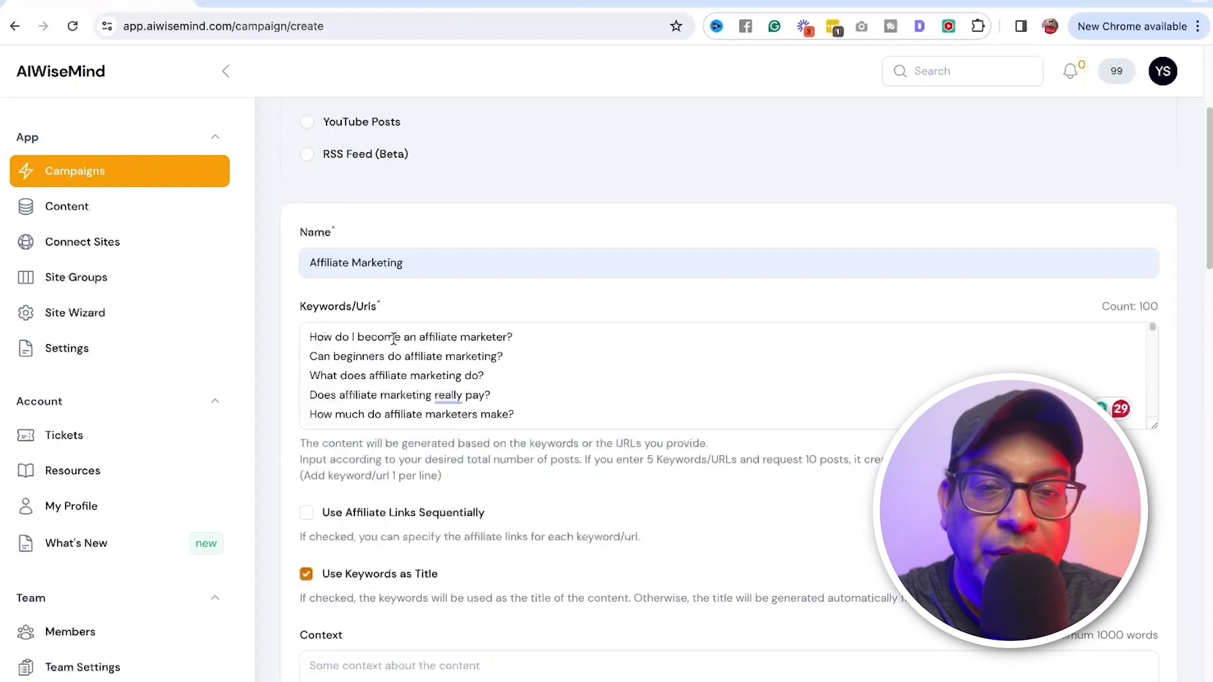
pyautogui.click(520, 336)
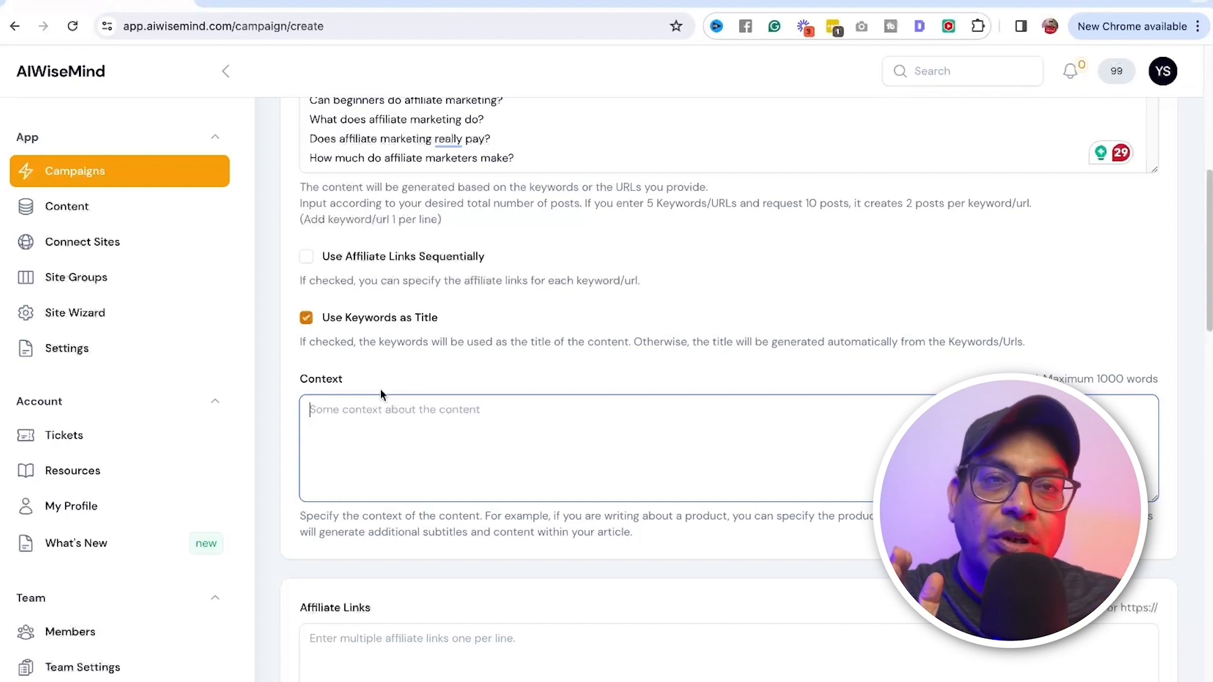
pyautogui.scroll(-3)
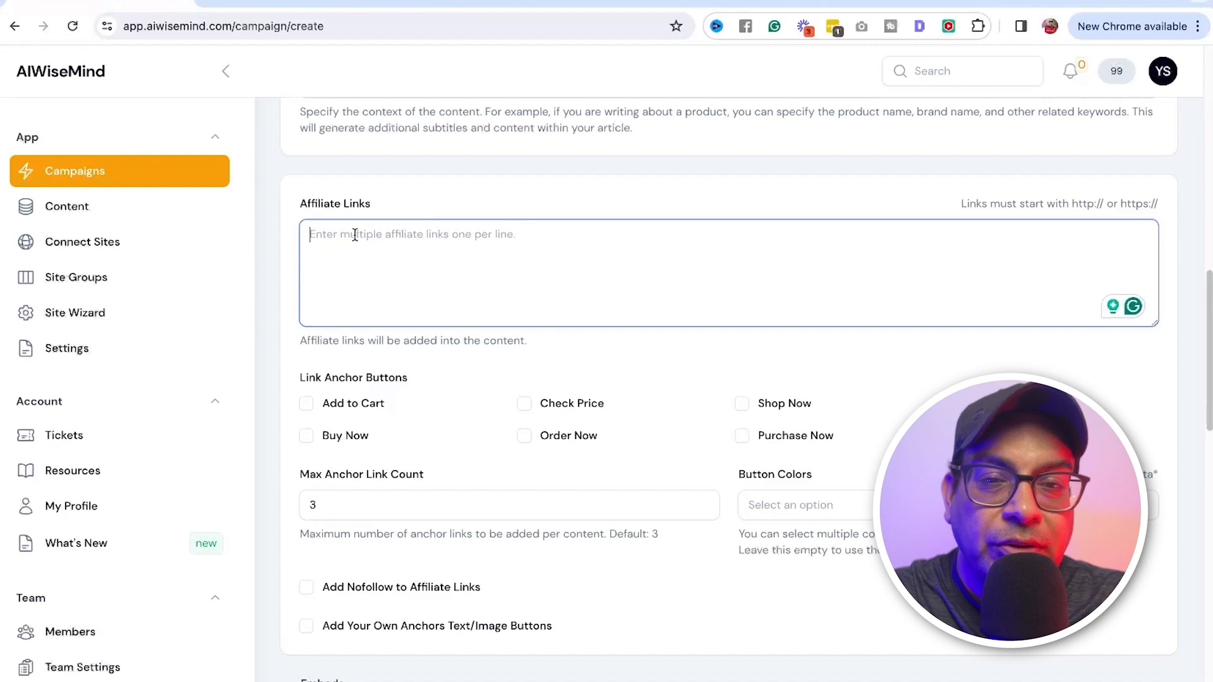
pyautogui.write('https://www.utilizeyourbusiness.com/tools/legendarymarketer')
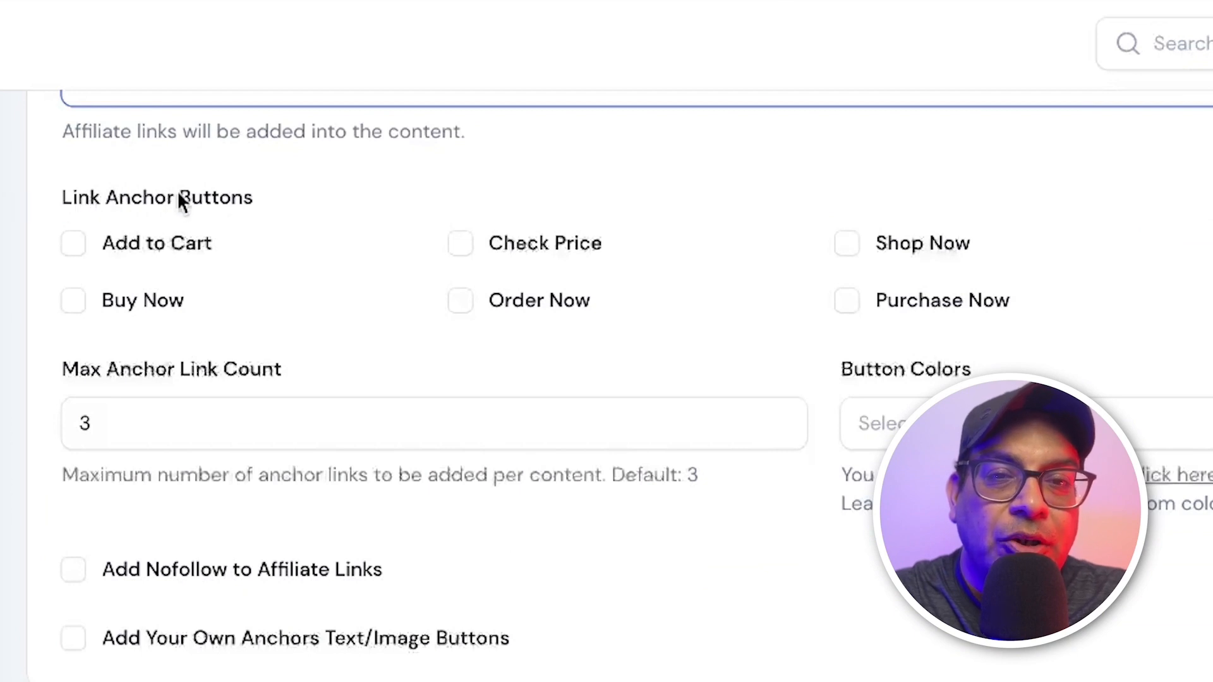
pyautogui.moveTo(85, 249)
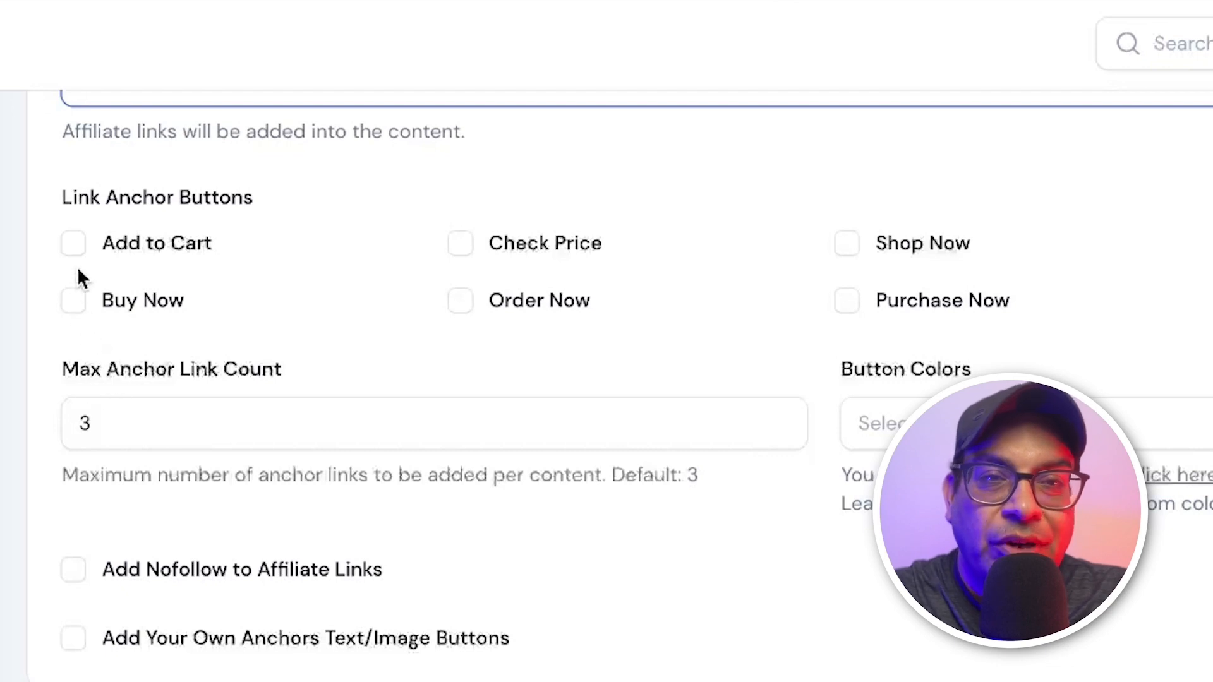
pyautogui.scroll(-3)
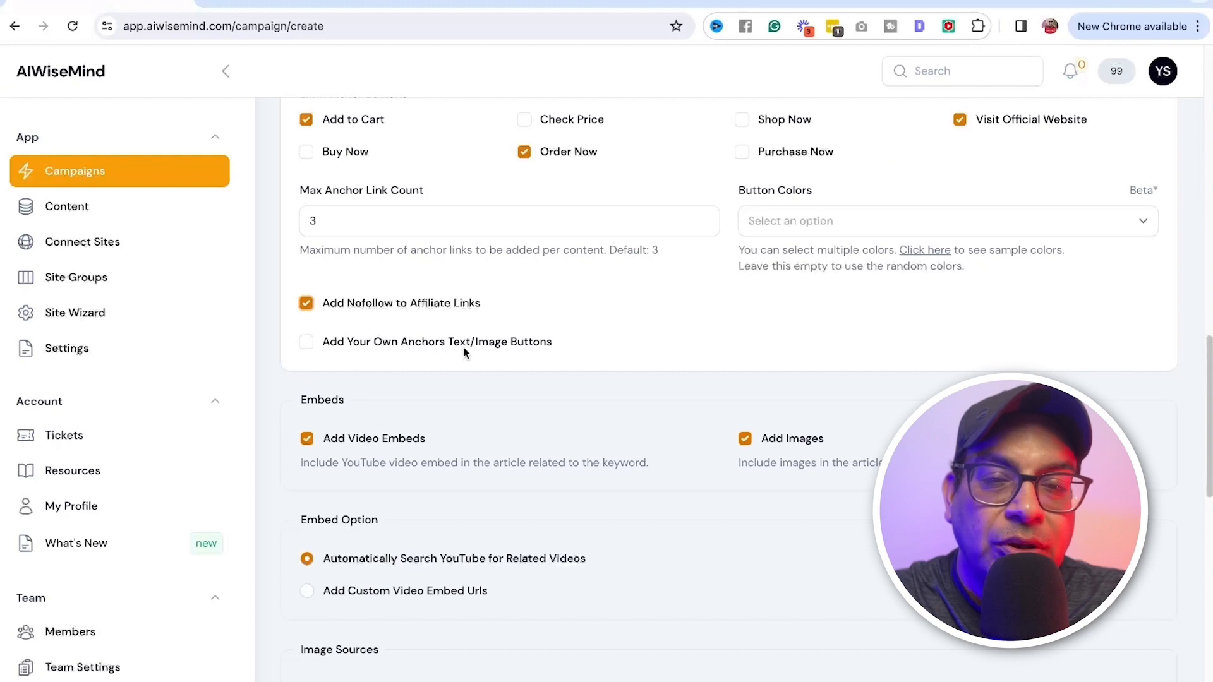
pyautogui.moveTo(523, 315)
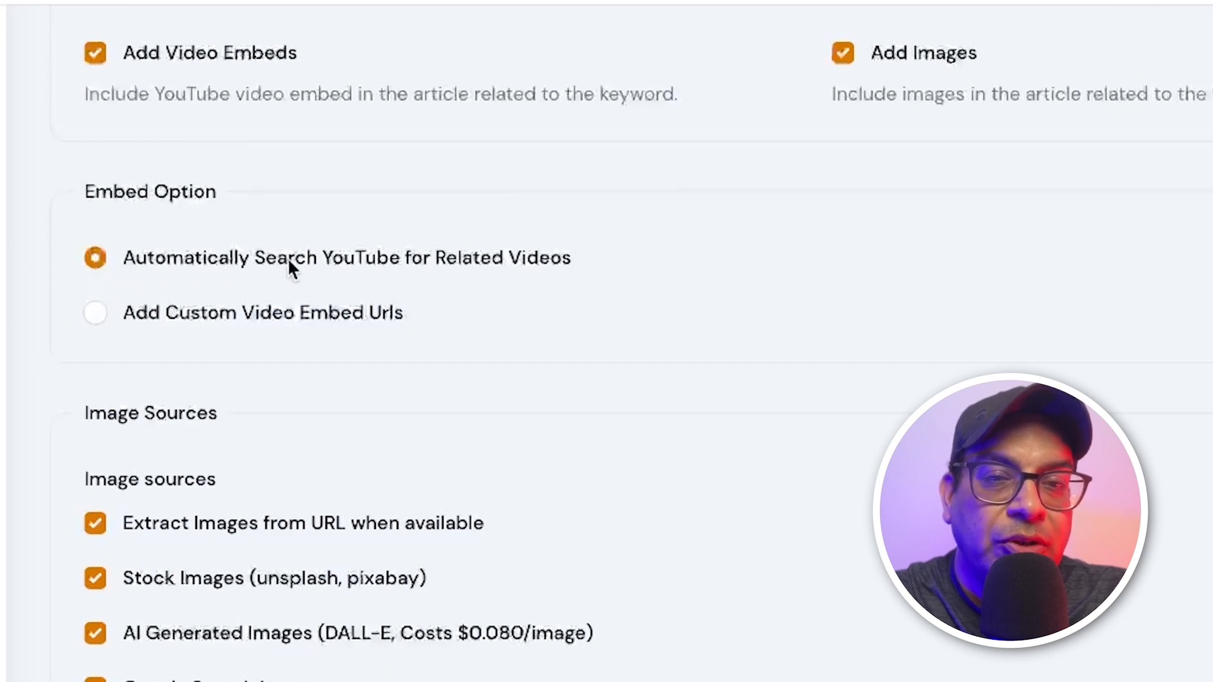
pyautogui.moveTo(448, 281)
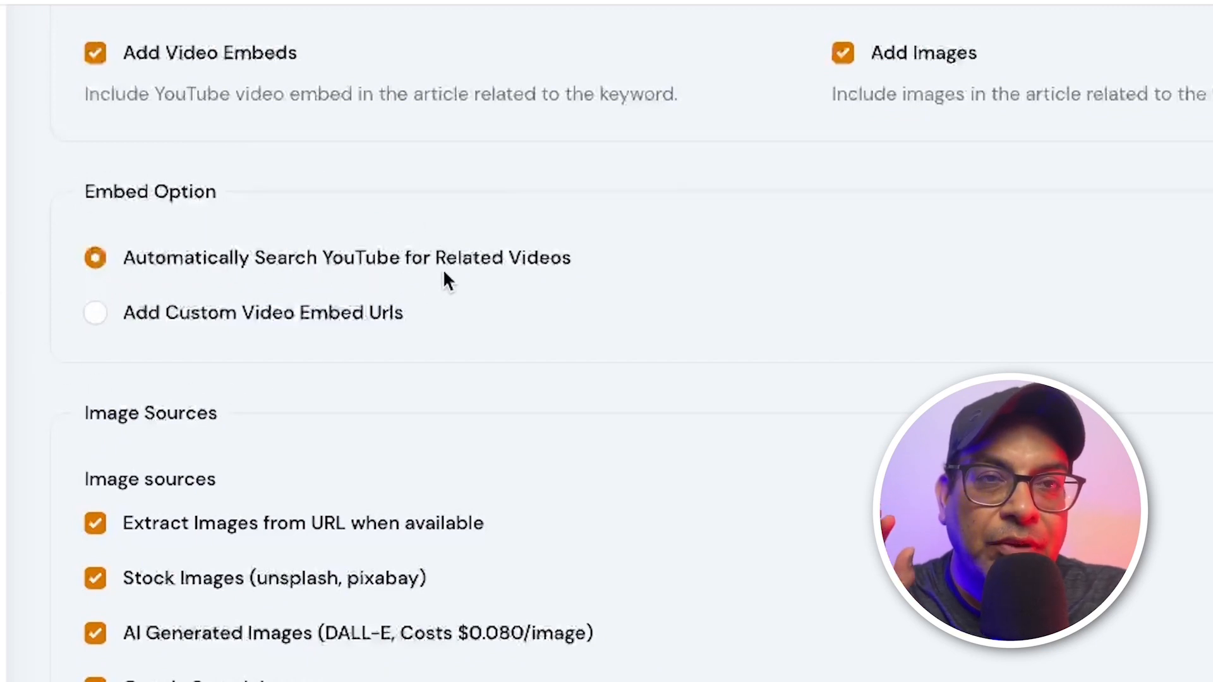
pyautogui.moveTo(542, 270)
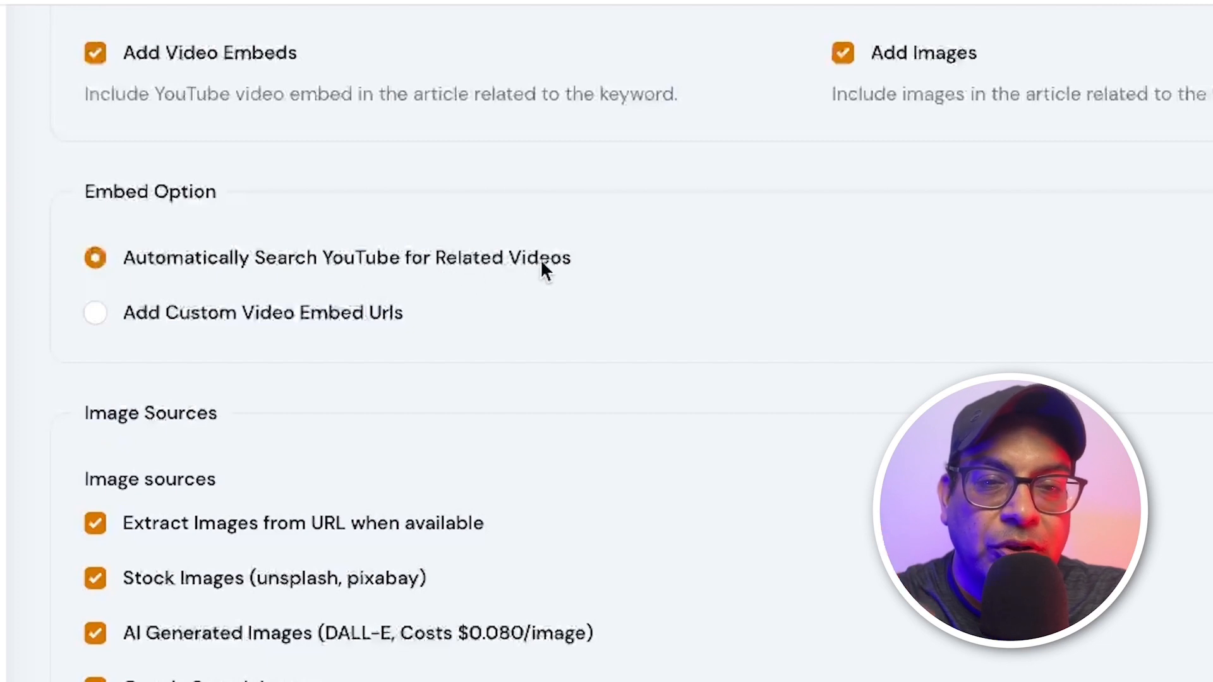
# Choose automatic YouTube video search and turn off URL-extracted and external image sources
pyautogui.click(94, 313)
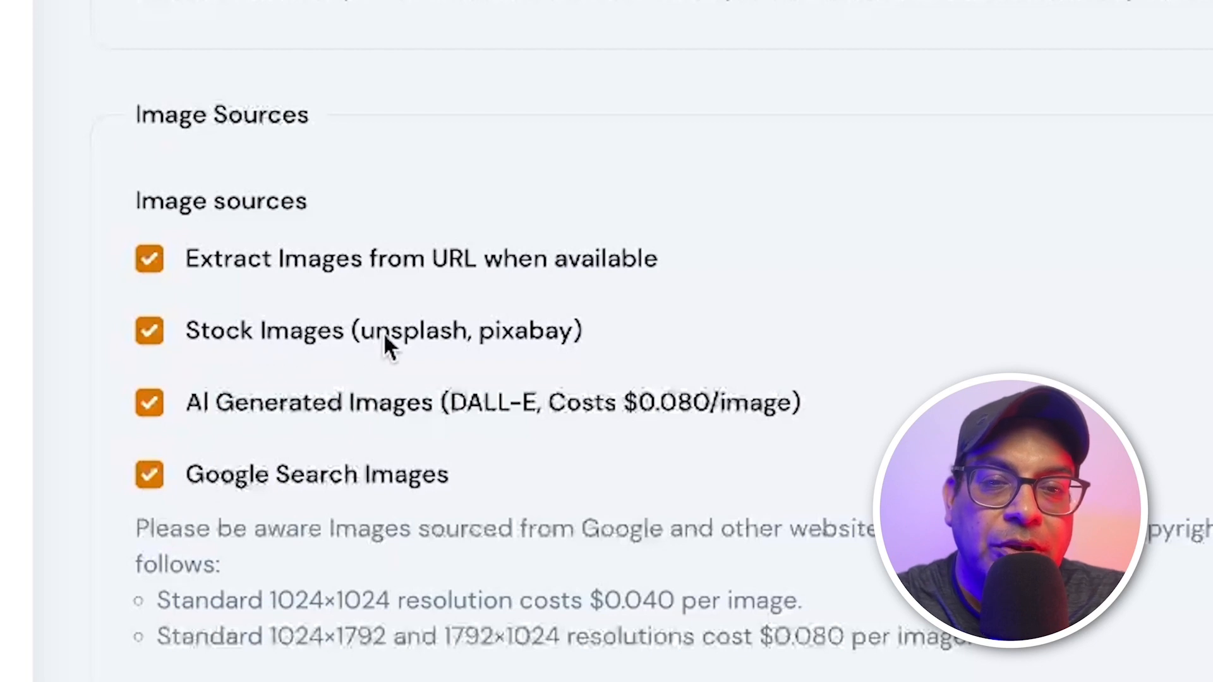
pyautogui.moveTo(256, 271)
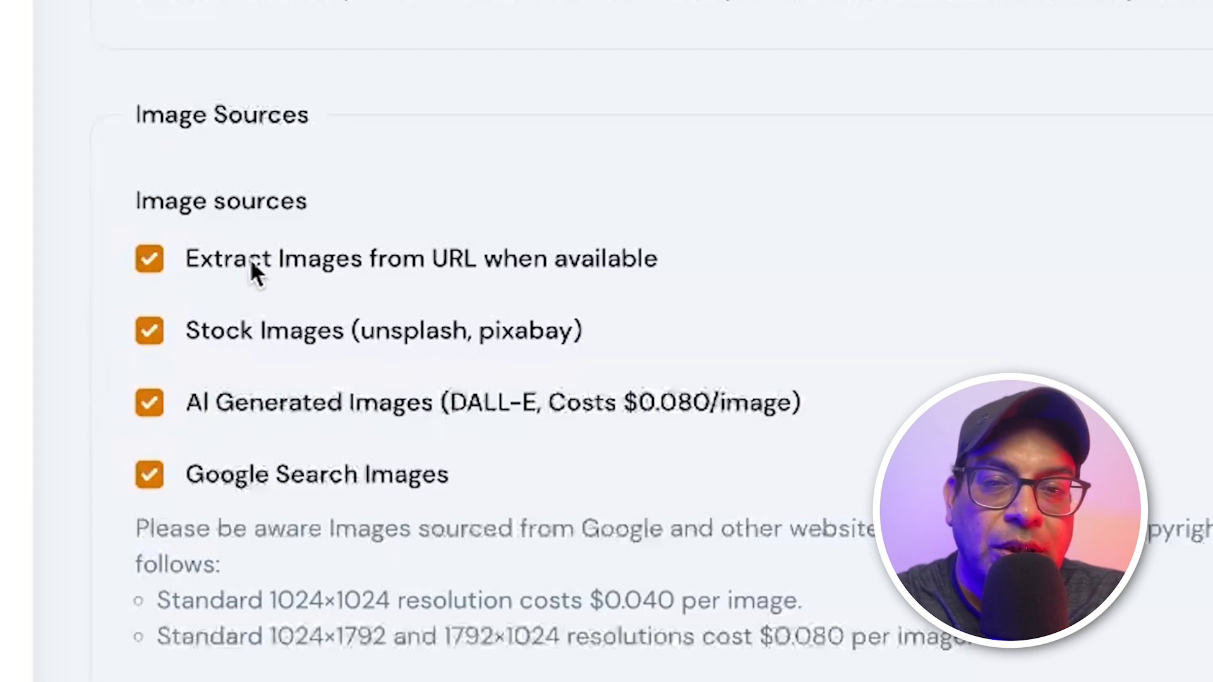
pyautogui.moveTo(654, 259)
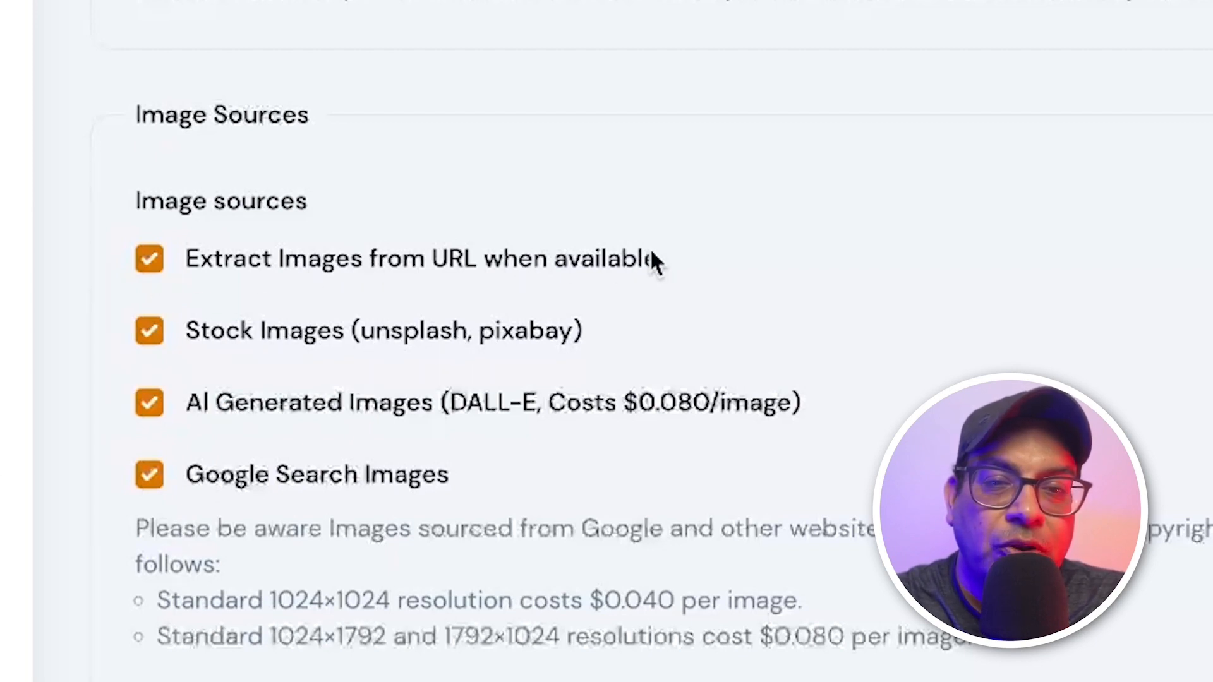
pyautogui.click(148, 258)
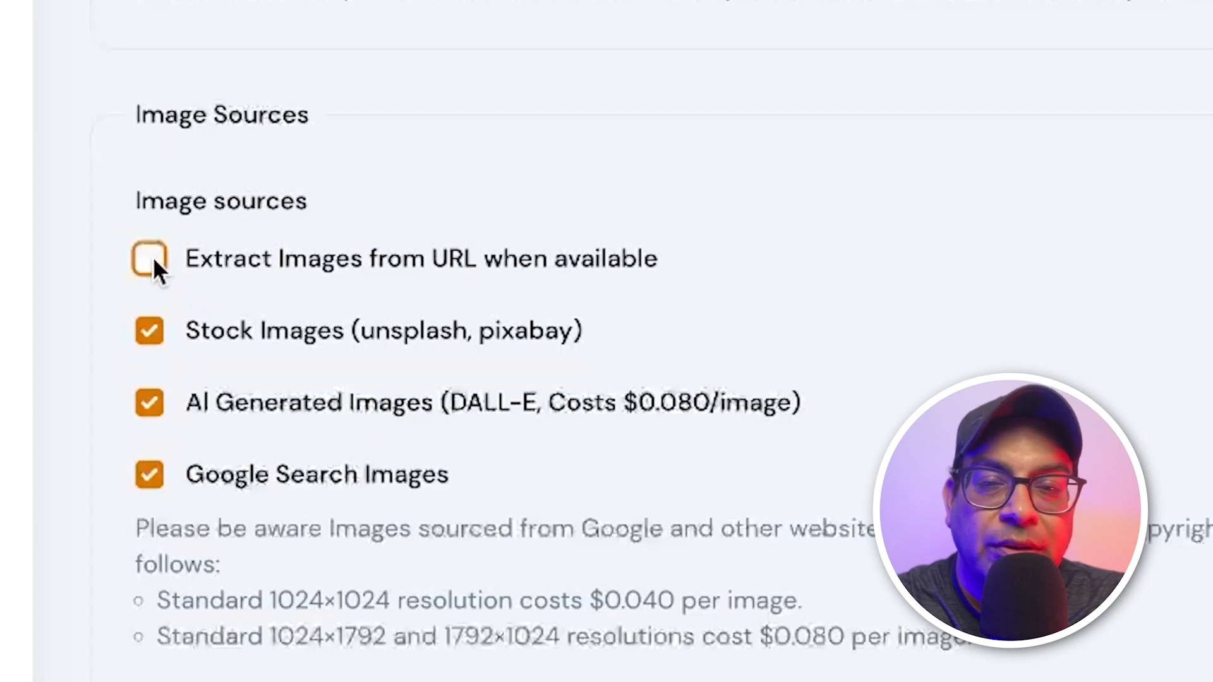
pyautogui.click(149, 475)
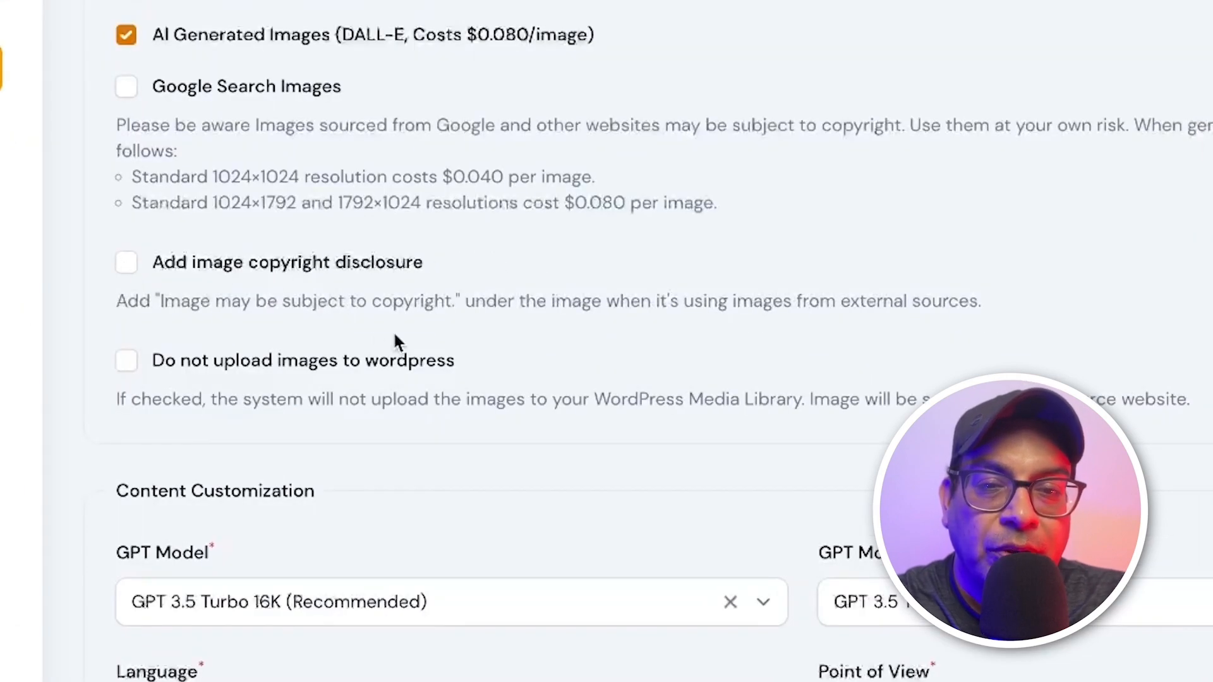
pyautogui.scroll(-3)
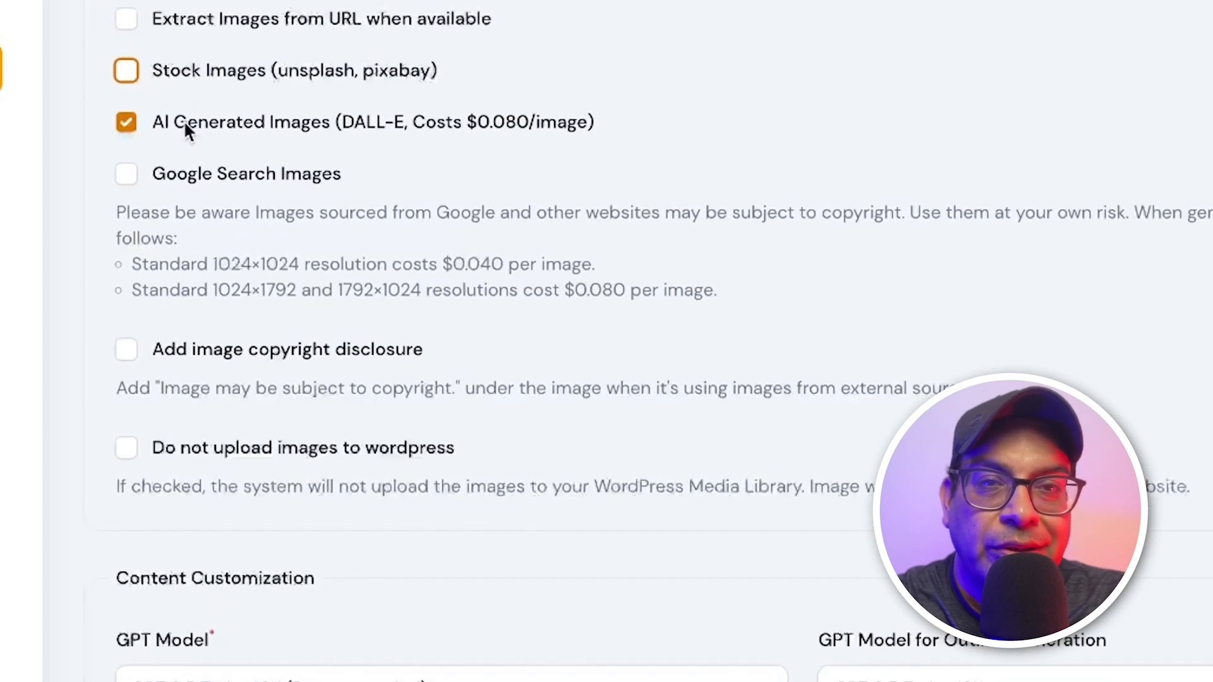
pyautogui.scroll(-3)
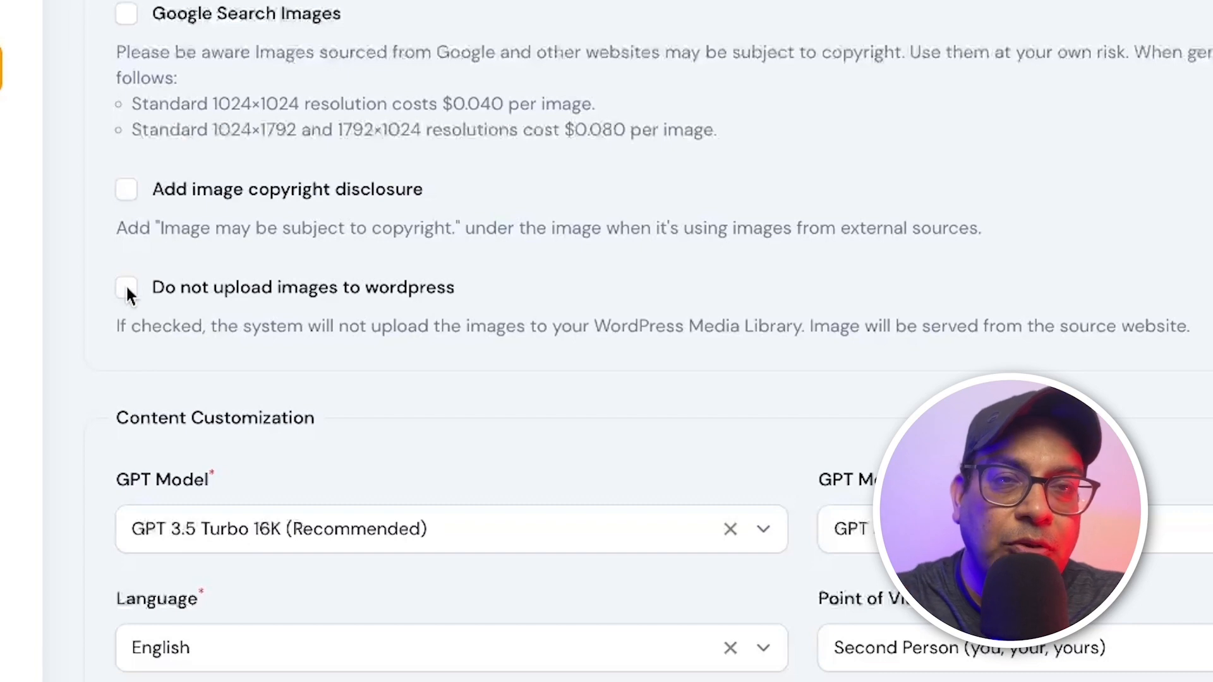
pyautogui.scroll(-3)
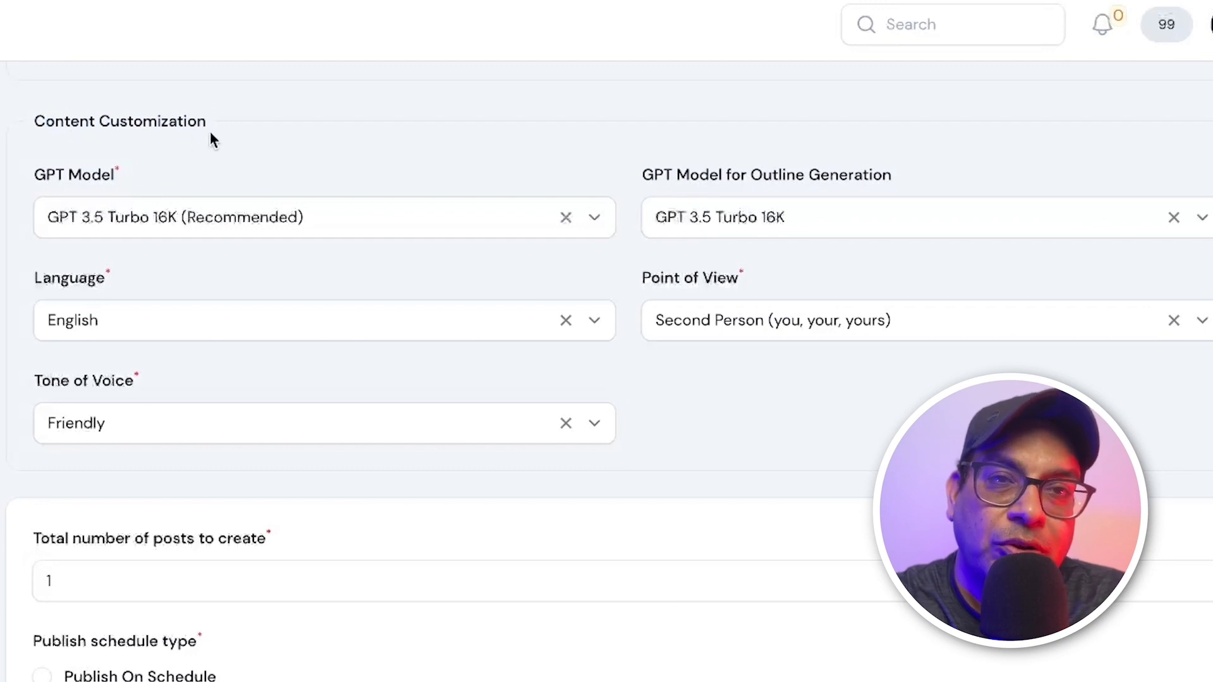
# Set GPT 4 as the model for outline generation
pyautogui.click(324, 218)
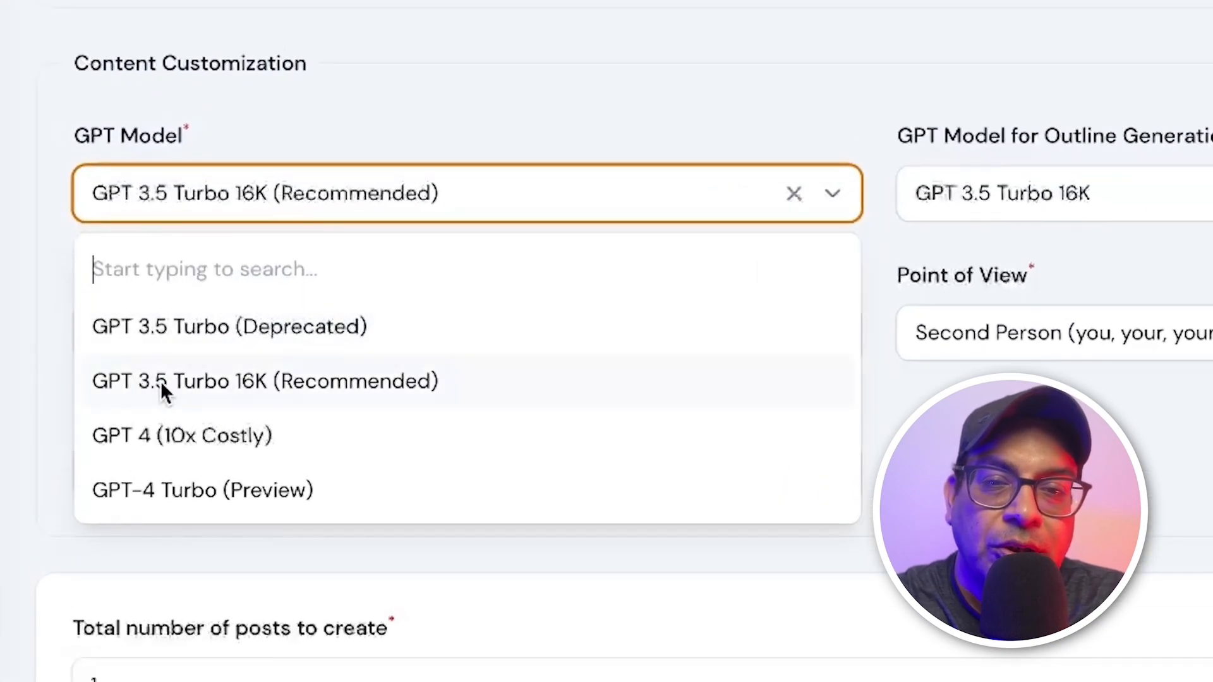
pyautogui.moveTo(182, 436)
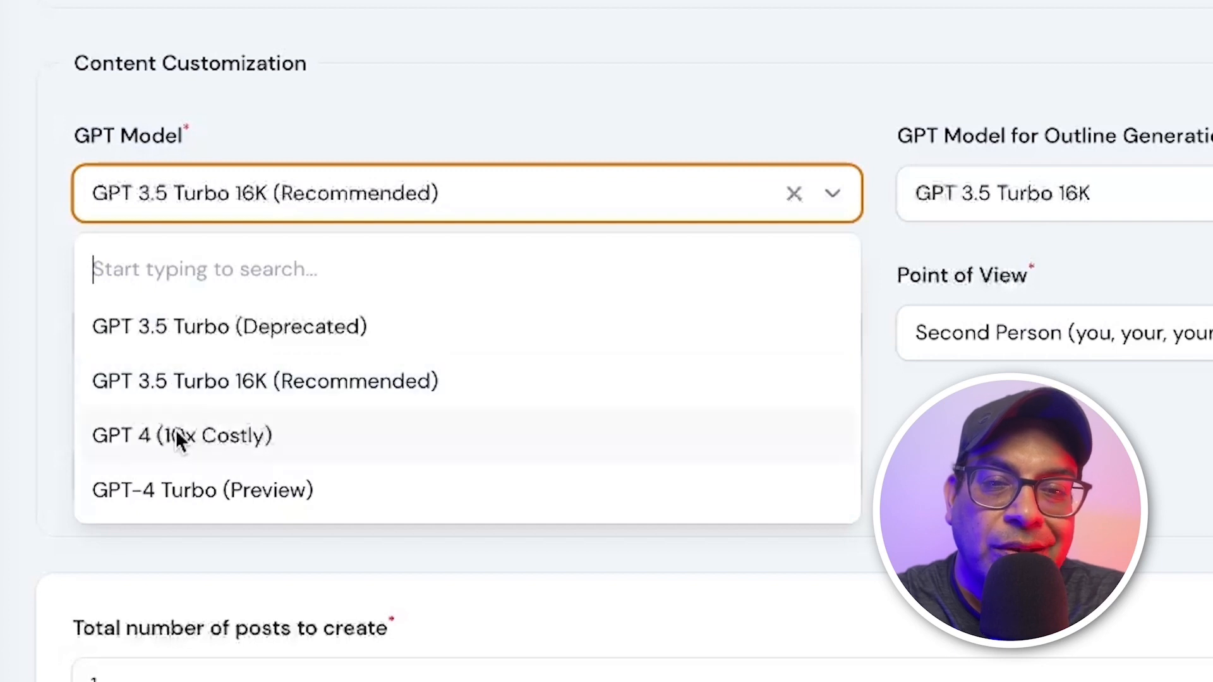
pyautogui.moveTo(205, 437)
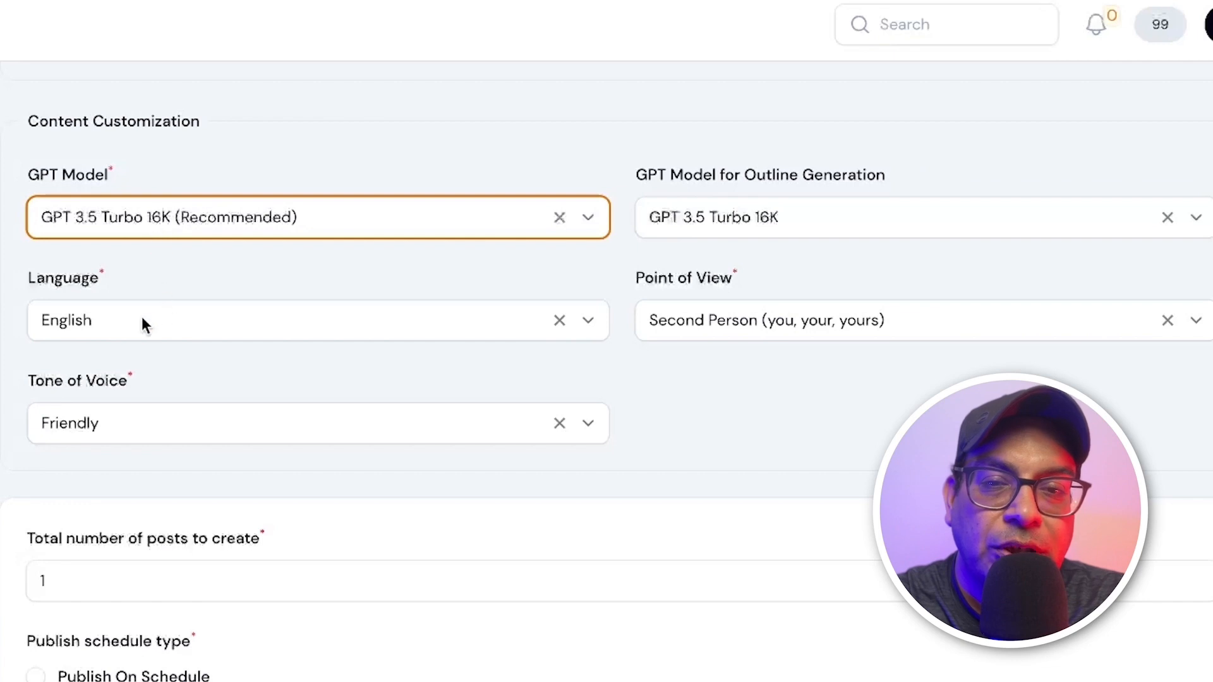
pyautogui.scroll(-3)
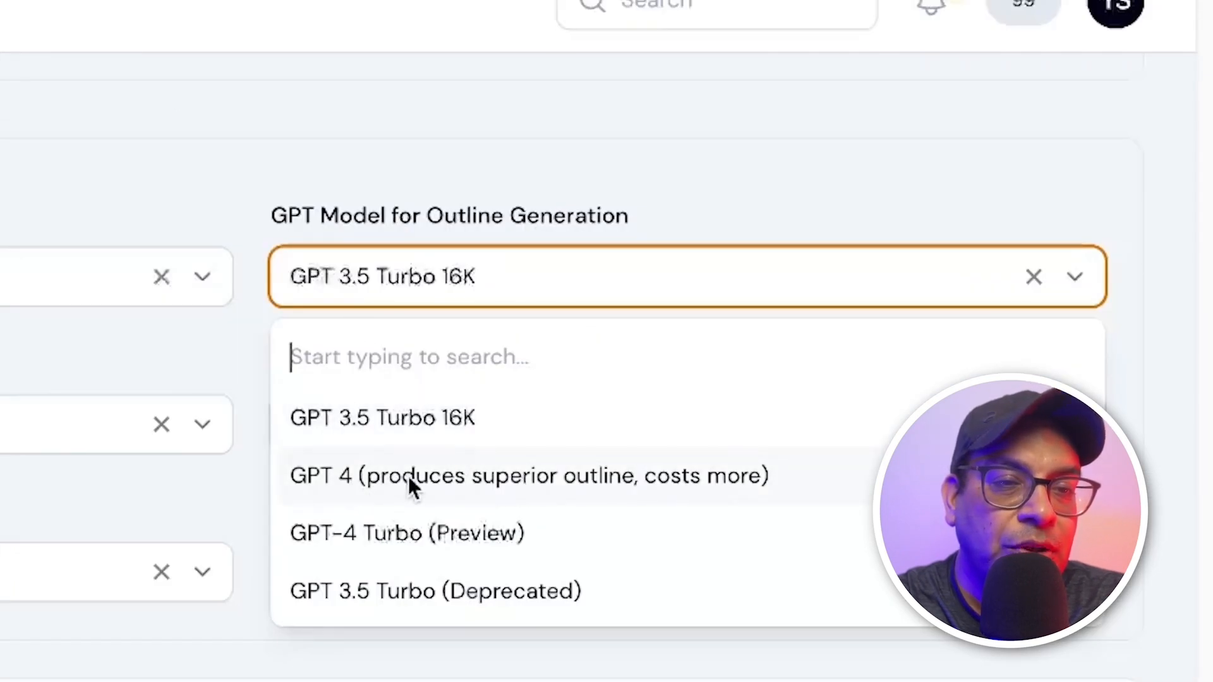
pyautogui.click(530, 476)
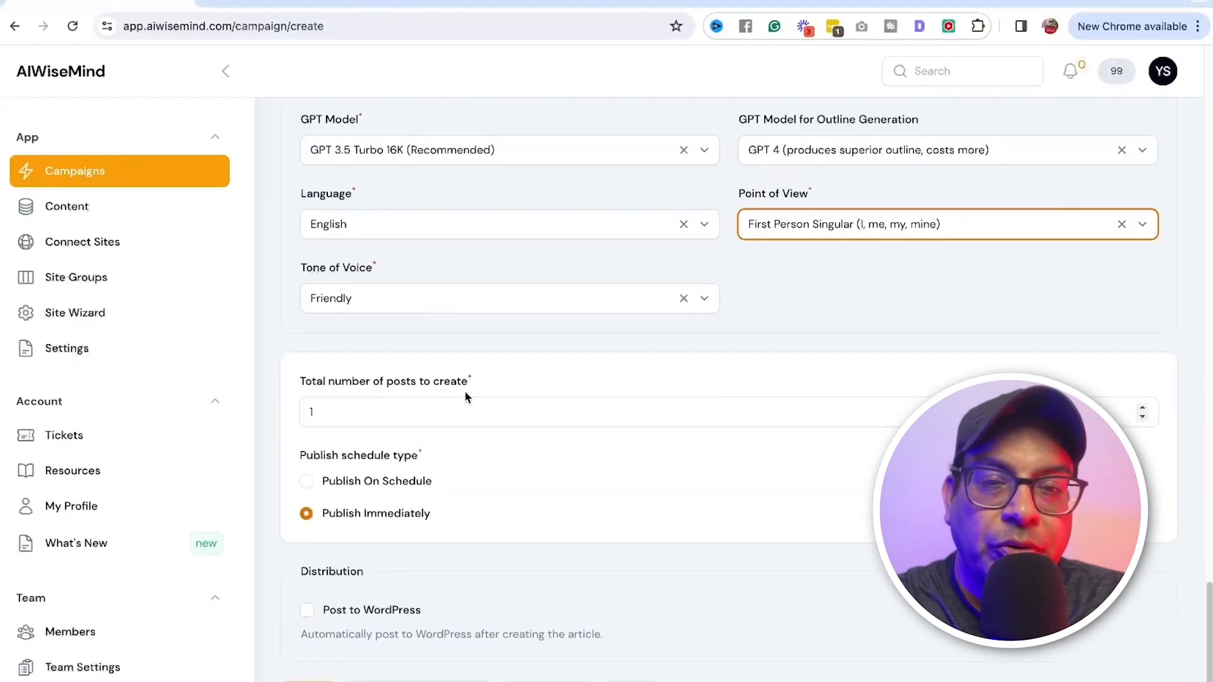
# Set a 100-post total and switch publishing to Publish On Schedule
pyautogui.scroll(-3)
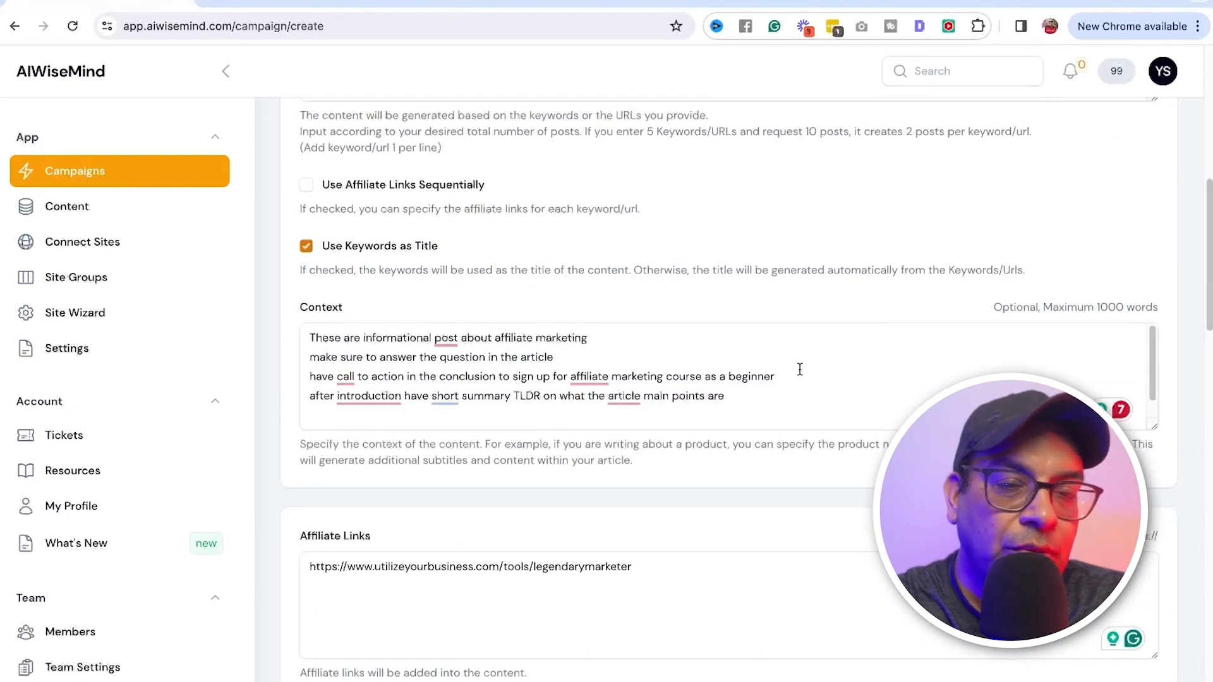
pyautogui.scroll(-3)
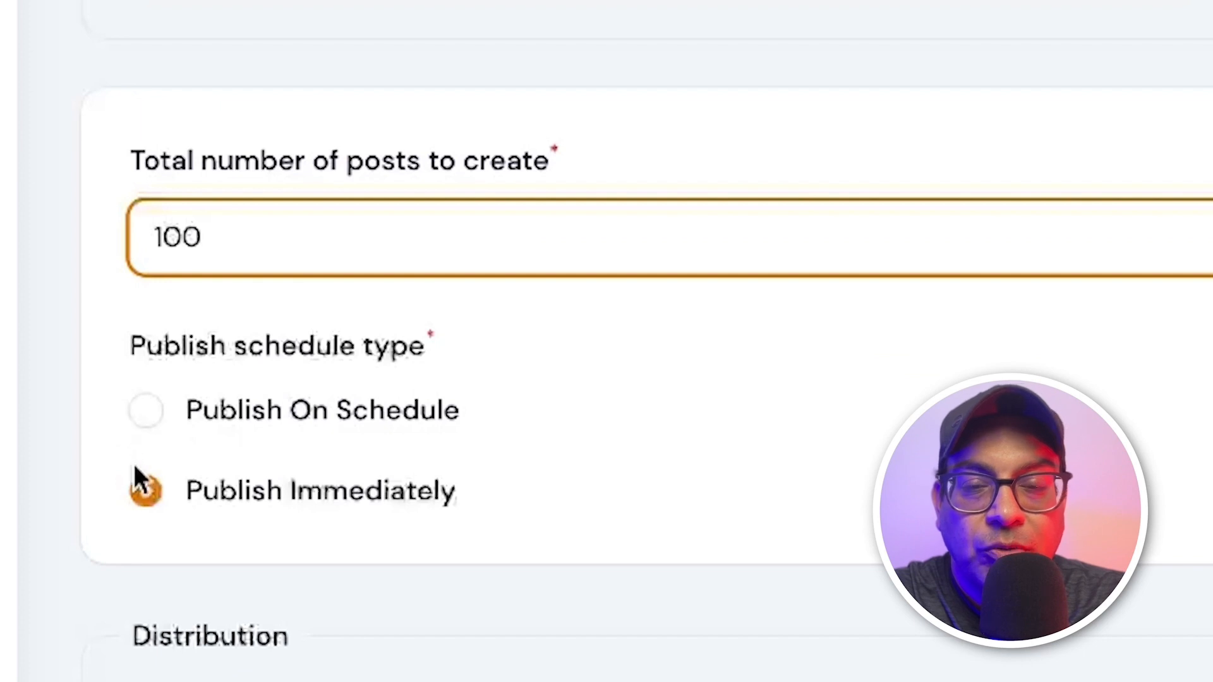
pyautogui.click(145, 490)
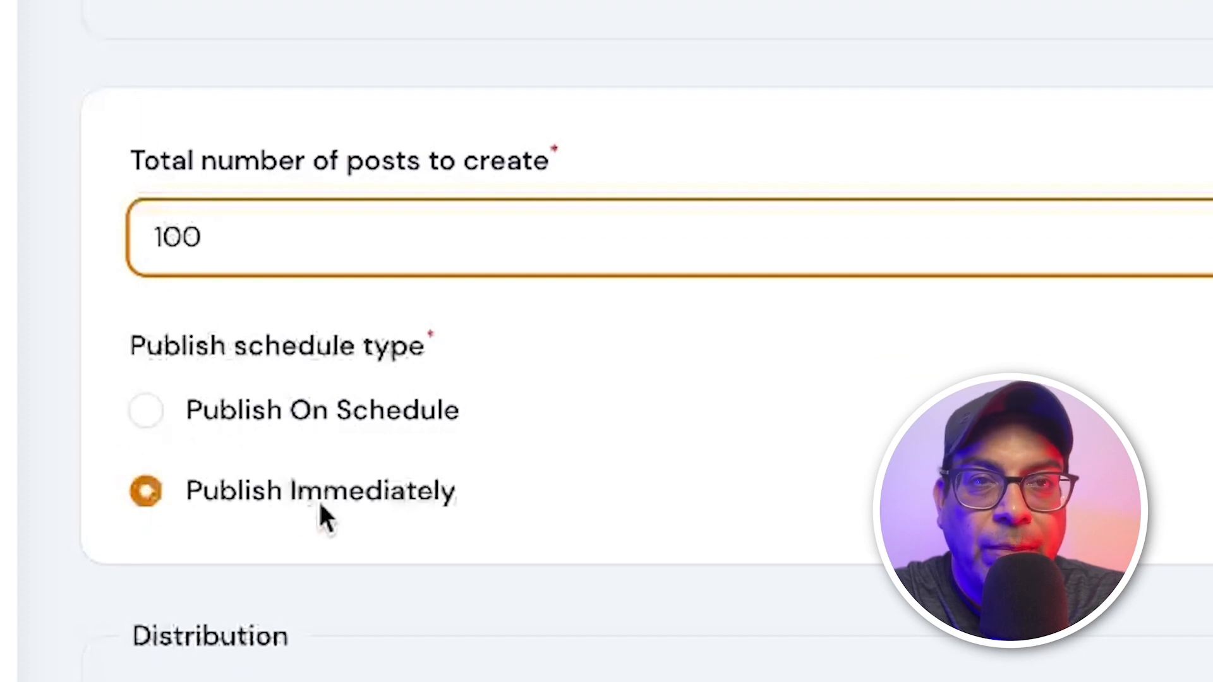
pyautogui.click(146, 410)
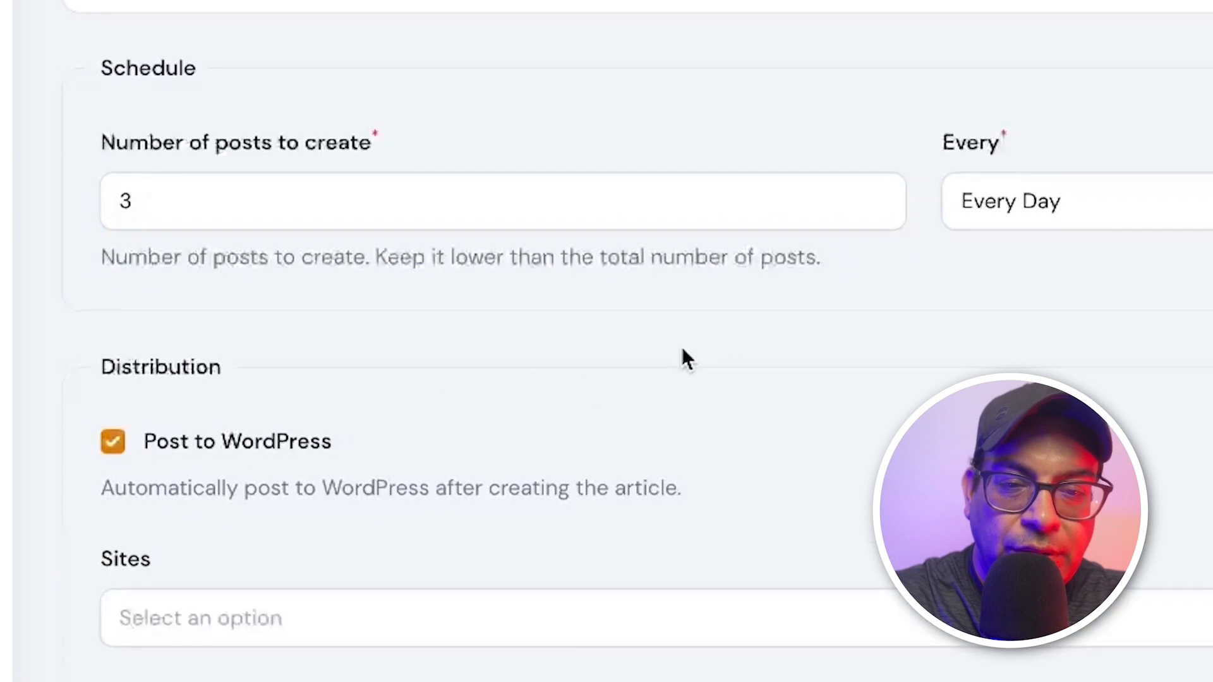
# Select the wprockisbest site and change post status from Publish to Draft
pyautogui.scroll(-3)
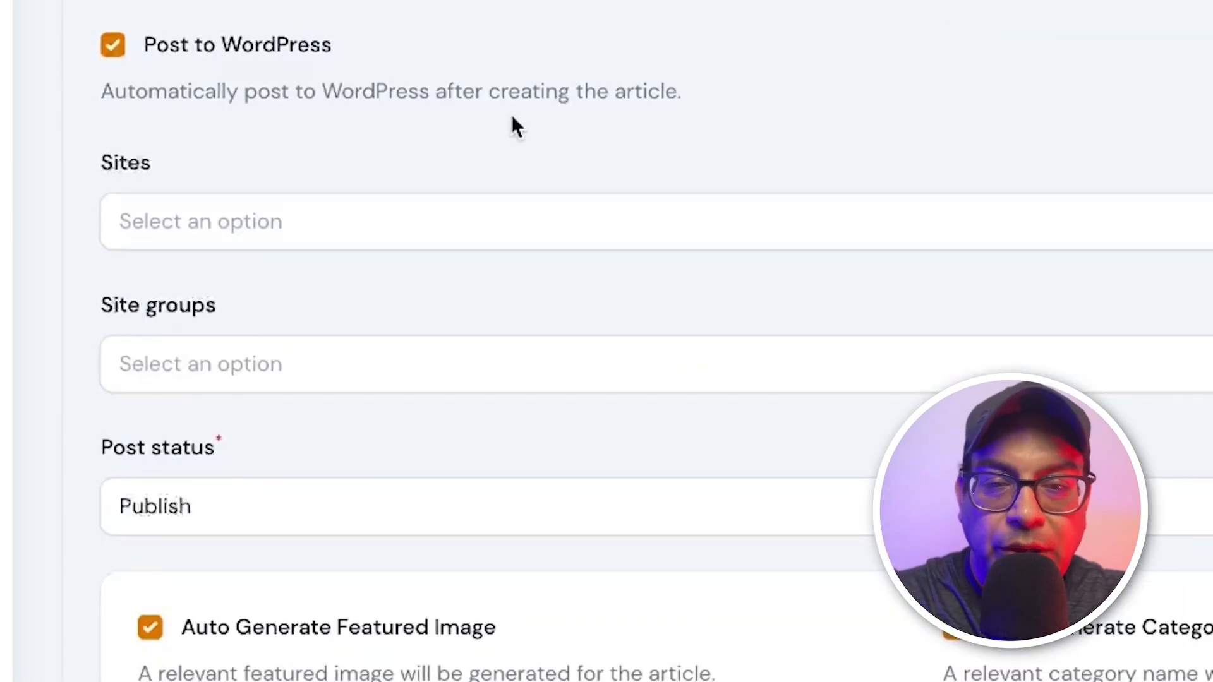
pyautogui.click(309, 221)
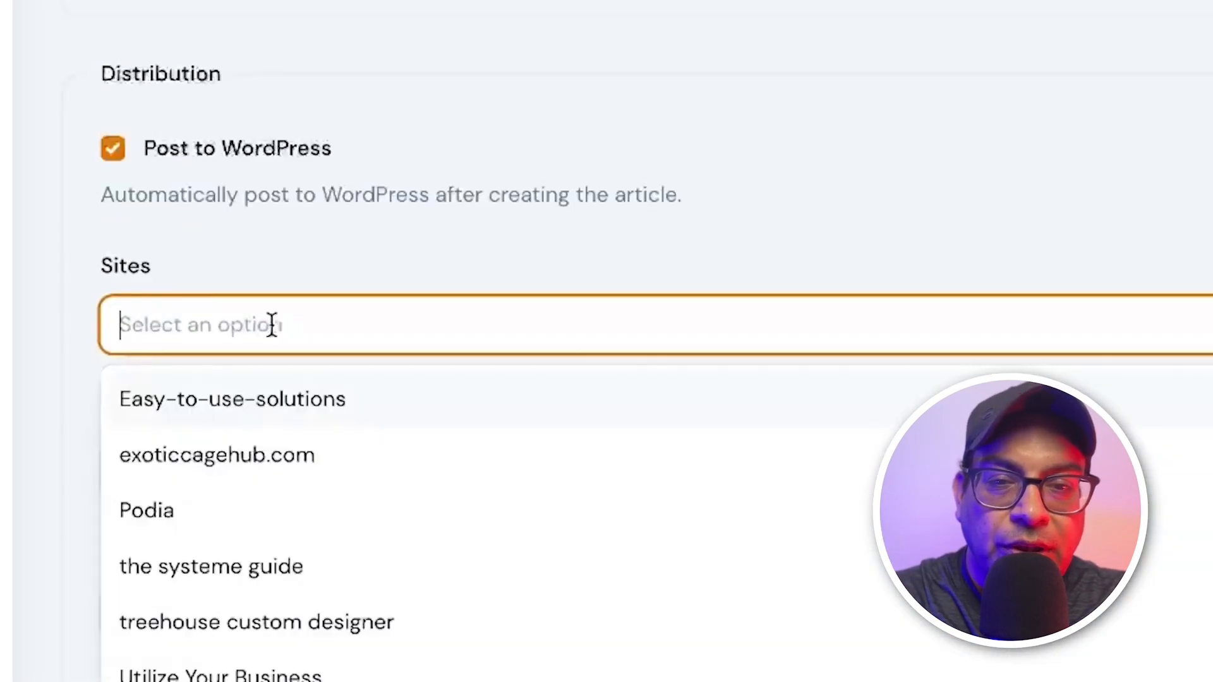
pyautogui.scroll(-3)
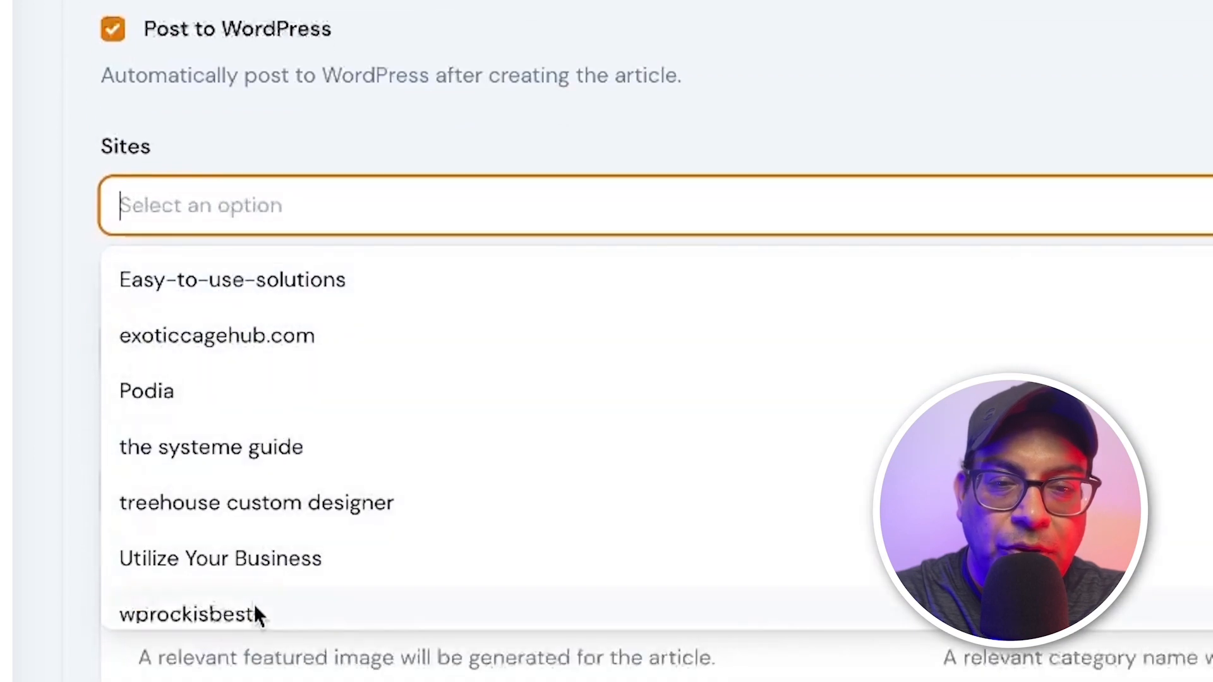
pyautogui.click(188, 614)
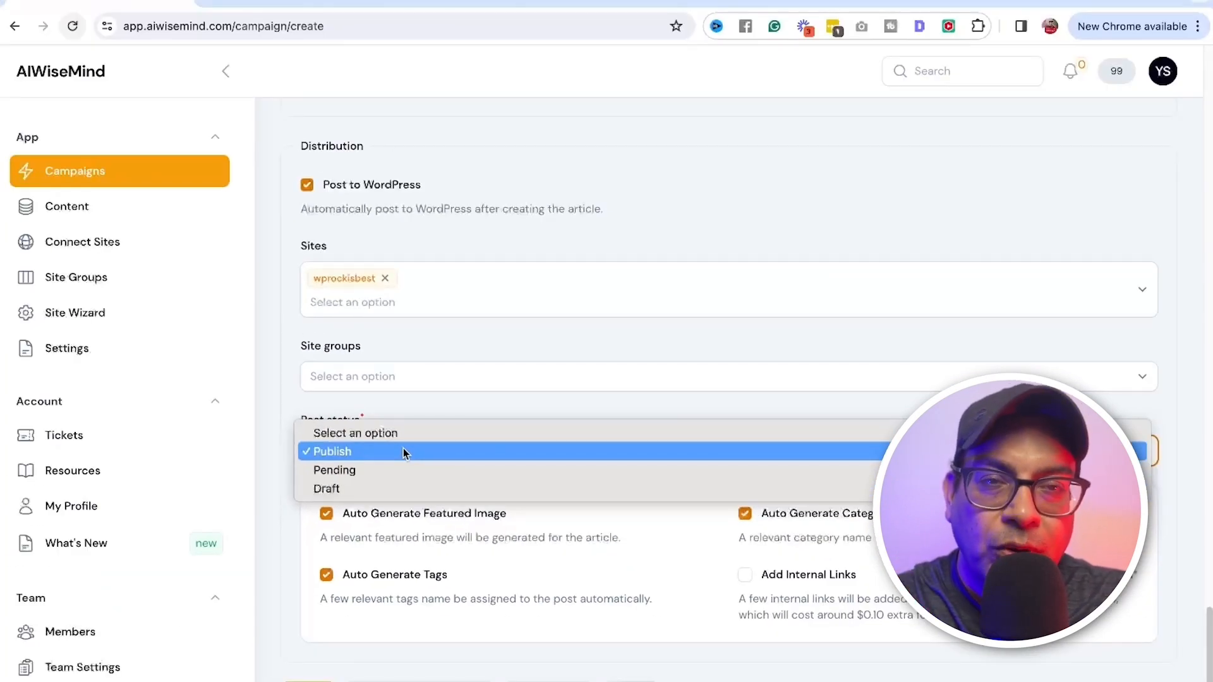
pyautogui.moveTo(403, 489)
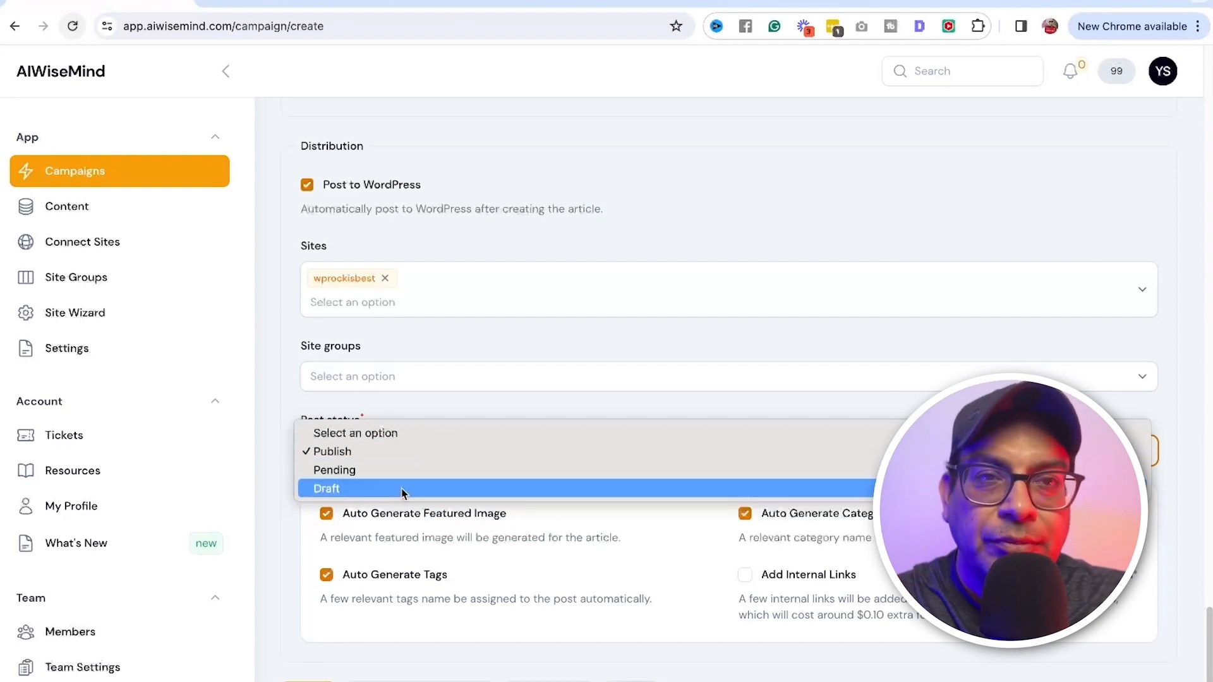
pyautogui.click(326, 488)
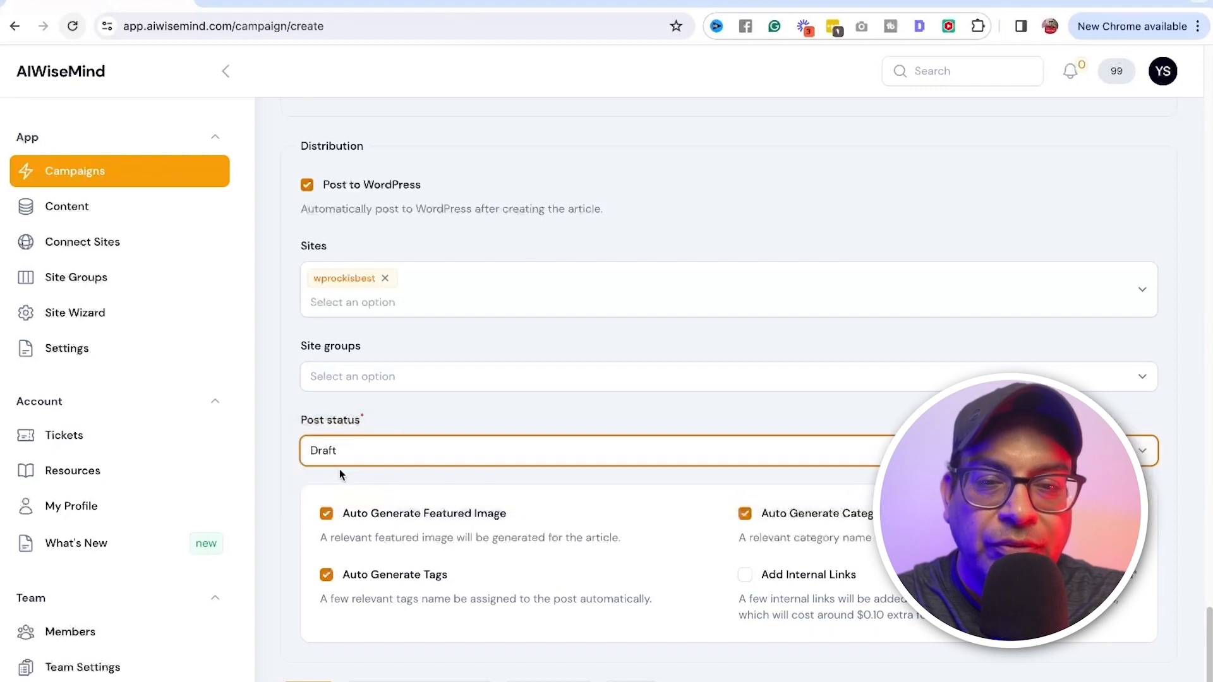
pyautogui.moveTo(555, 492)
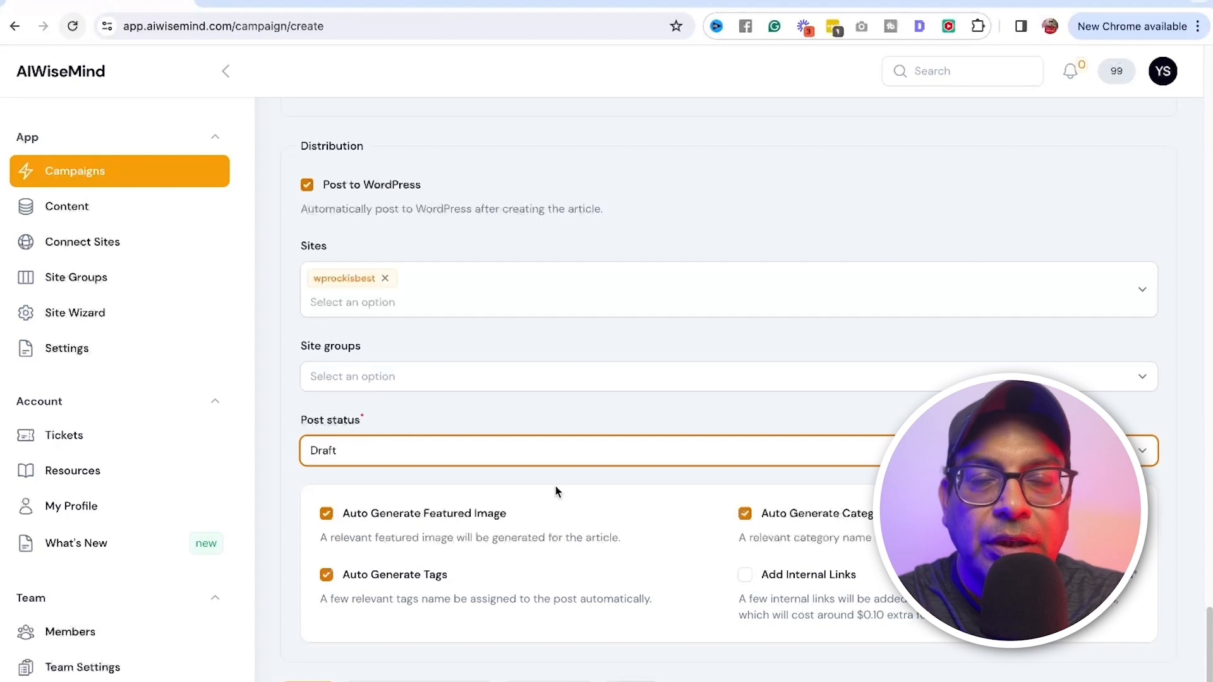
# Assign the Freqently Asked Questions category to the campaign's posts
pyautogui.scroll(-3)
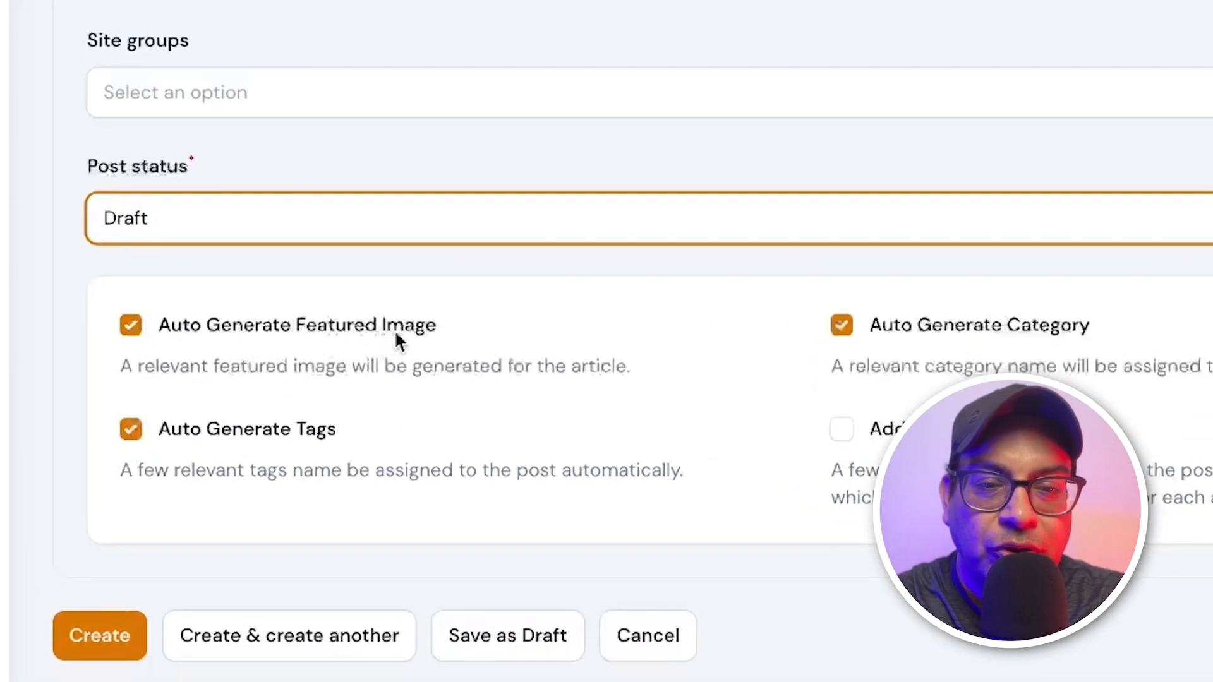
pyautogui.moveTo(169, 449)
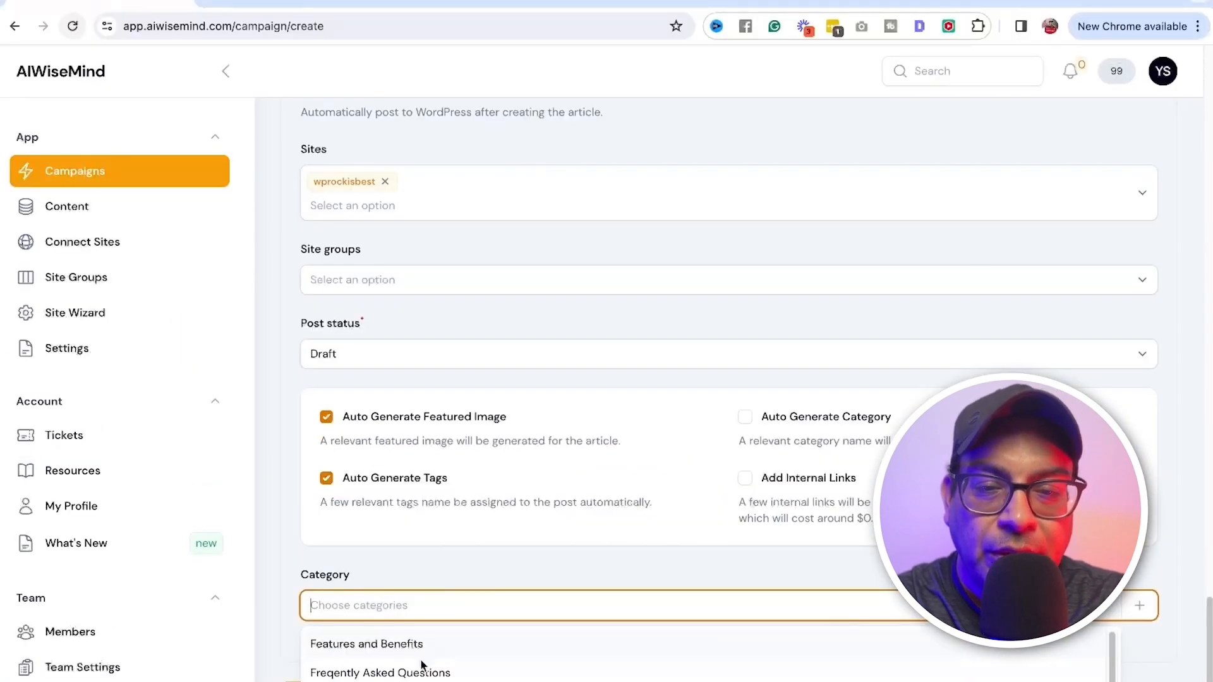
pyautogui.click(380, 672)
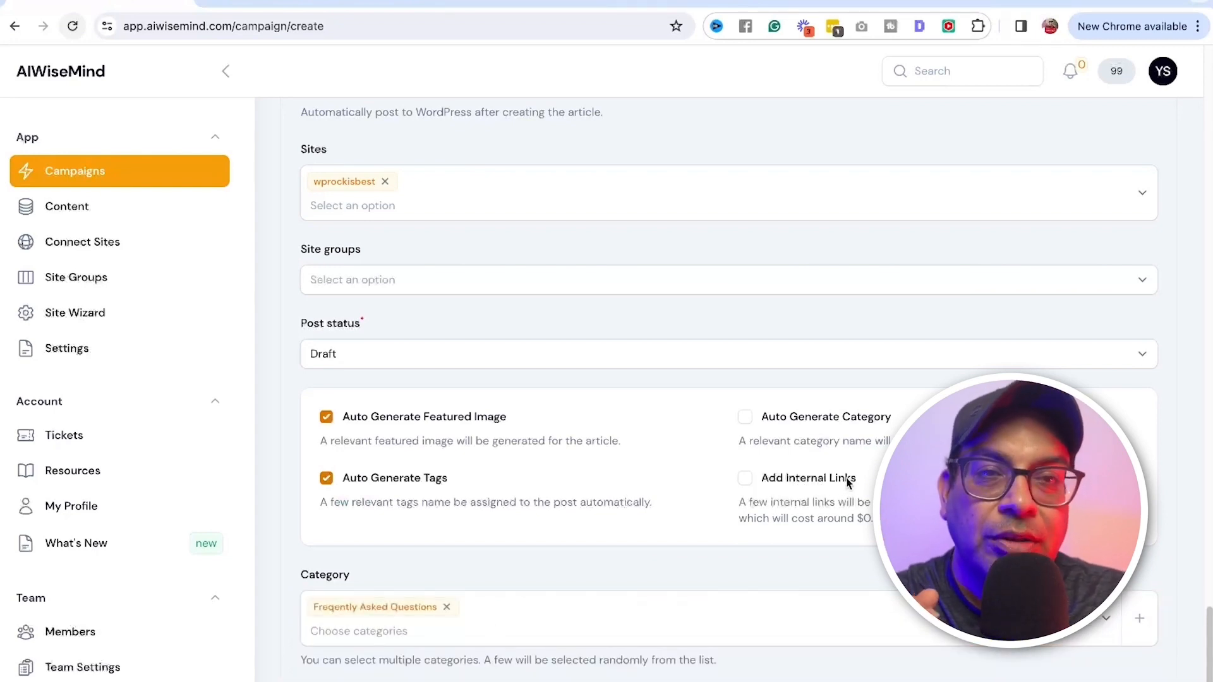
pyautogui.scroll(-3)
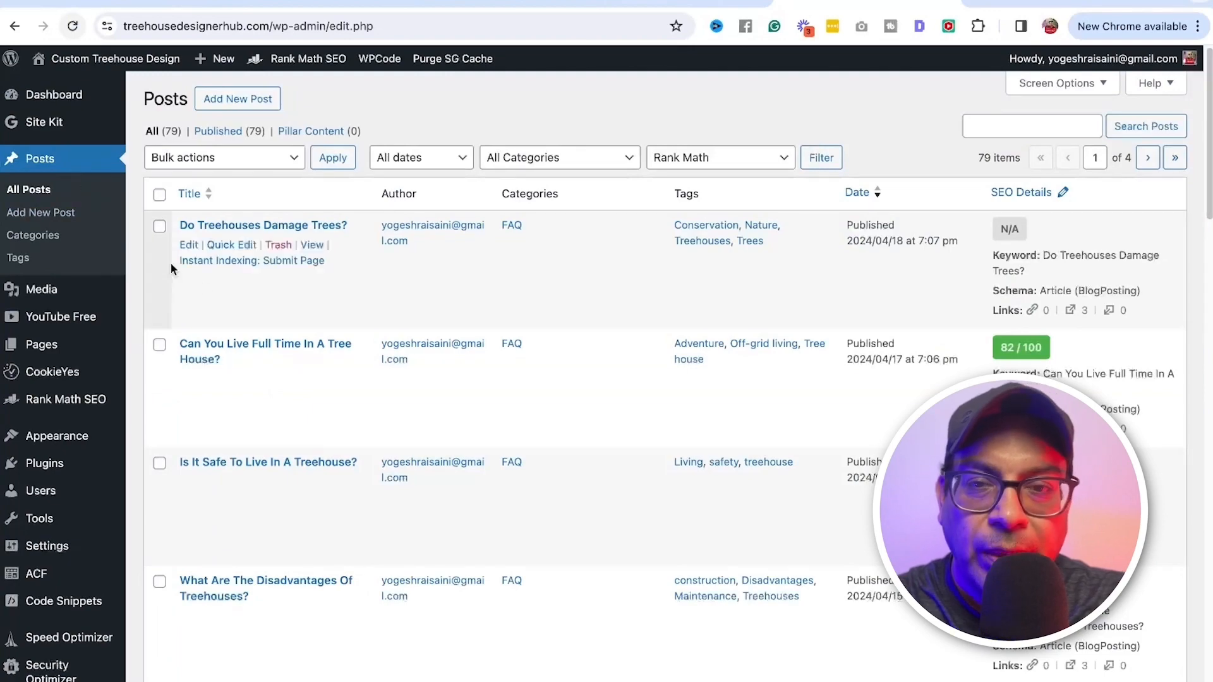
# Open the 'Do Treehouses Damage Trees?' post and view it on the live site
pyautogui.click(263, 225)
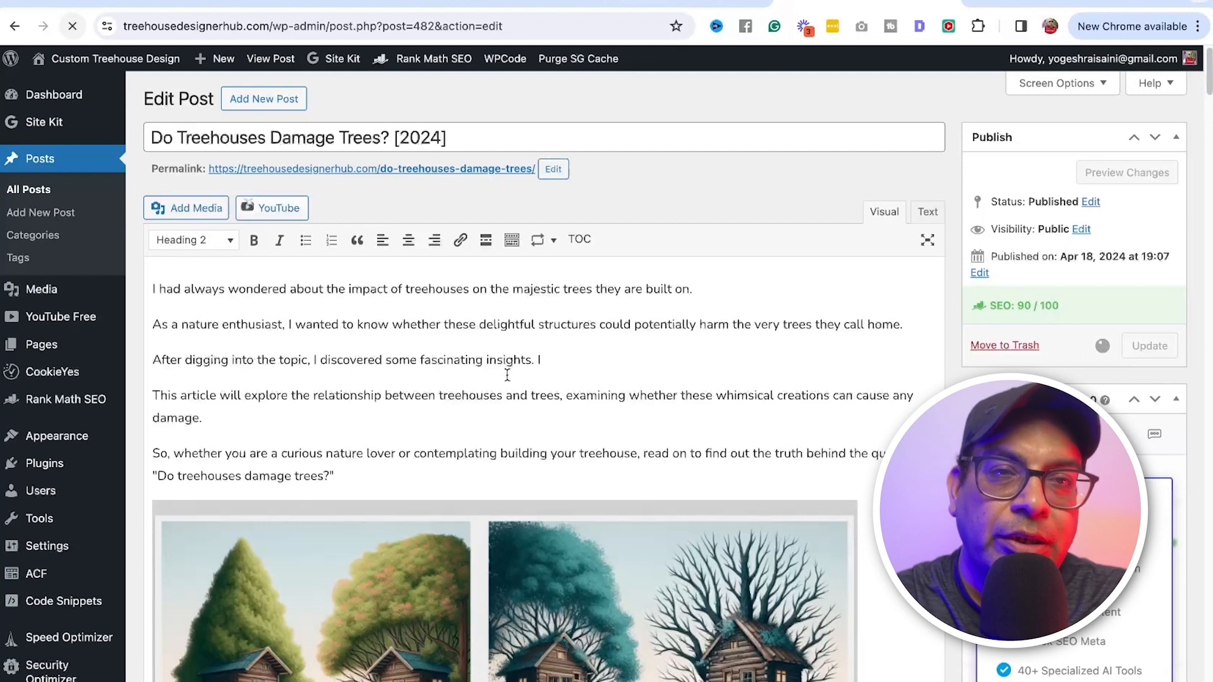
pyautogui.click(1149, 345)
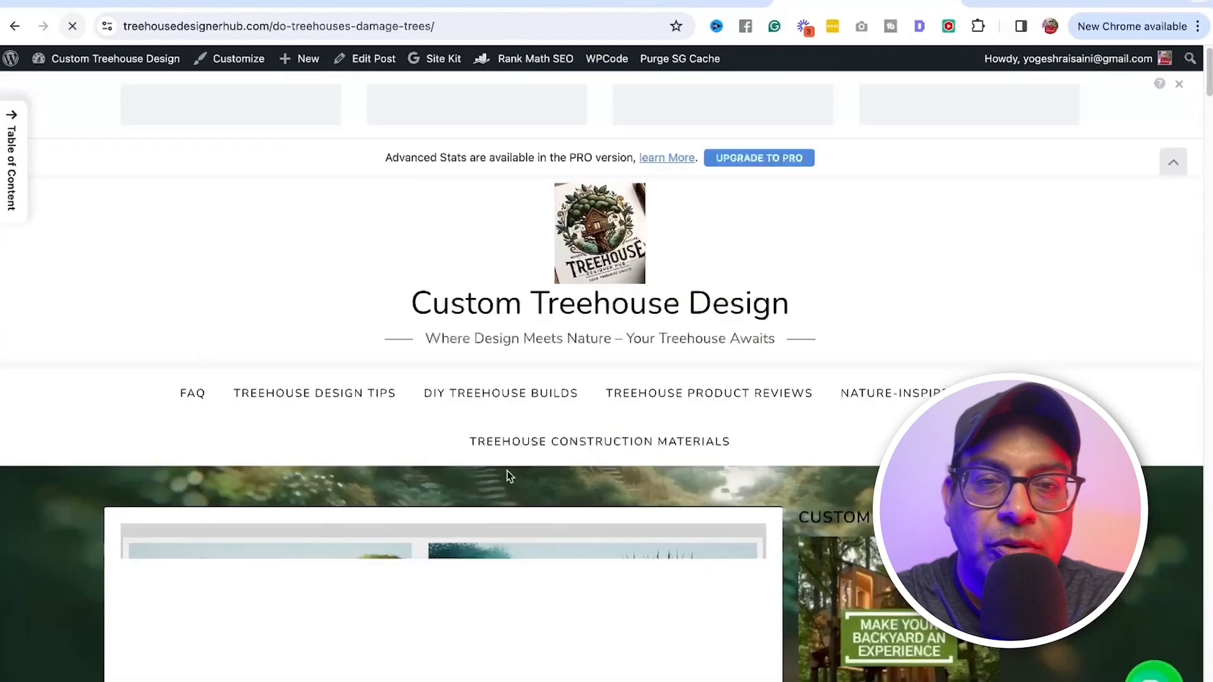
# Scroll the post and follow its See also link to the climbing walls treehouse article
pyautogui.scroll(-3)
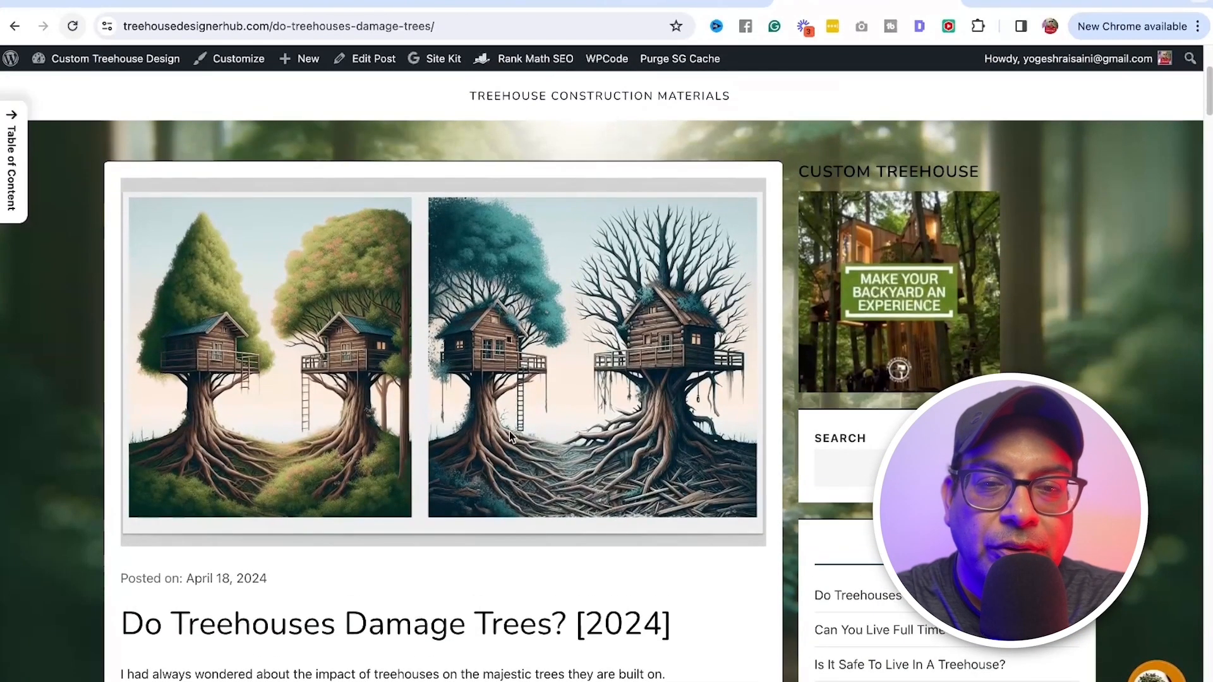
pyautogui.scroll(-3)
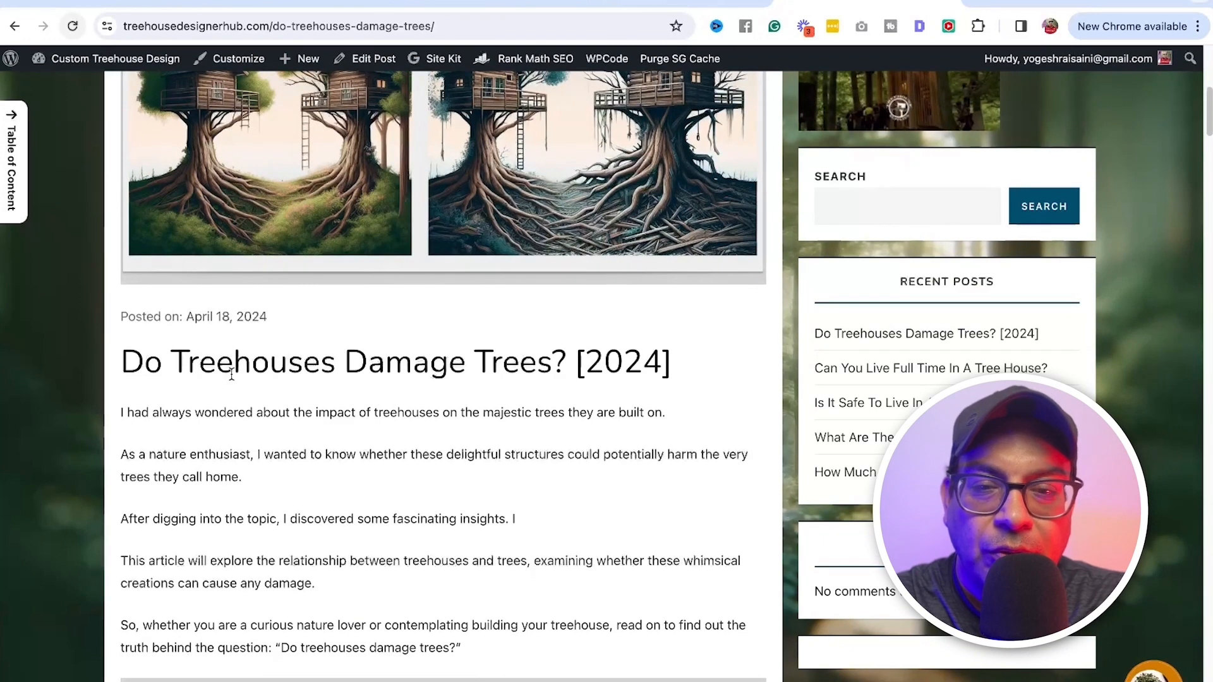
pyautogui.scroll(-3)
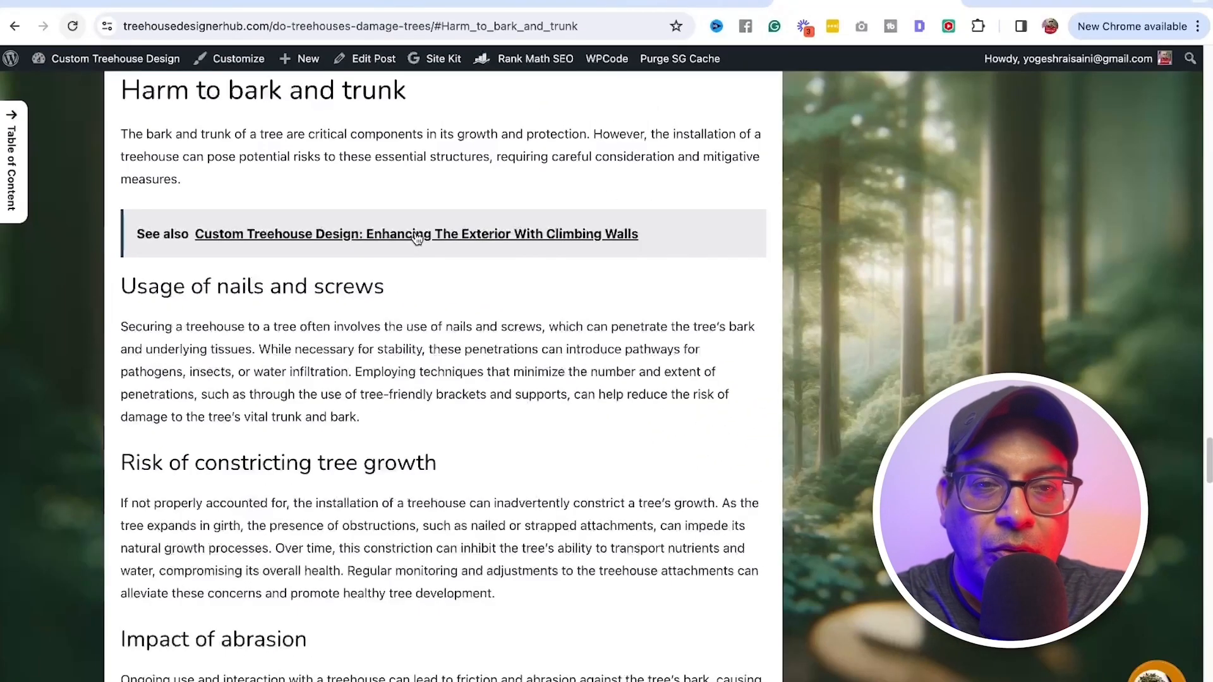
pyautogui.click(416, 234)
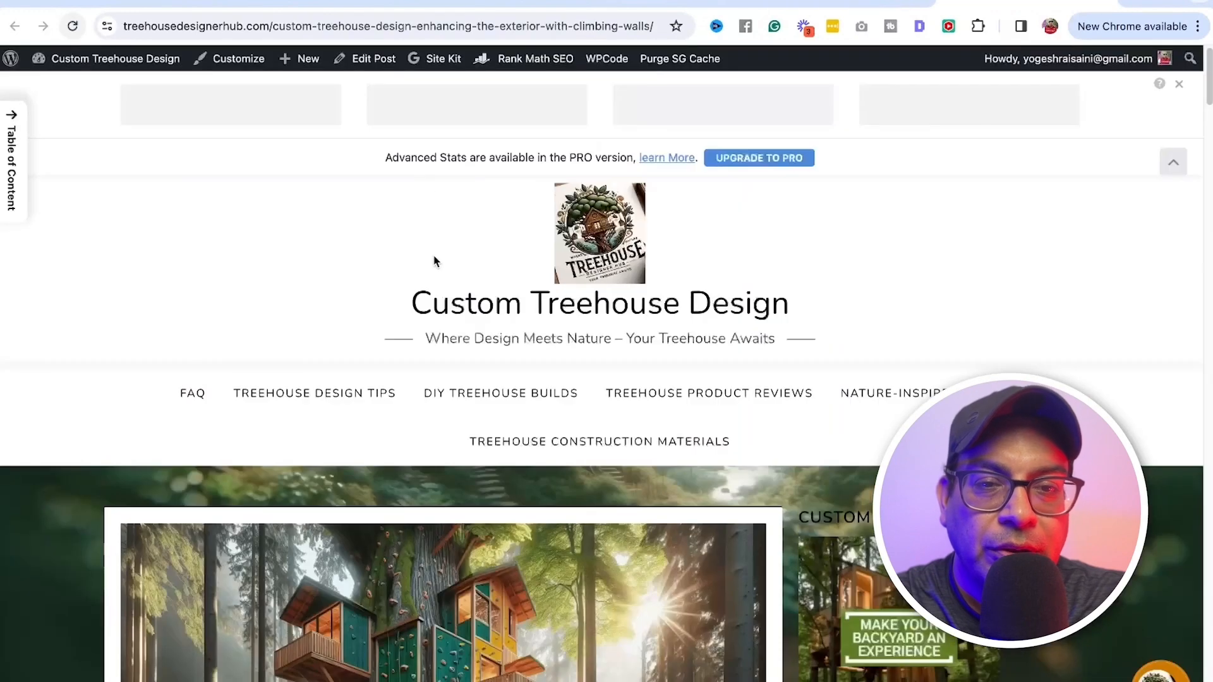
pyautogui.scroll(-3)
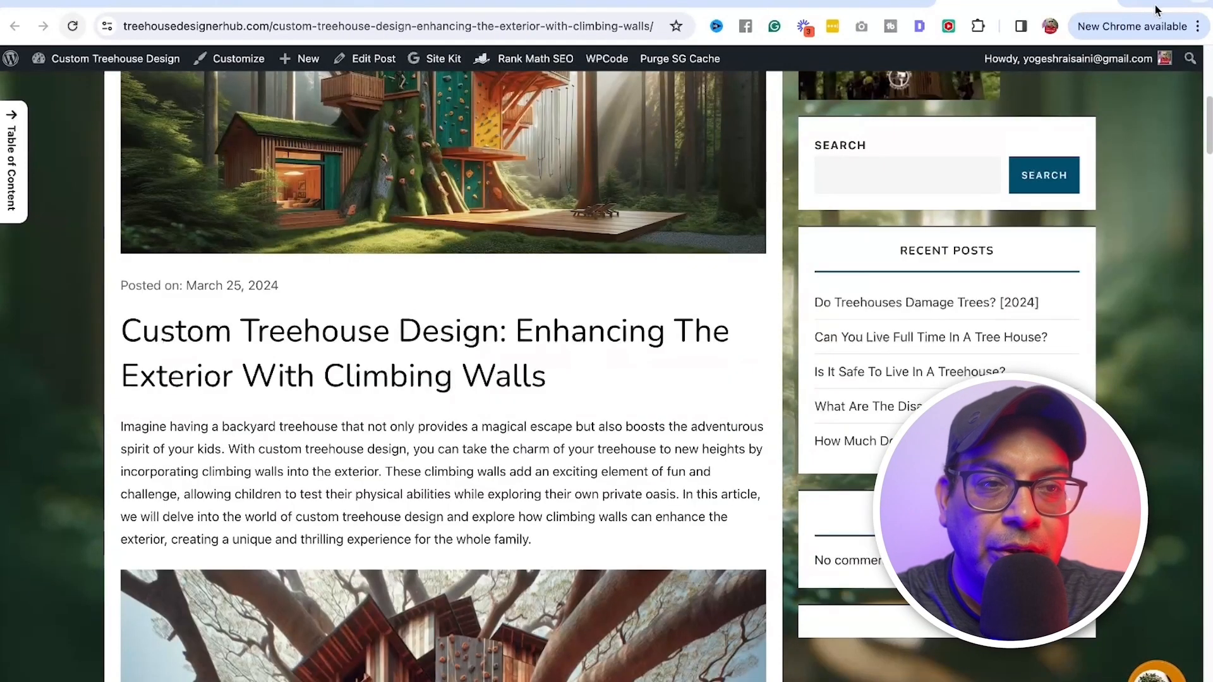